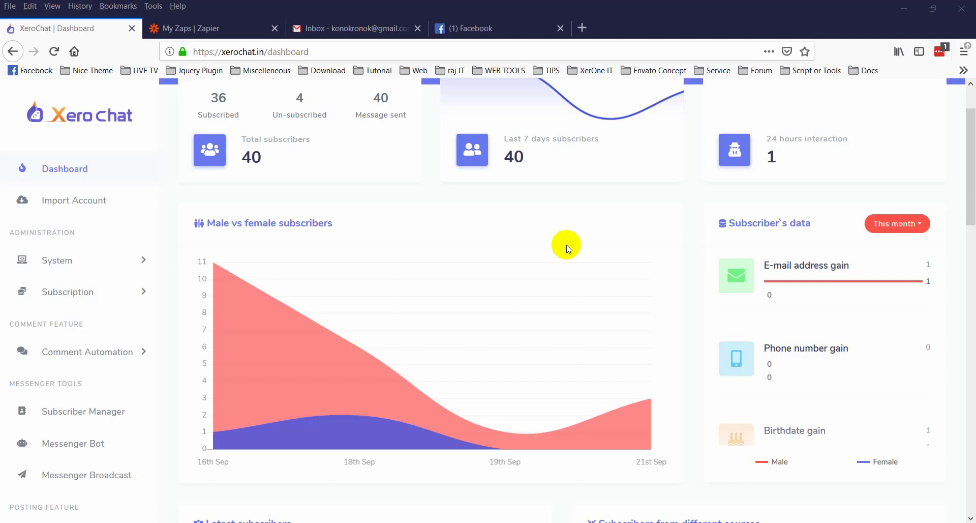
mouse_move(426, 447)
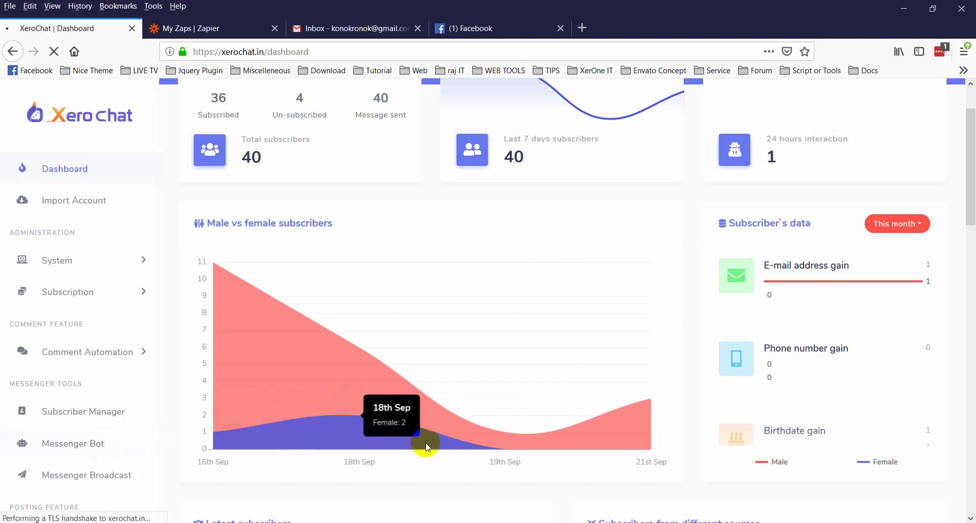
Step: Go into the Messenger Bot section from the XeroChat sidebar
click(73, 444)
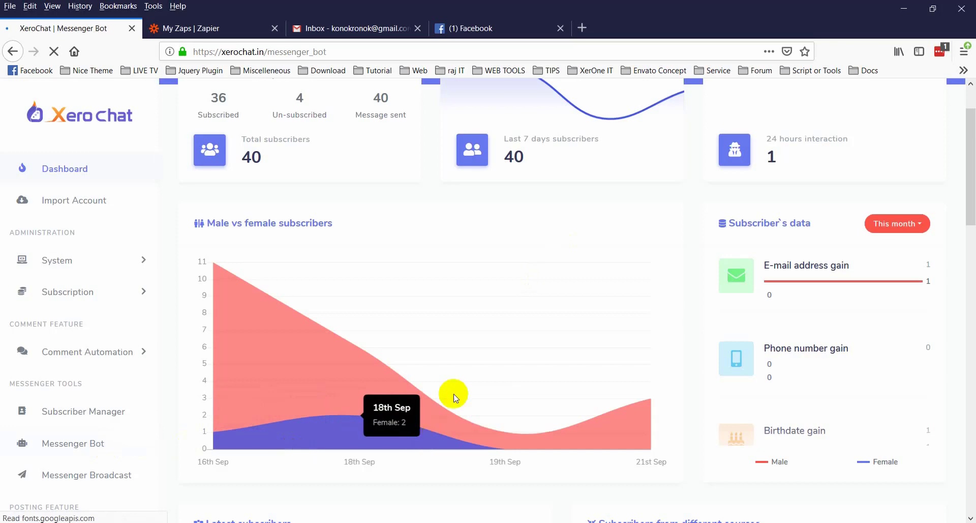
click(73, 443)
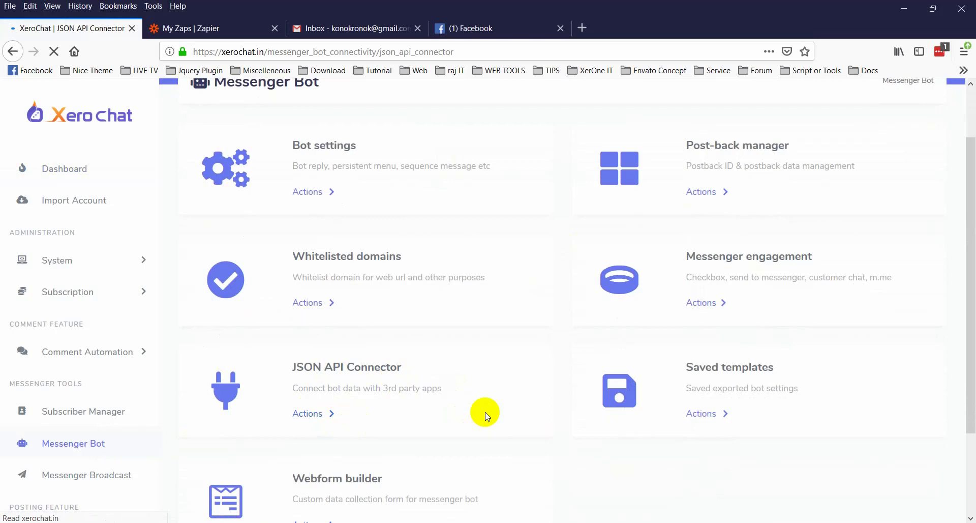
Step: Start a new JSON API connection named Demo Zapier for the Video Matrix page
click(307, 413)
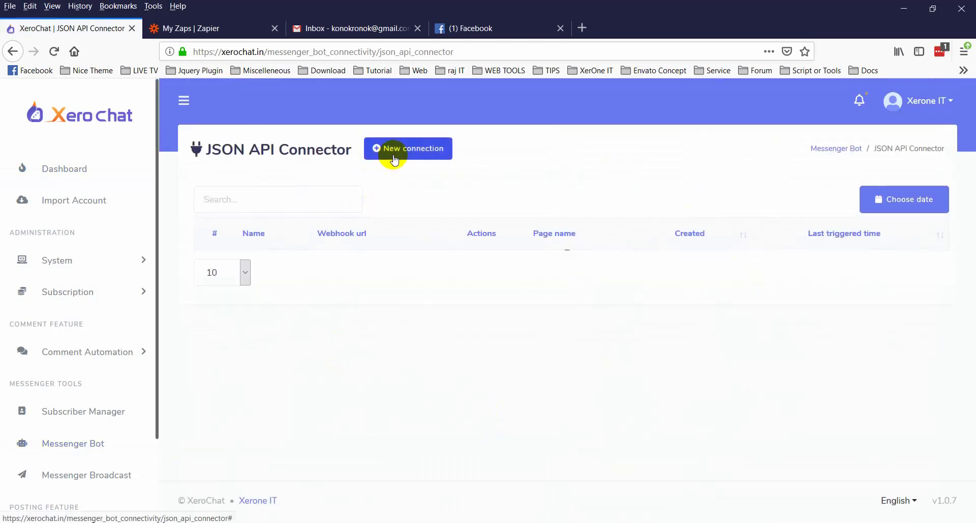
click(408, 149)
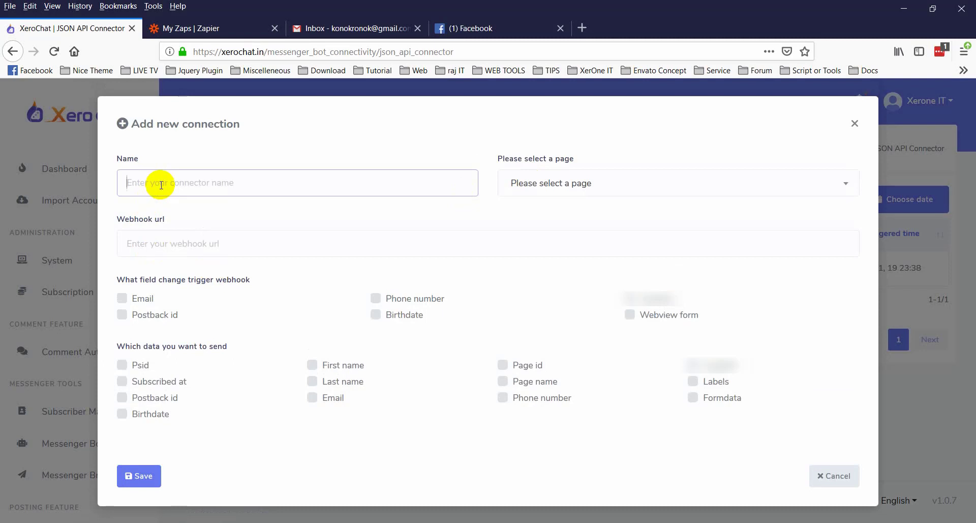
text(Demo Zapier)
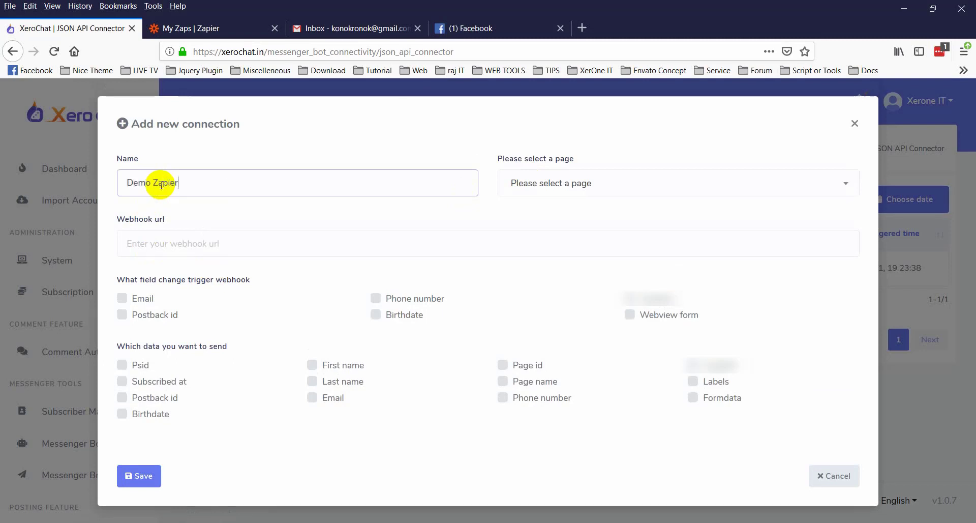
click(678, 182)
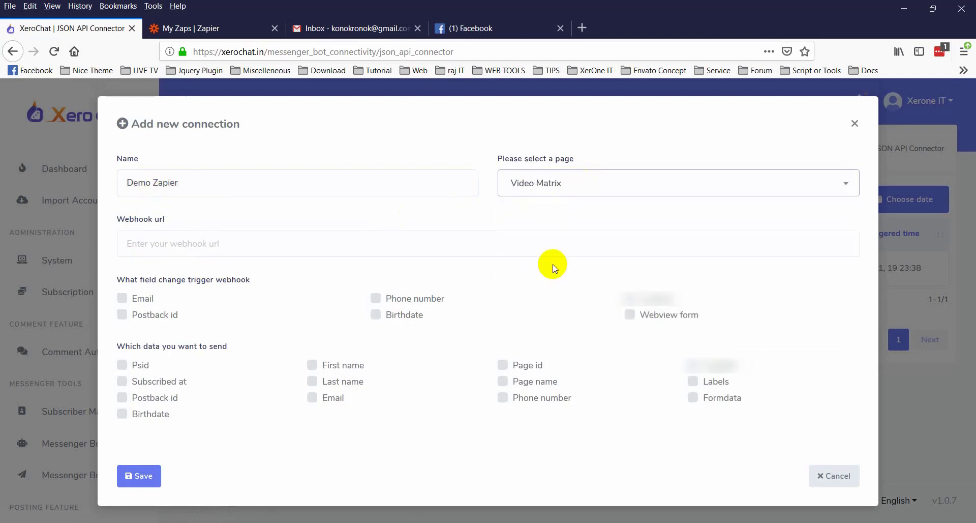
double_click(140, 219)
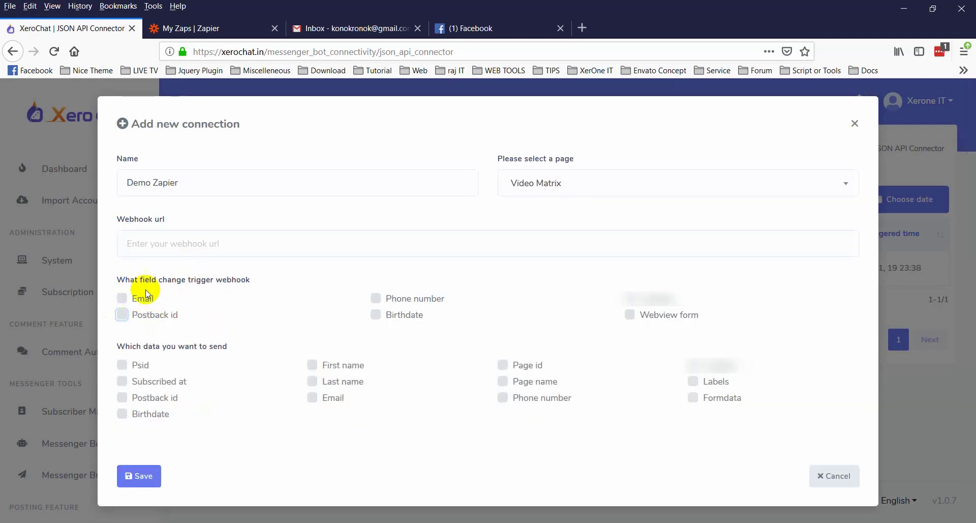
Step: Trigger the webhook on email and include Psid, page id and page name in the sent data
click(122, 299)
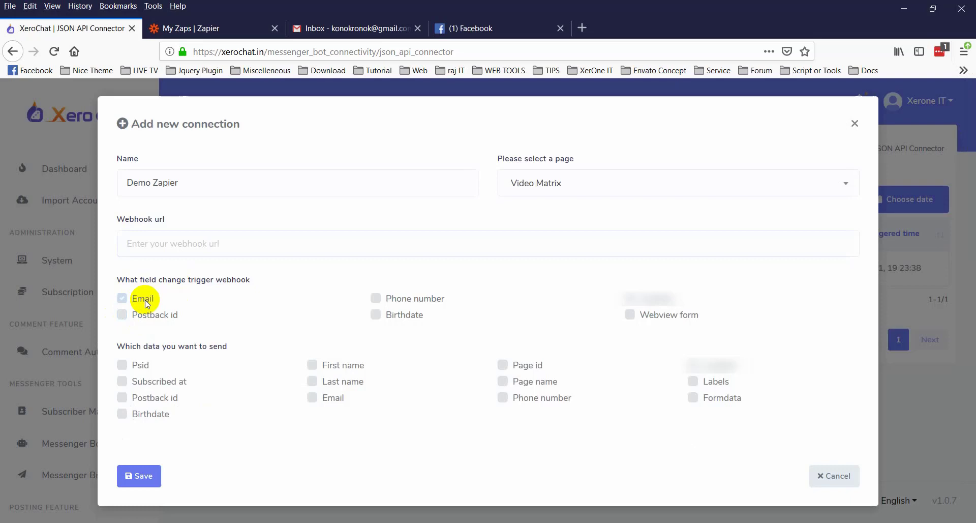
click(122, 298)
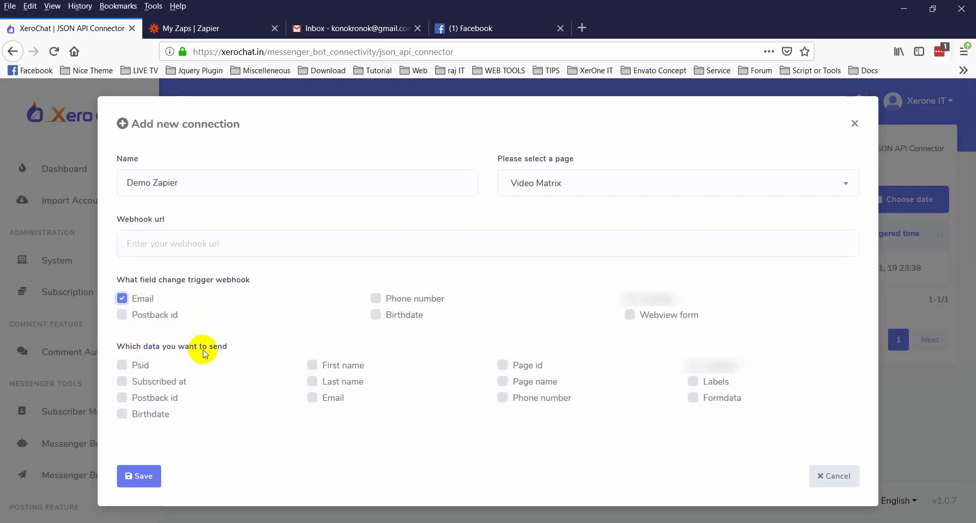
mouse_move(170, 369)
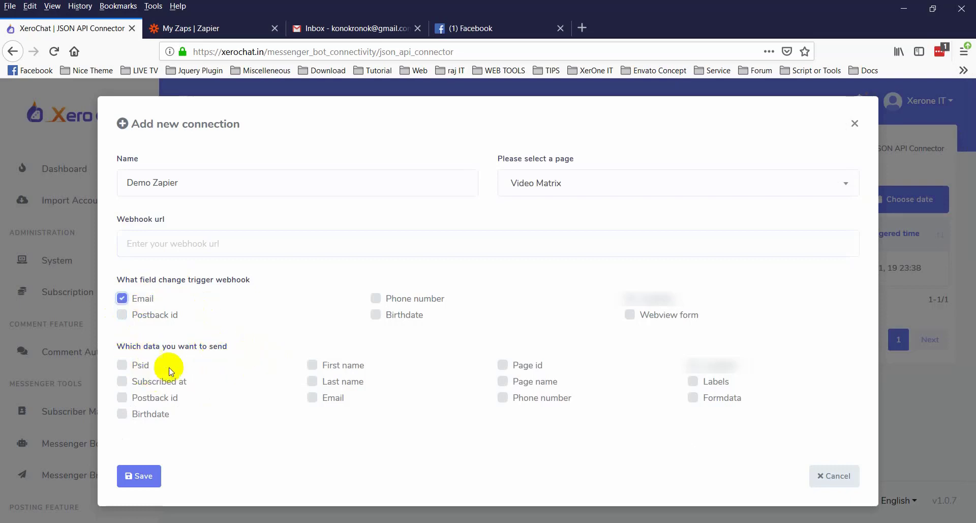
mouse_move(227, 391)
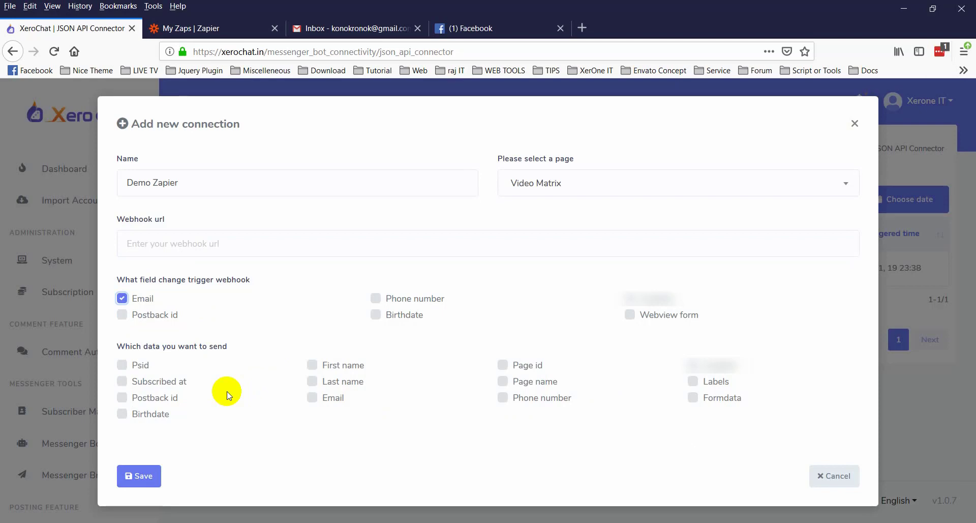
click(122, 365)
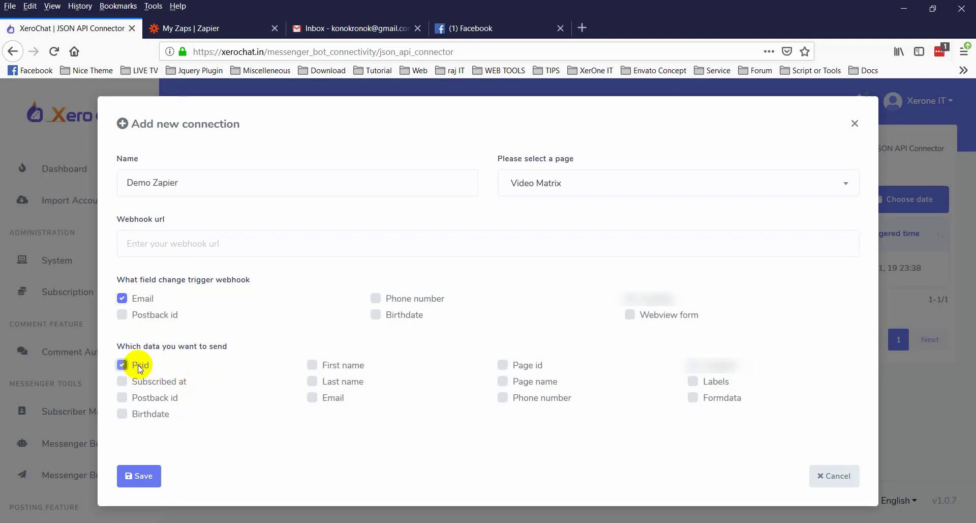
mouse_move(335, 384)
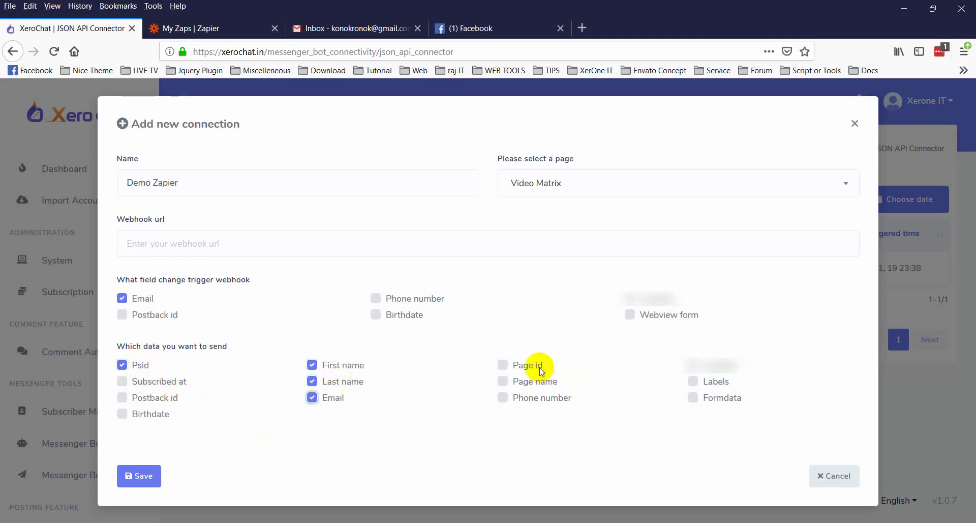
click(502, 365)
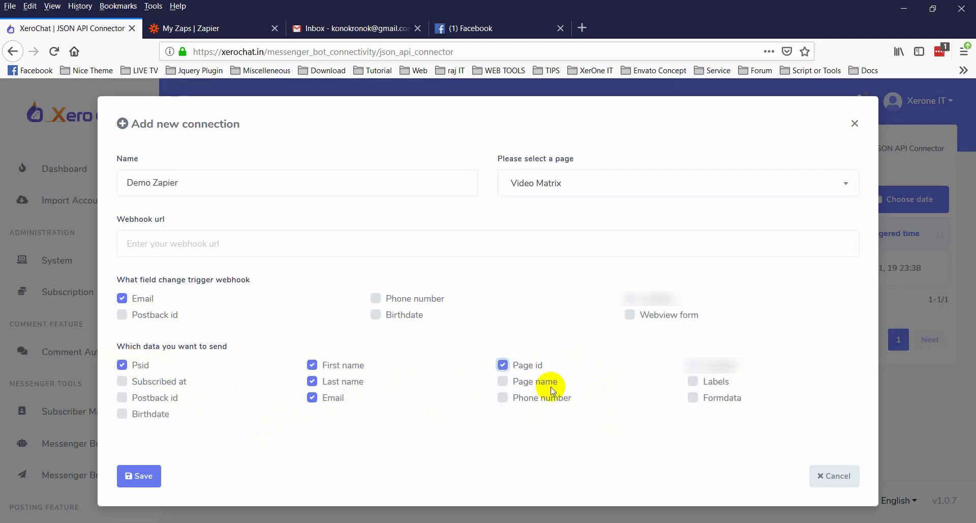
click(503, 381)
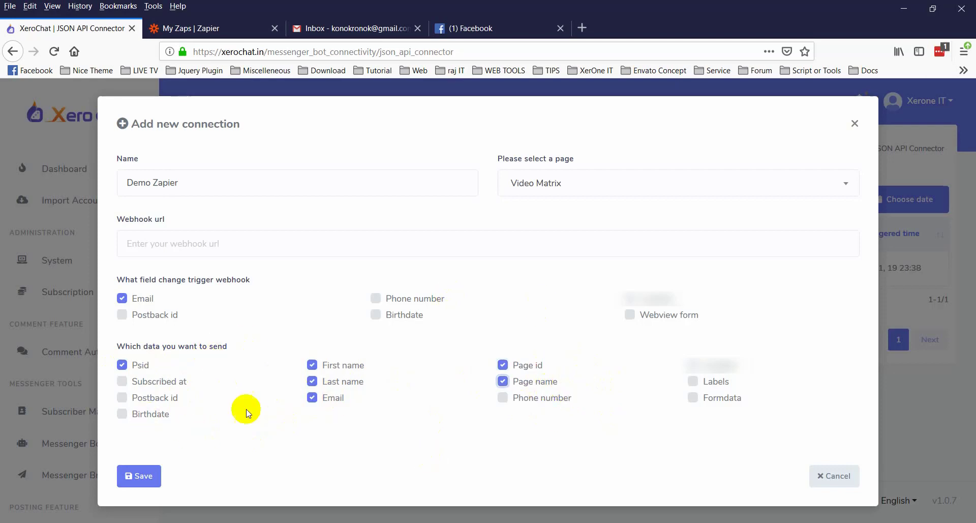
click(196, 28)
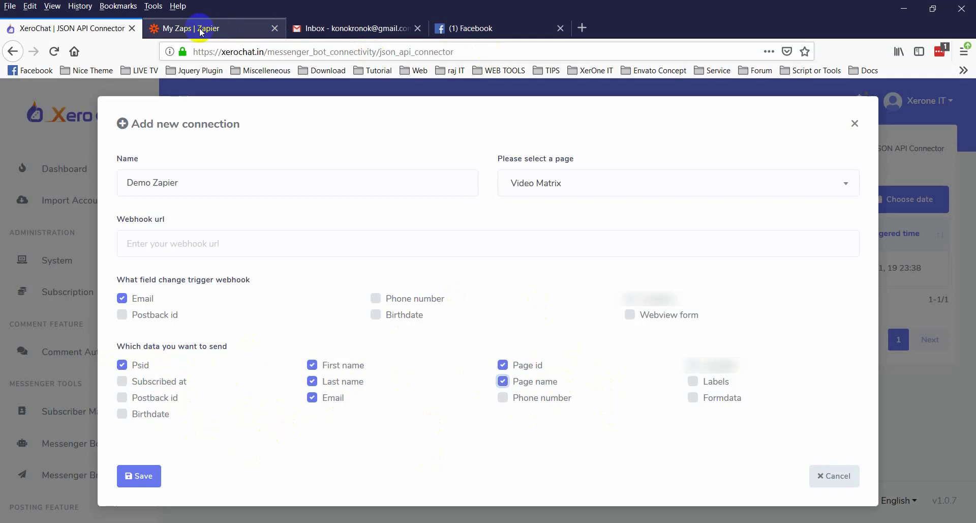
Step: Create a new zap with Webhooks by Zapier Catch Hook as its trigger
click(198, 28)
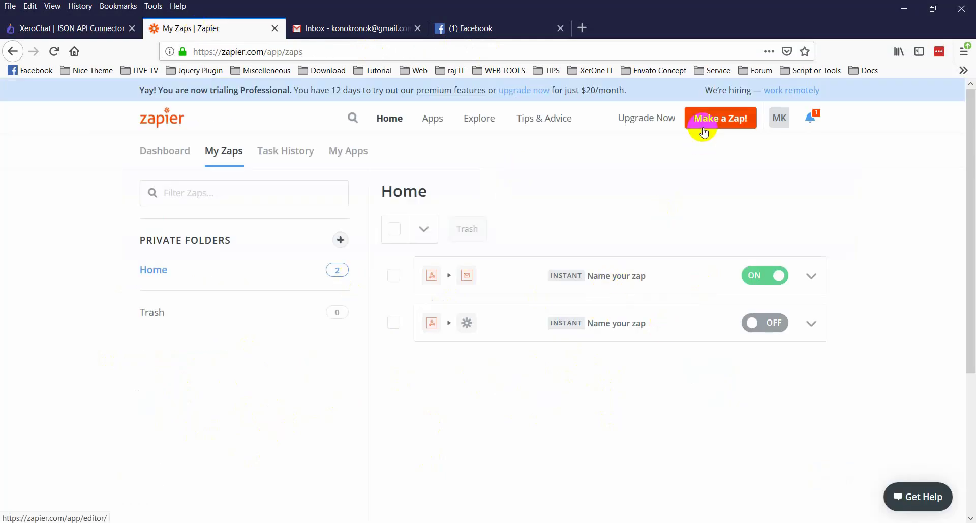
click(721, 118)
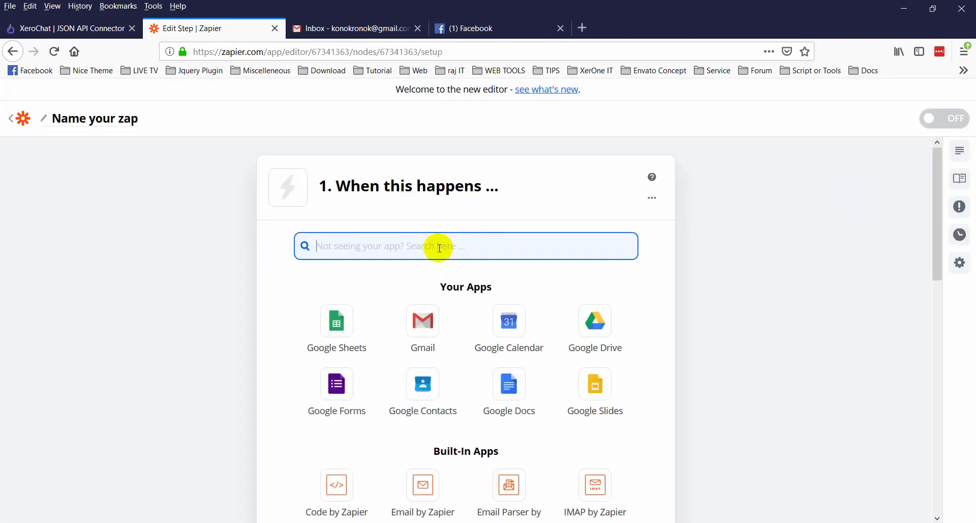
text(webh)
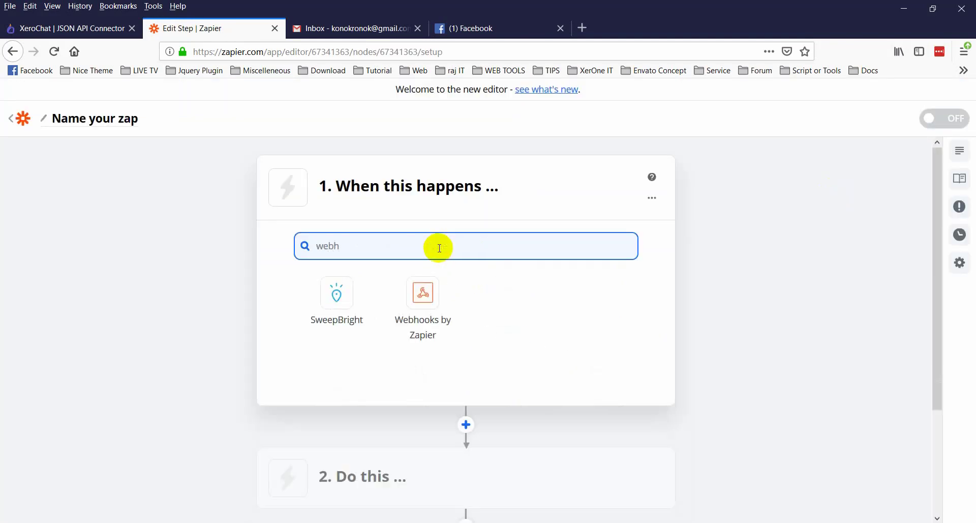
click(422, 292)
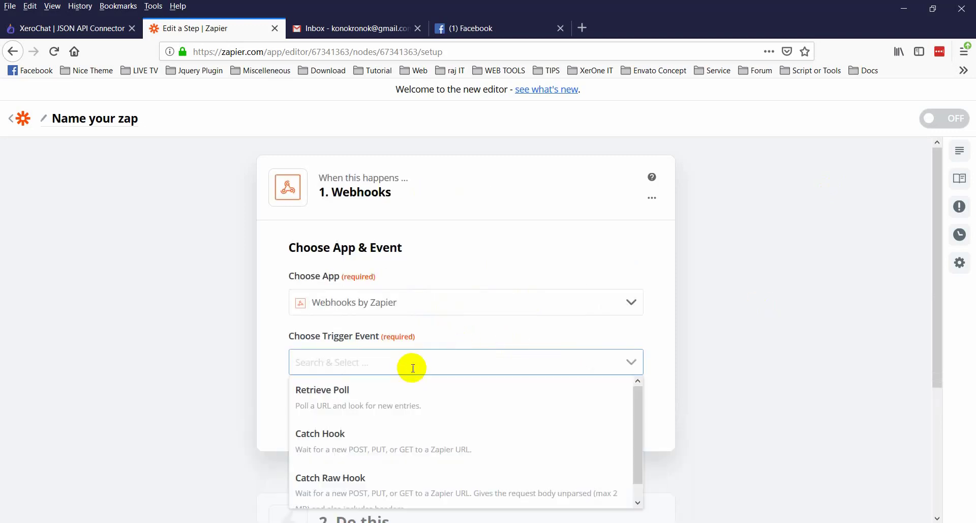
click(320, 433)
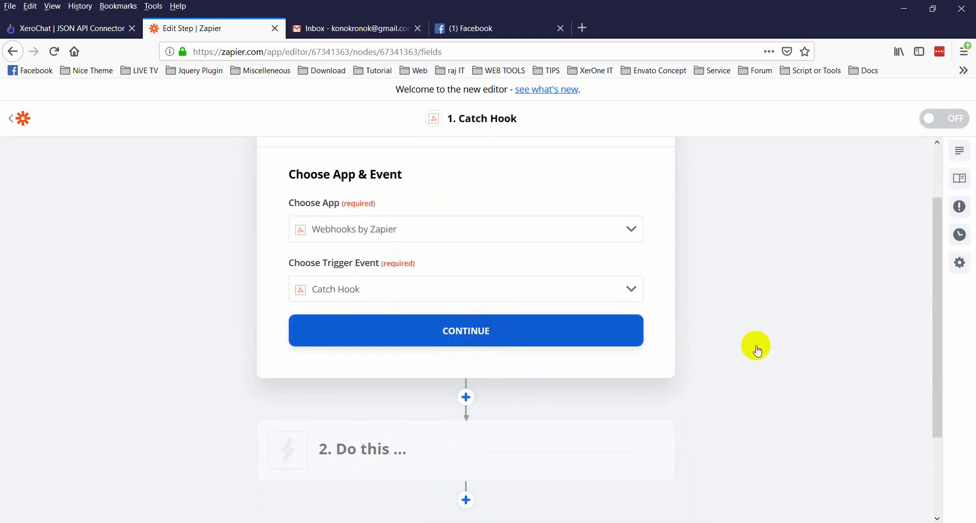
click(466, 331)
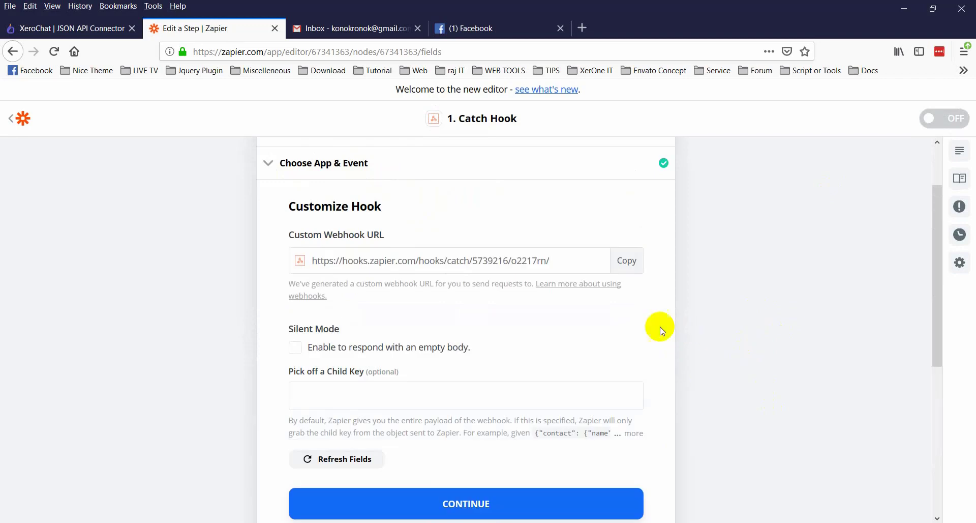
Step: Copy the generated custom webhook URL
triple_click(429, 261)
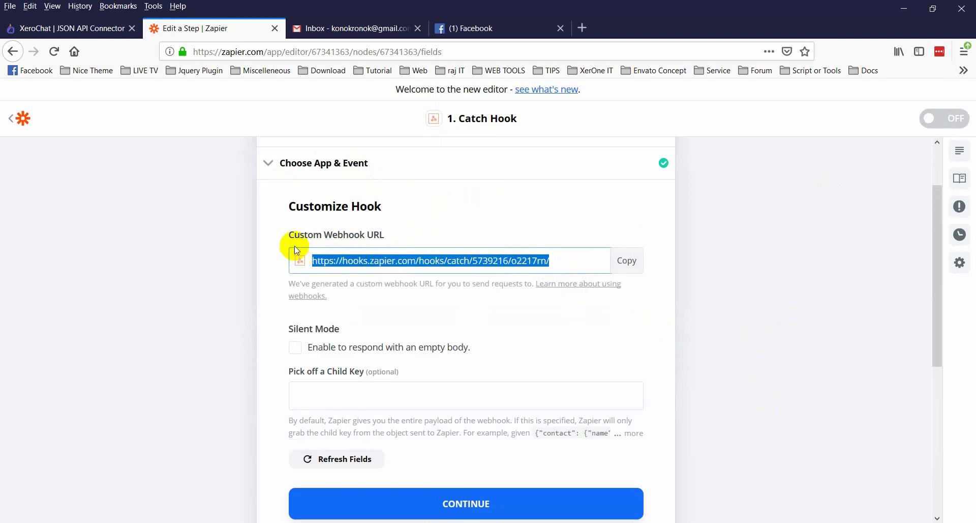
click(627, 260)
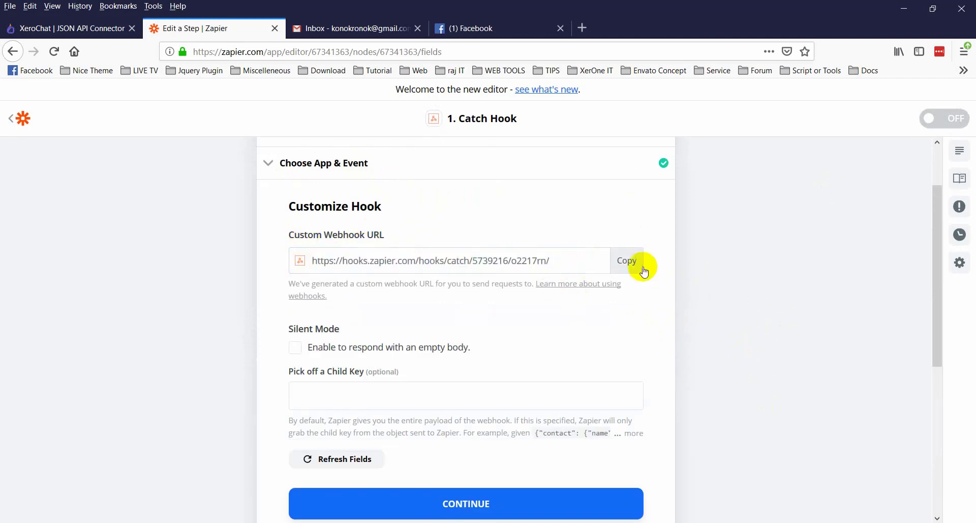
click(66, 29)
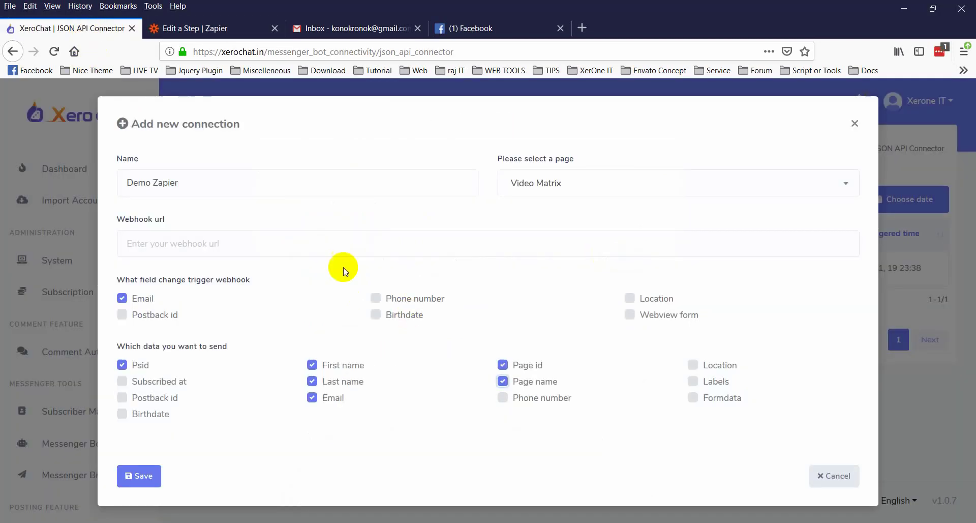
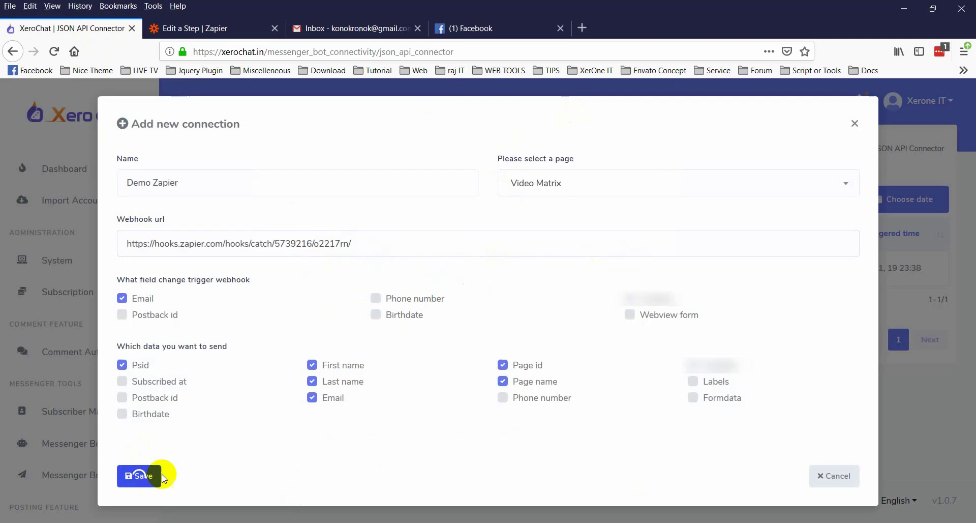
click(143, 475)
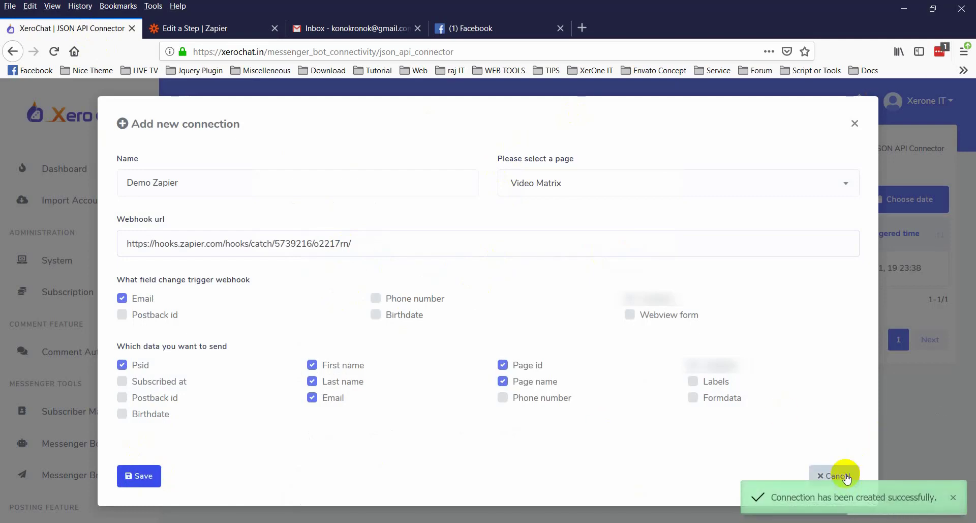
click(835, 475)
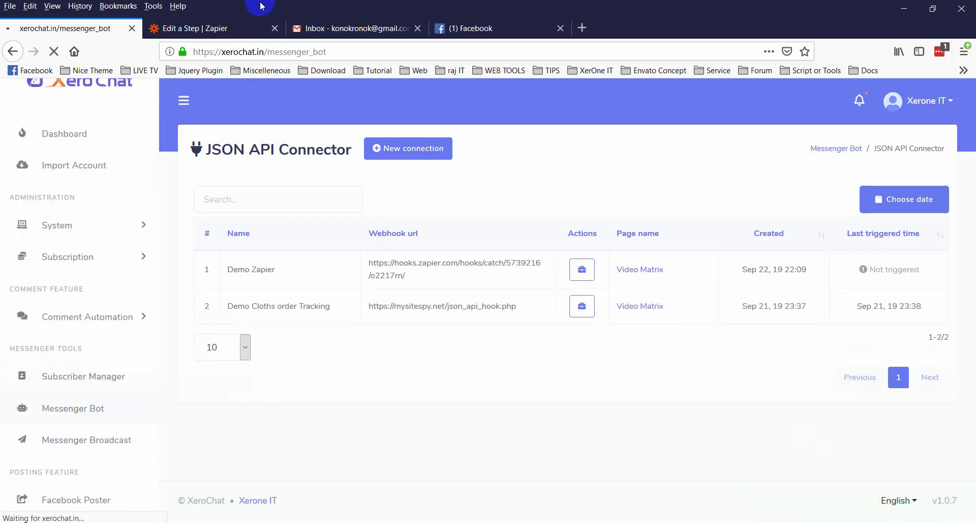
Step: Continue past Customize Hook to the Find Data step, then return to XeroChat
click(194, 29)
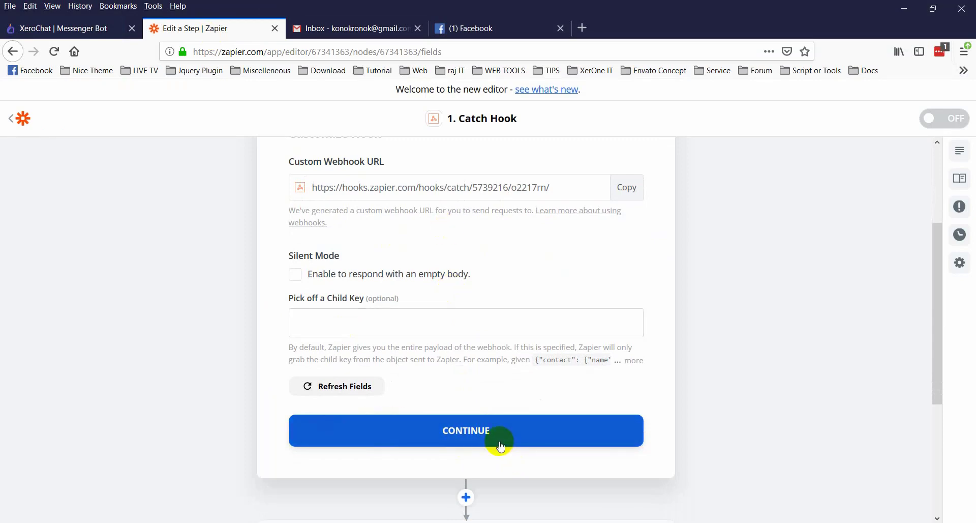
click(466, 430)
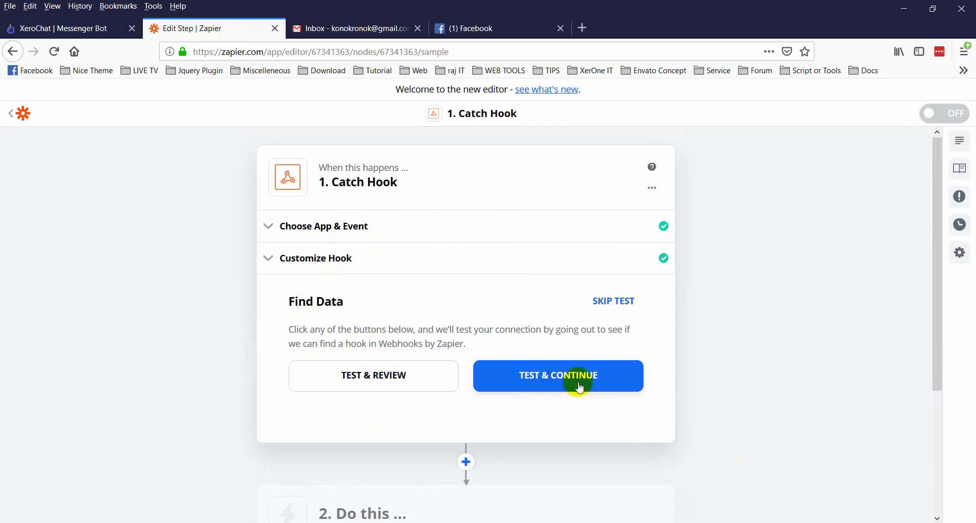
mouse_move(372, 332)
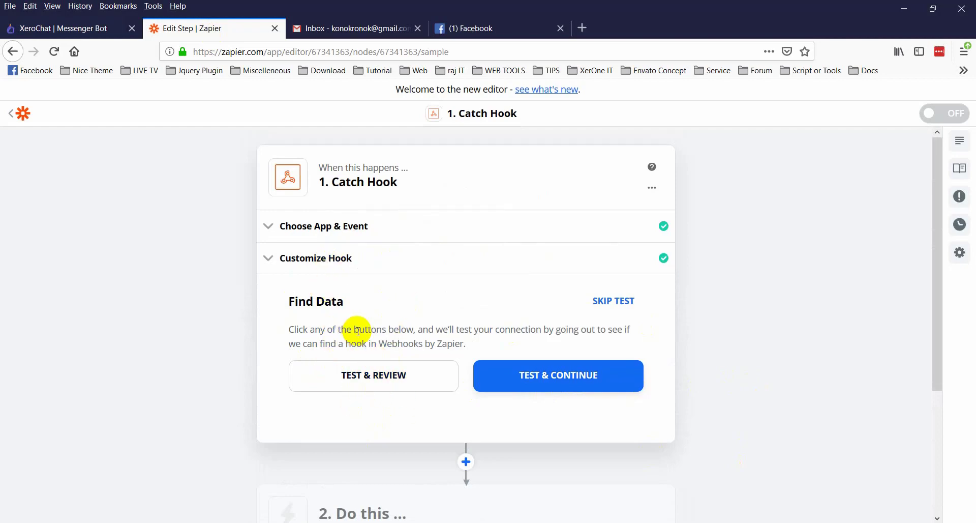
click(66, 27)
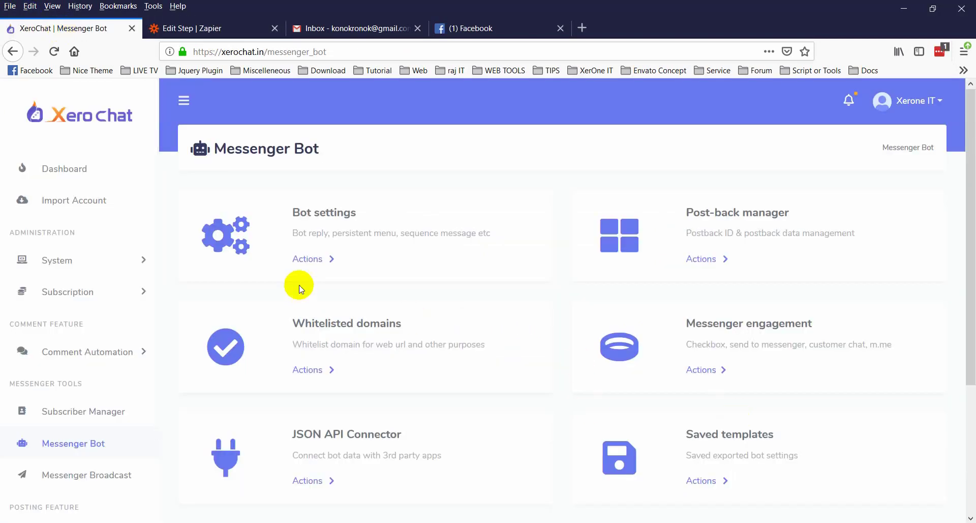
Step: Add a bot reply named email with keyword email, using the Quick reply type
click(307, 259)
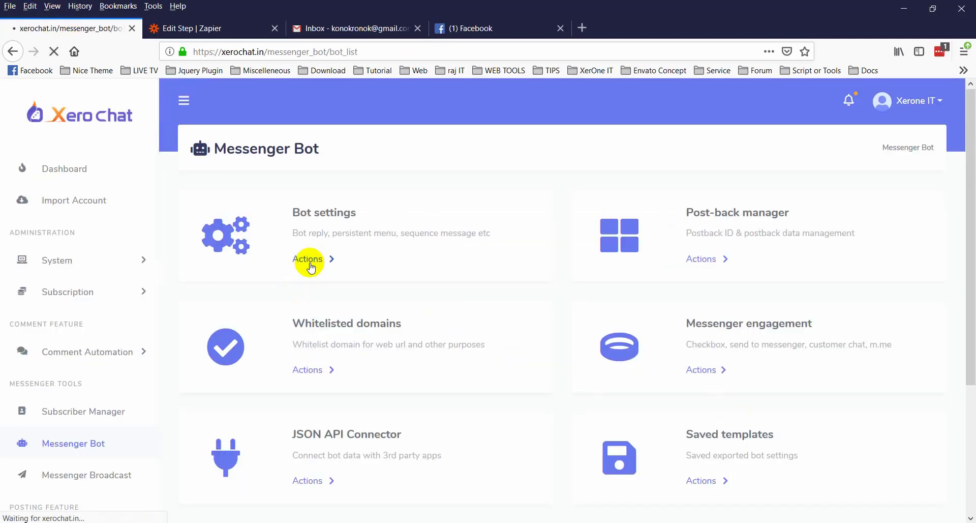
click(308, 258)
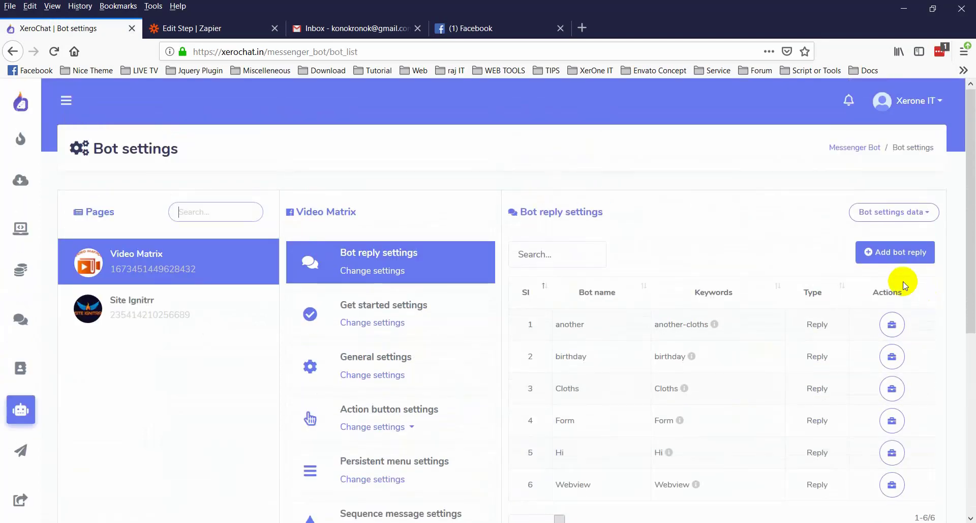
click(895, 252)
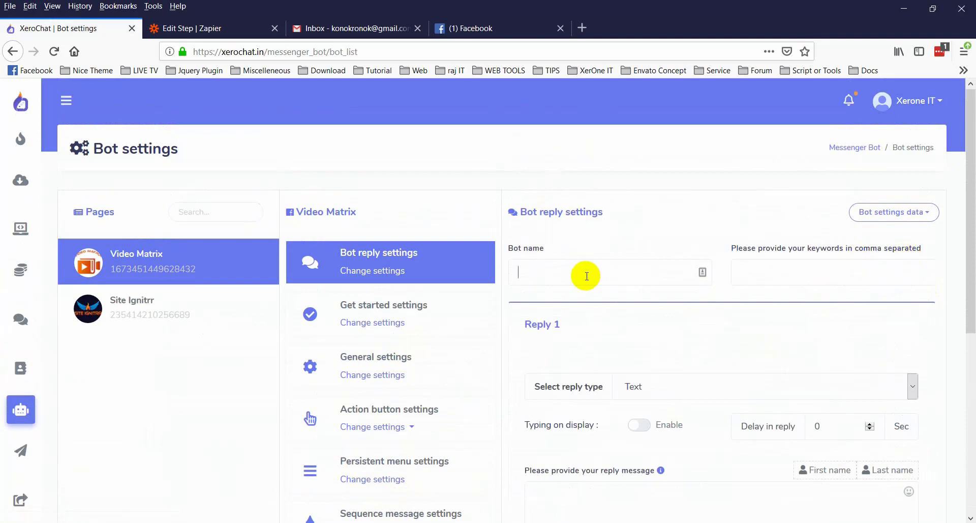
text(email)
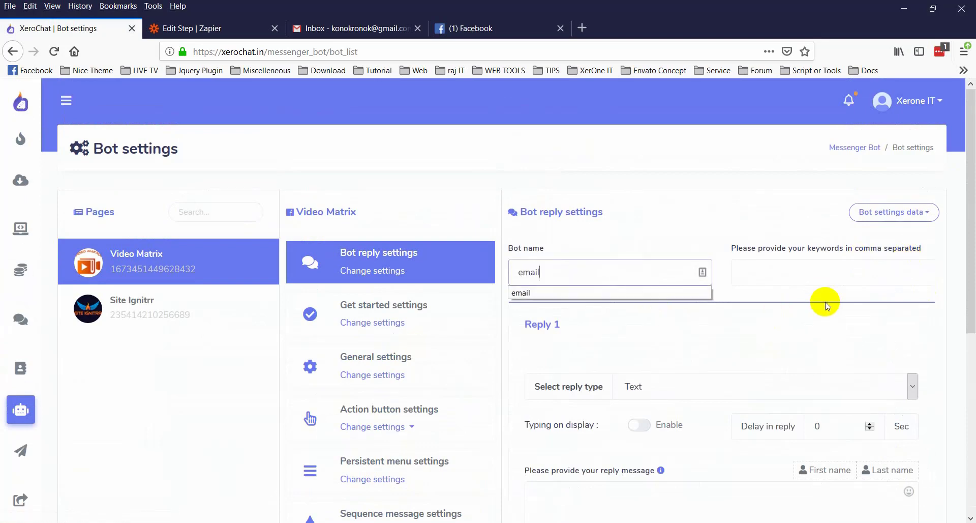
text(email)
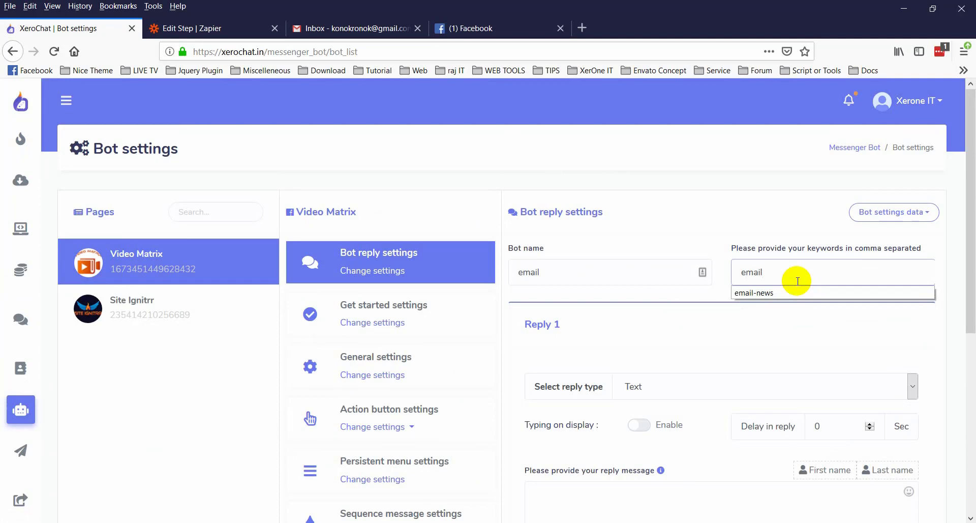
scroll(down, 3)
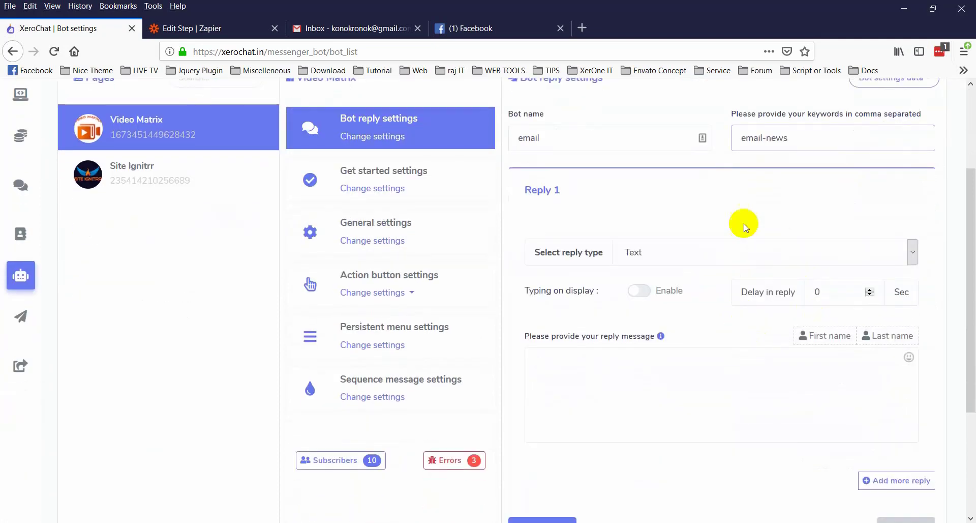
click(763, 253)
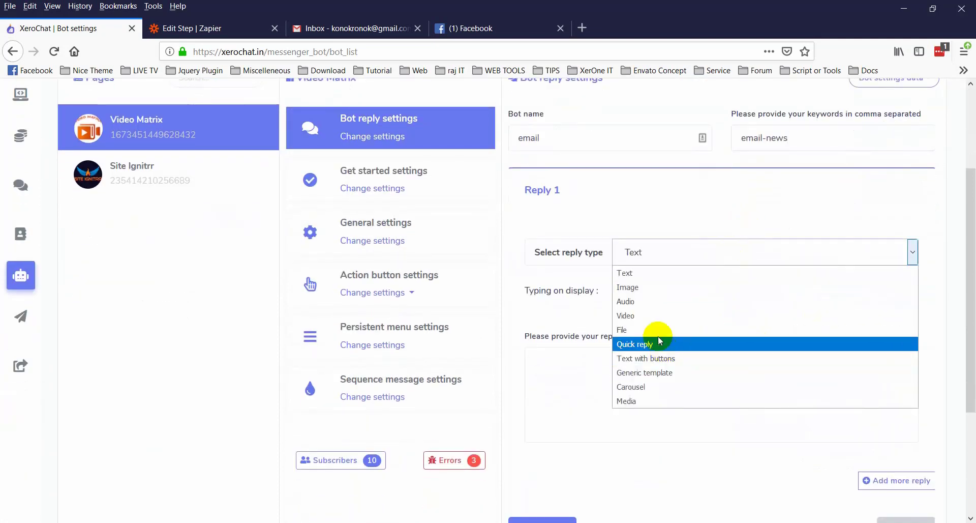
click(621, 330)
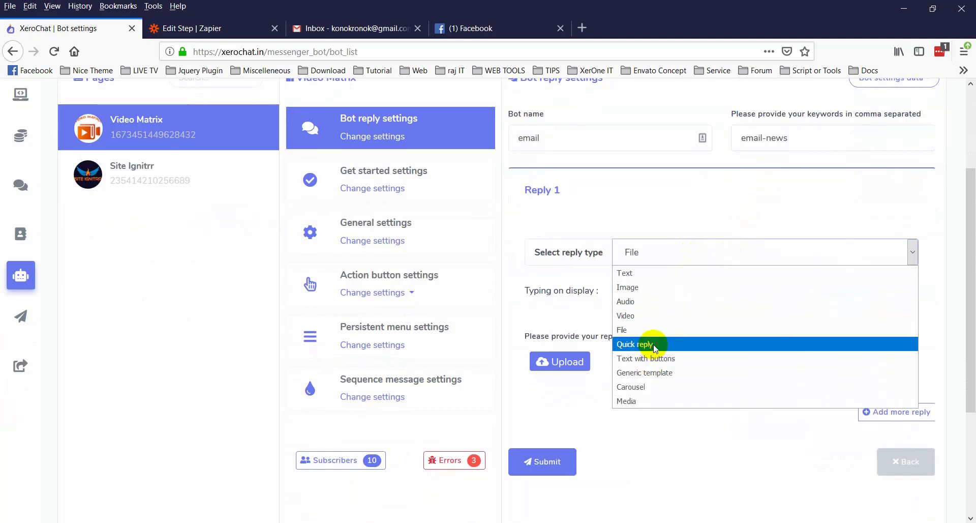
Step: Write the message greeting by first name and asking to click the email address below to subscribe to the newsletter
click(634, 344)
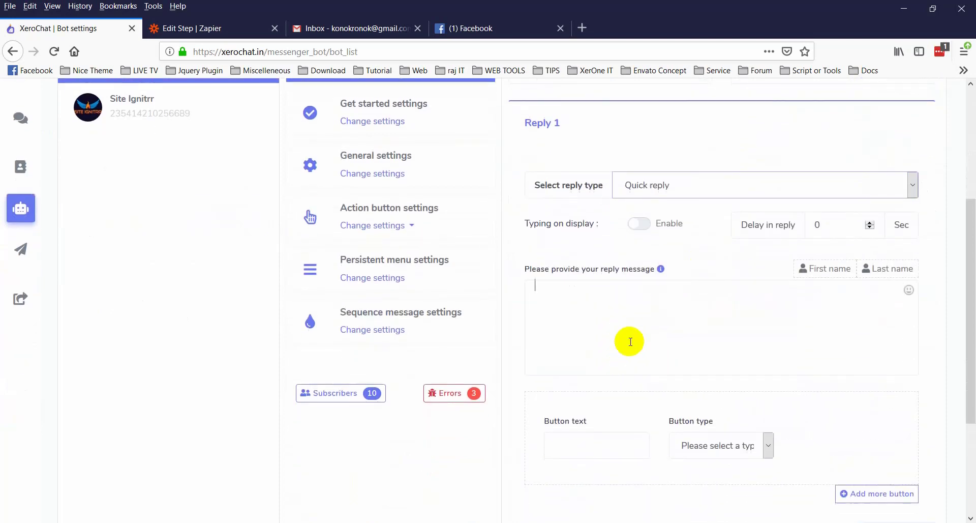
text(Hello)
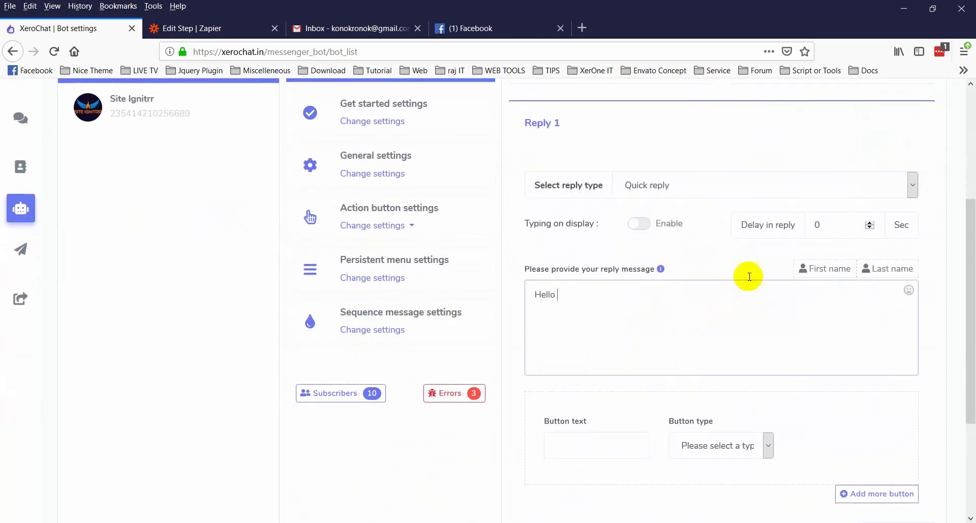
click(824, 269)
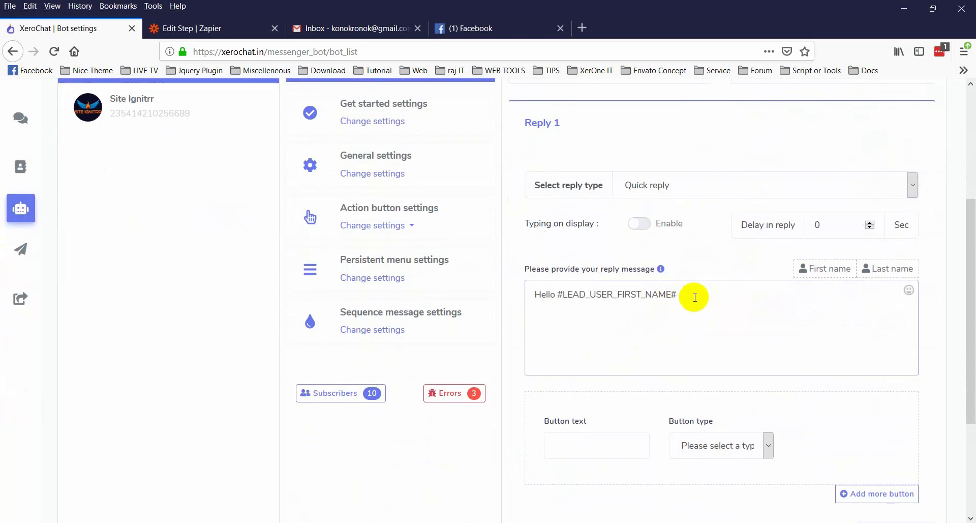
text(, Please clic)
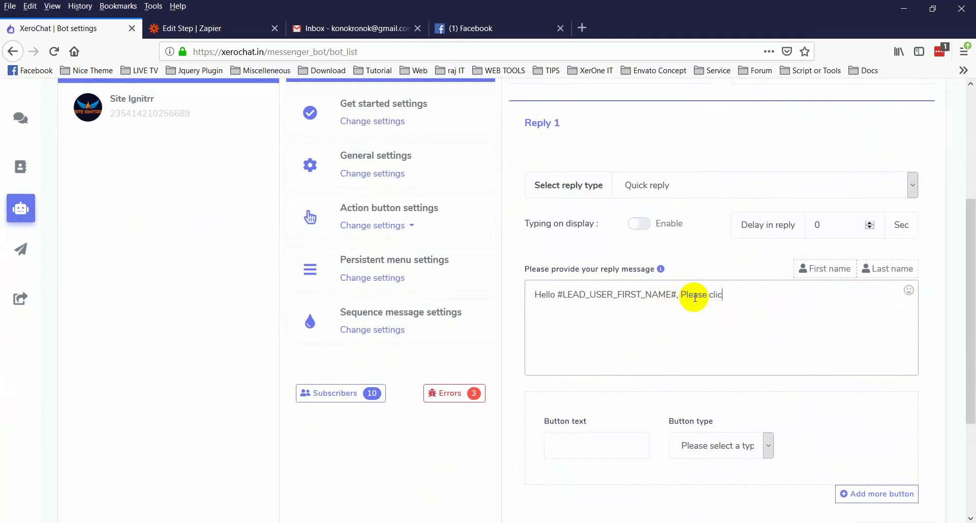
text(k on the belo)
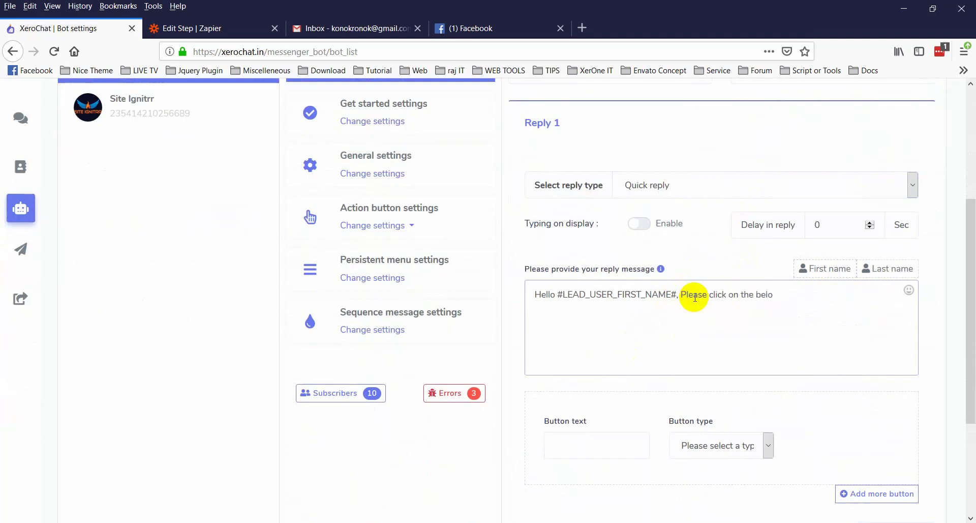
text(w email address to)
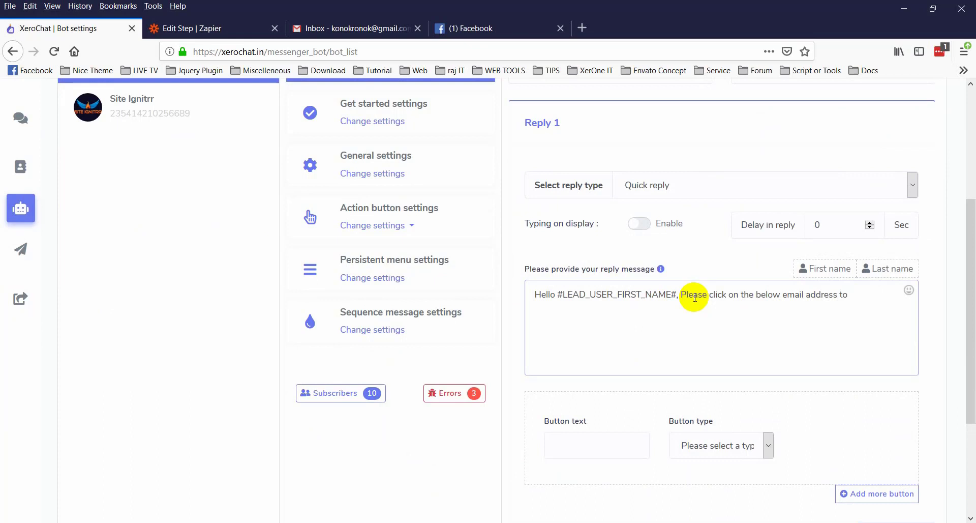
text(get subscribe in our email)
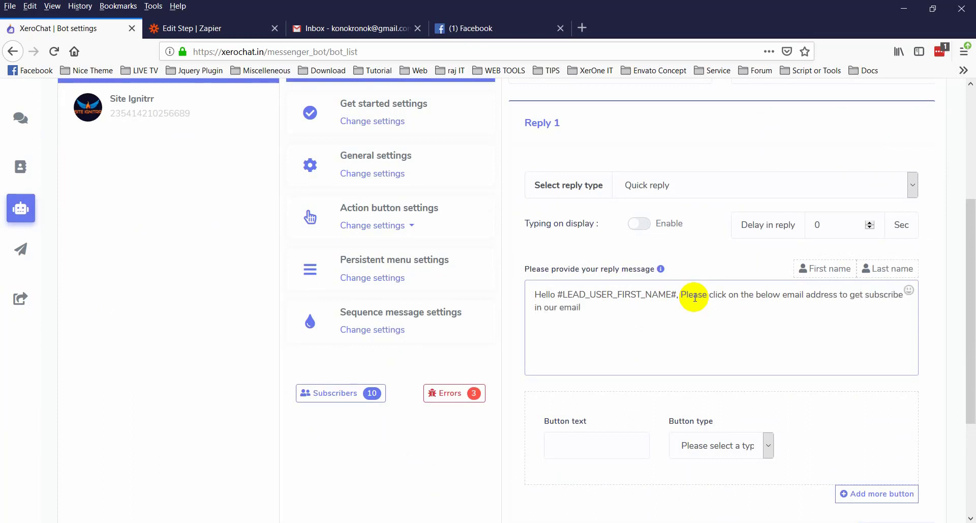
text(newslet)
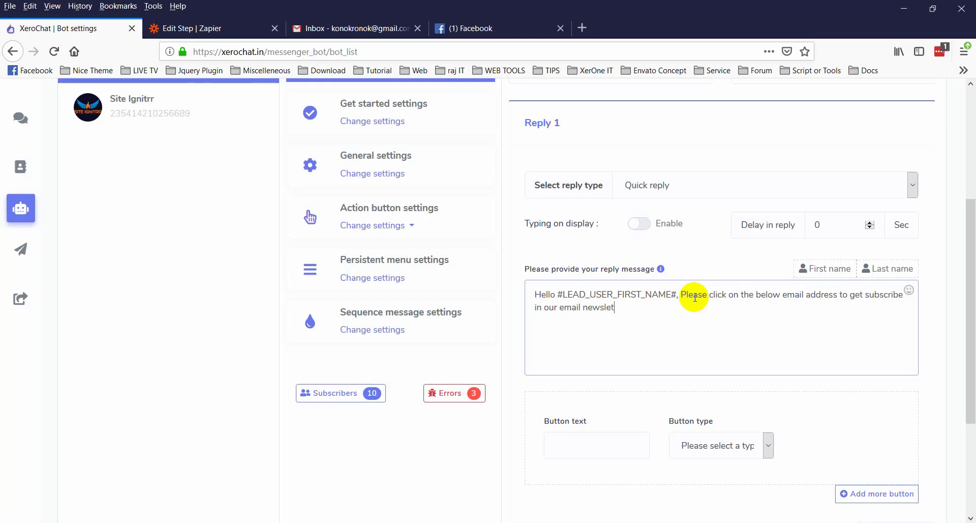
text(ter.)
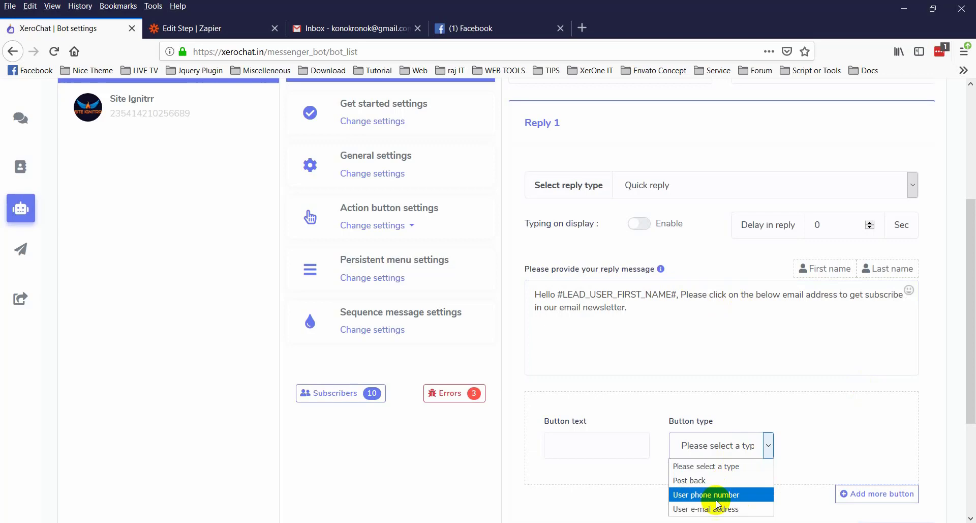
Step: Set the button type to User e-mail address and submit the reply
click(708, 508)
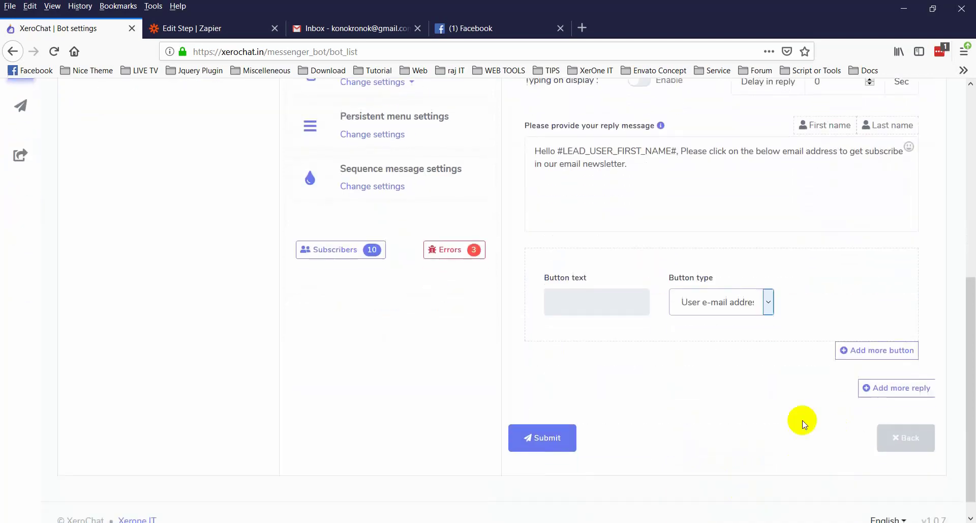
click(542, 438)
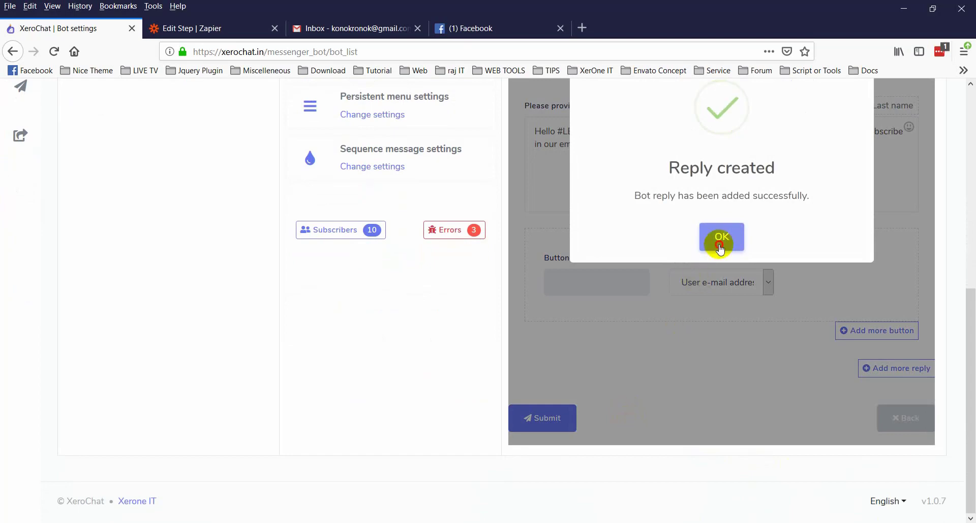
click(722, 237)
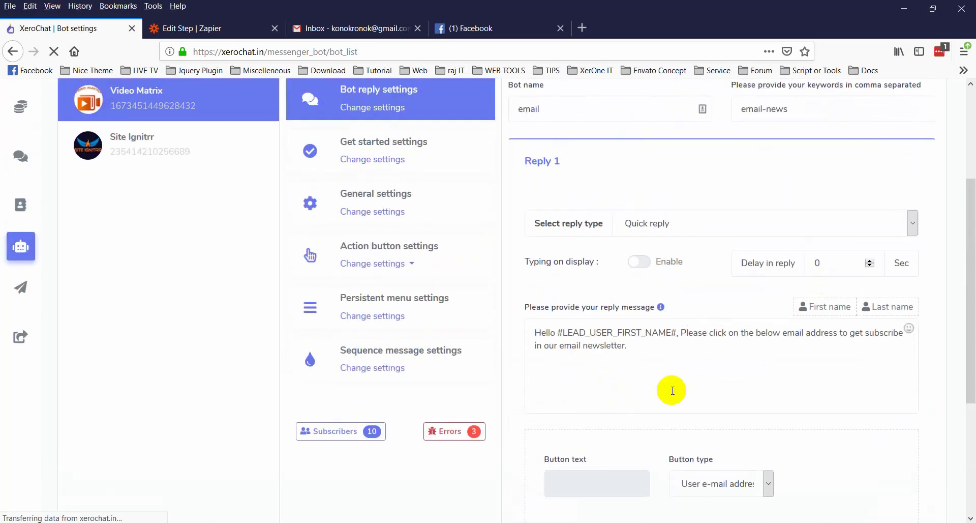
mouse_move(667, 274)
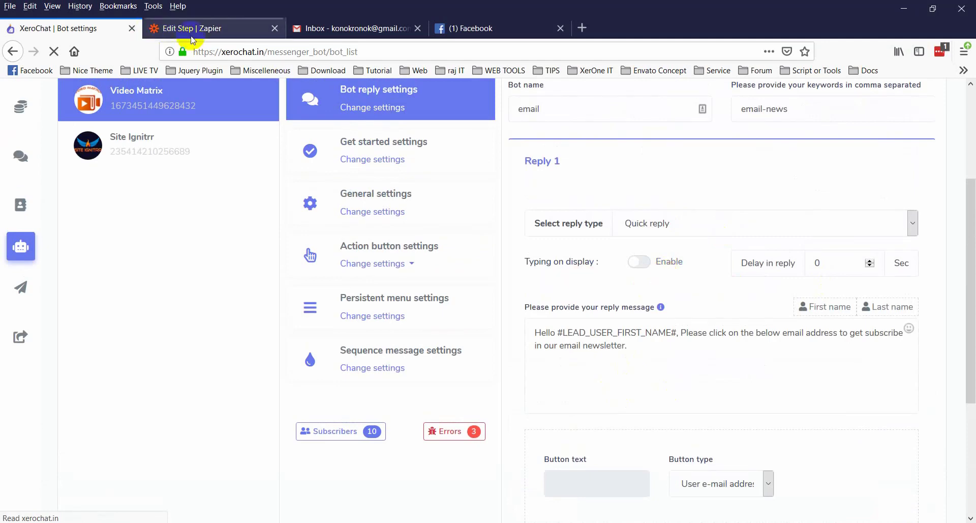
Step: Start Test & Review on the Catch Hook, then head to Facebook to trigger the bot
click(192, 28)
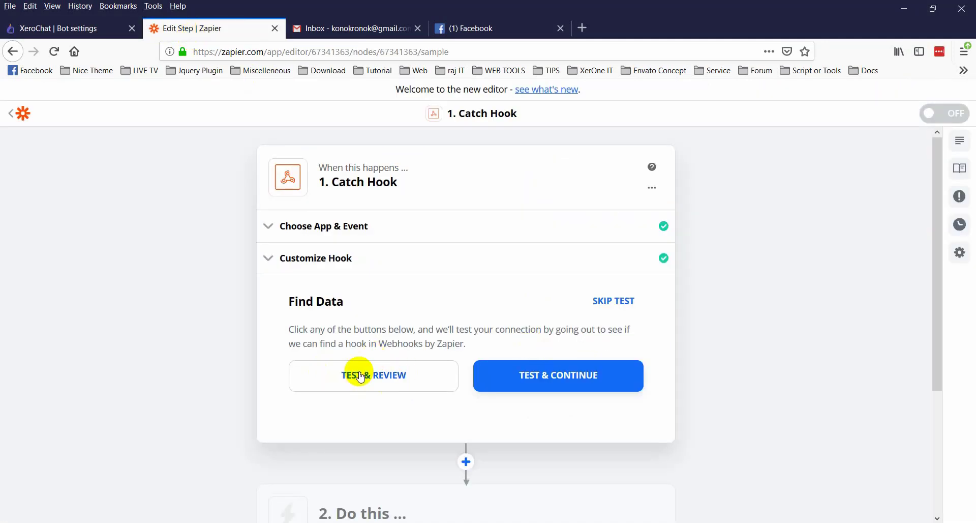
click(373, 375)
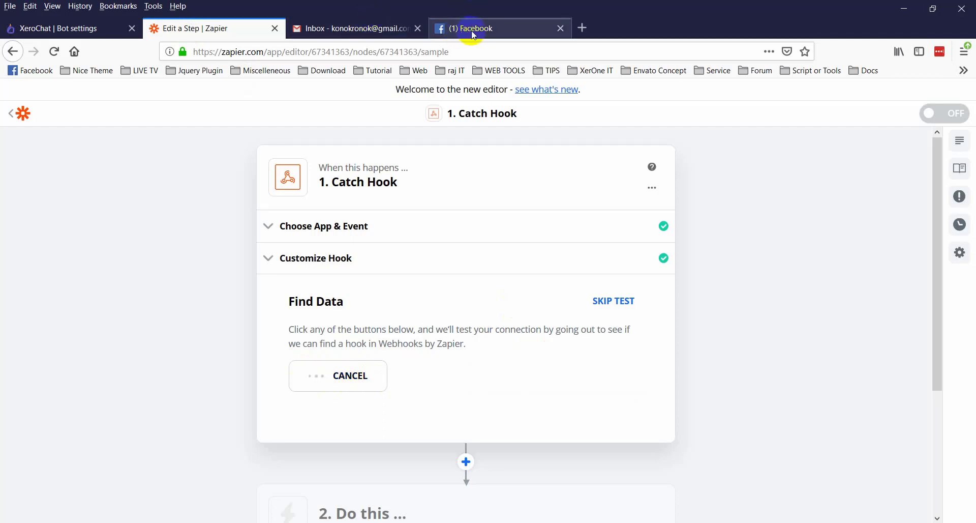
click(474, 28)
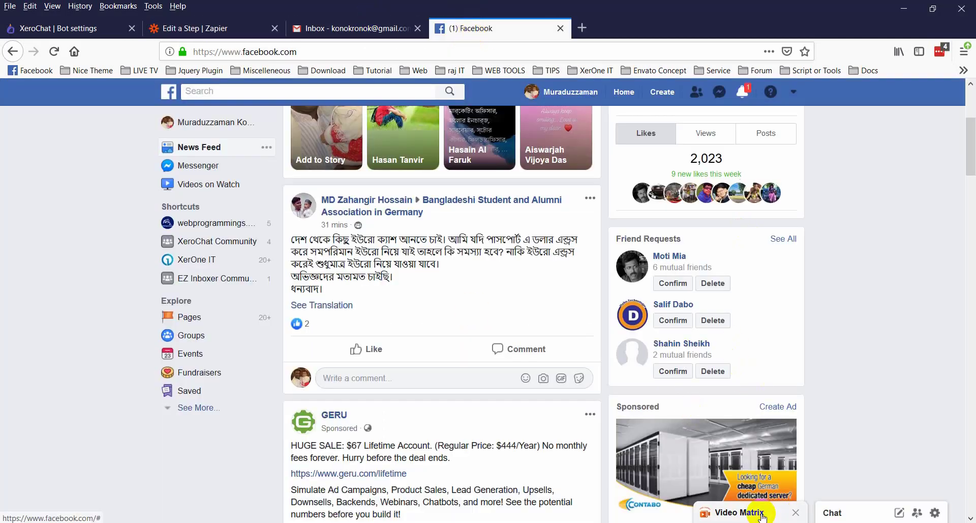
Step: Send email-new in the Video Matrix Messenger chat, then return to the zap editor
click(740, 511)
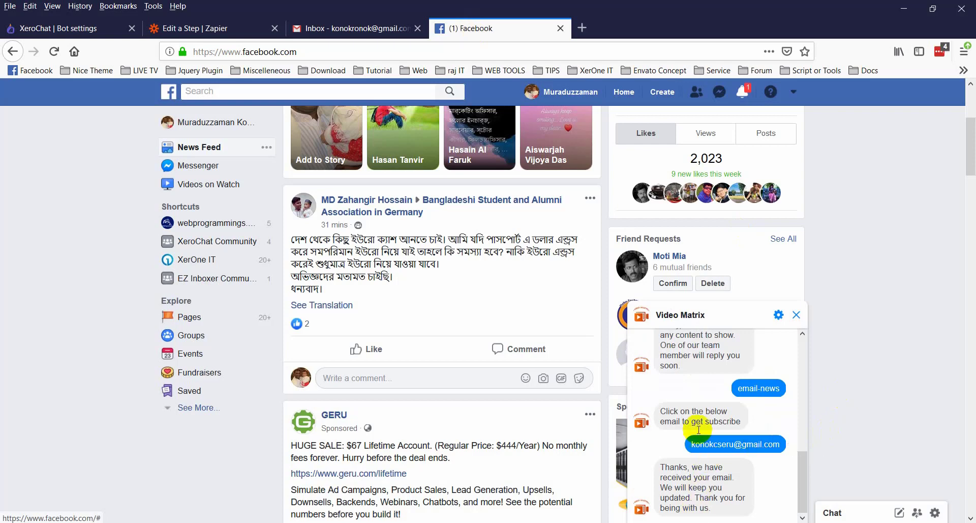
scroll(down, 3)
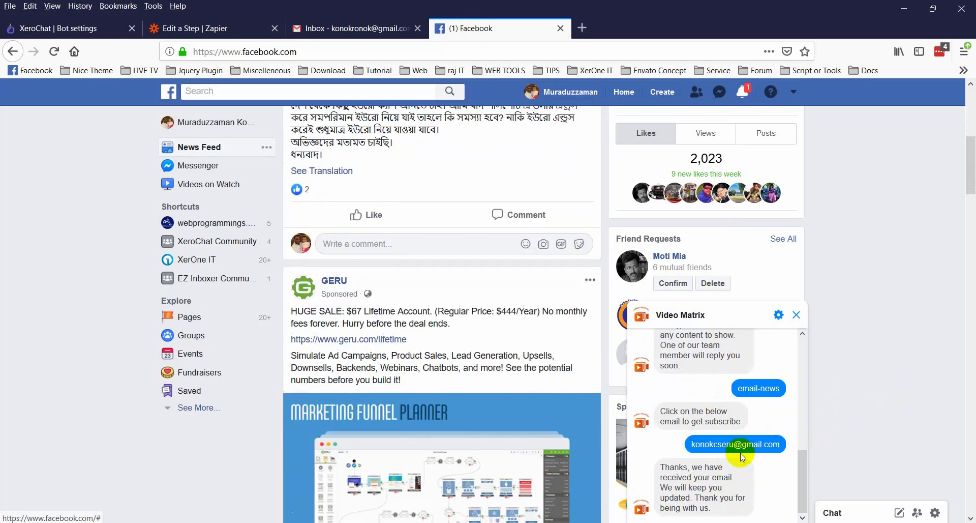
scroll(down, 3)
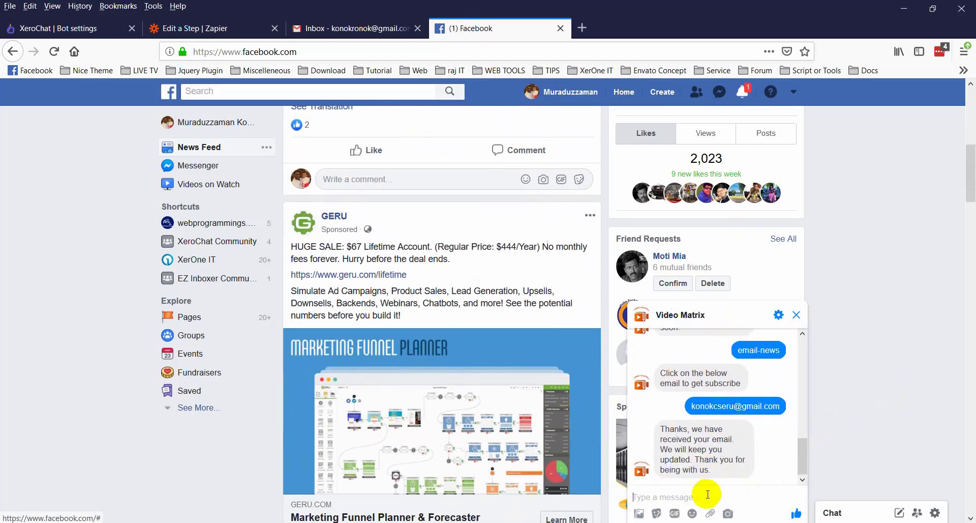
text(email-new)
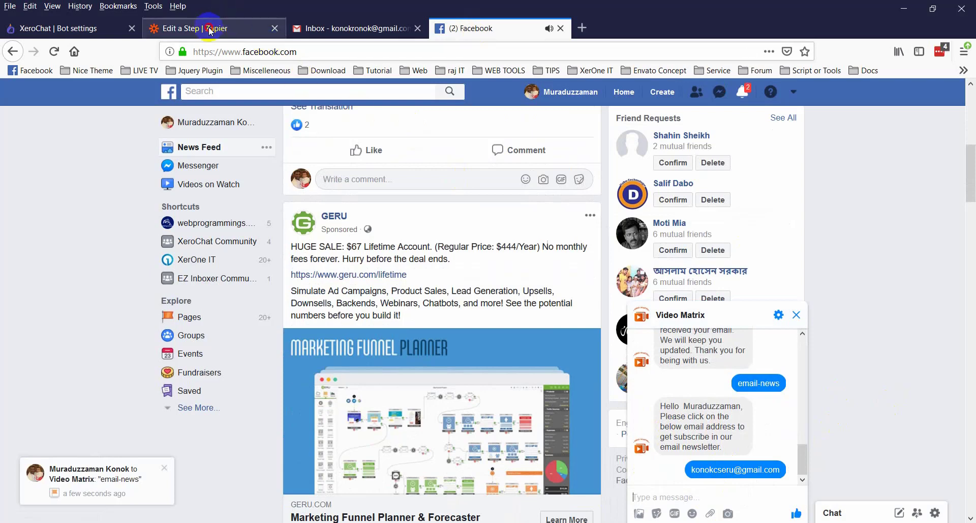
click(211, 29)
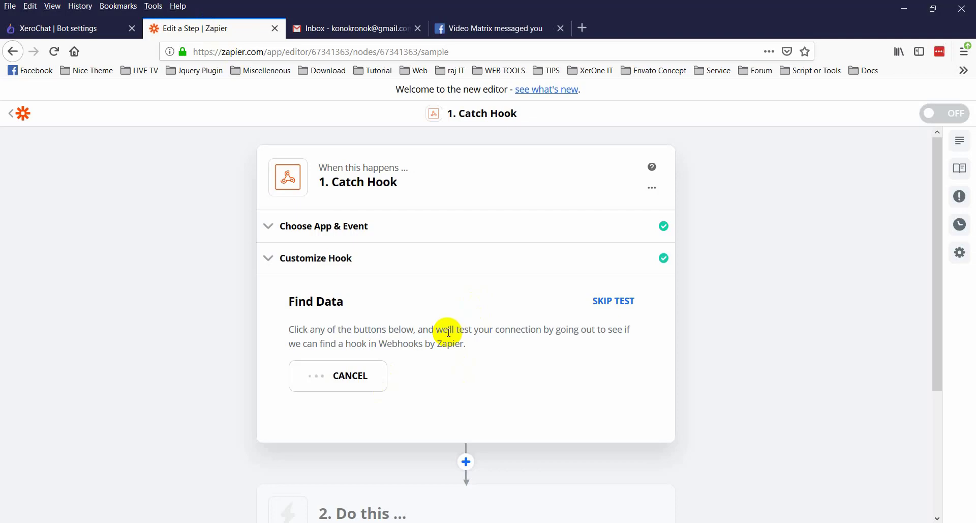
mouse_move(360, 369)
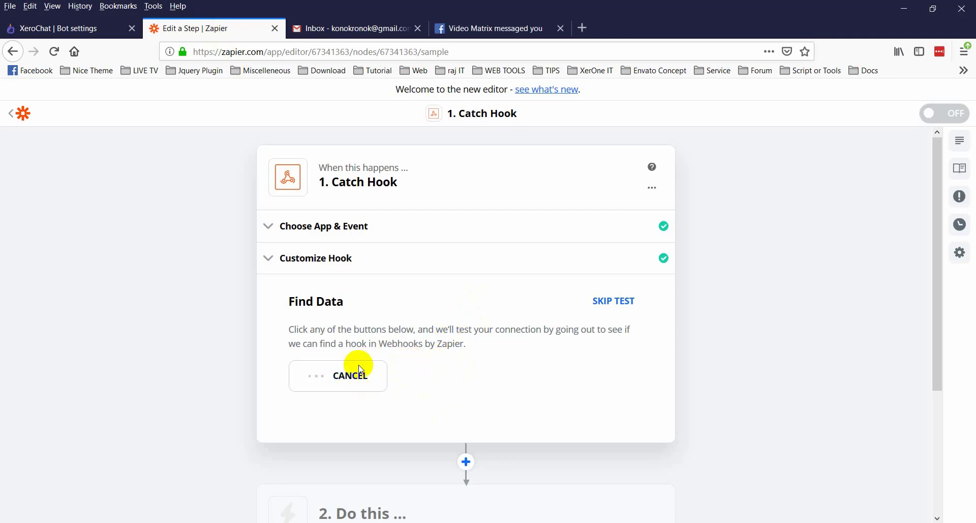
Step: Review sample Hook A's fields and finish editing the Catch Hook trigger
click(504, 28)
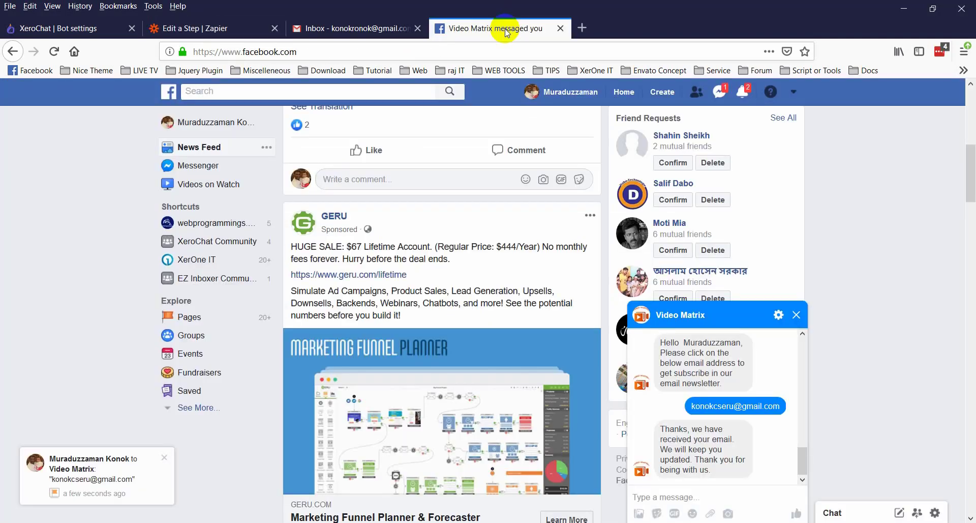
click(200, 29)
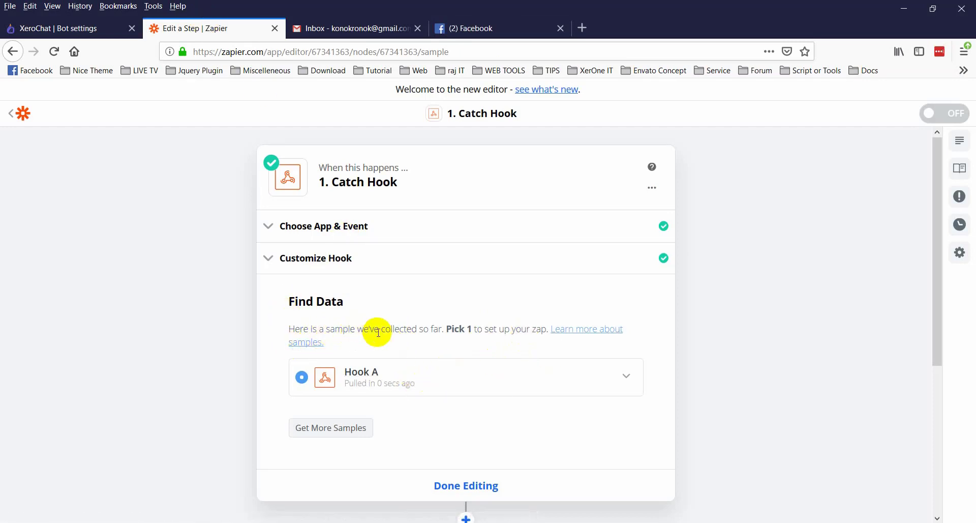
scroll(down, 3)
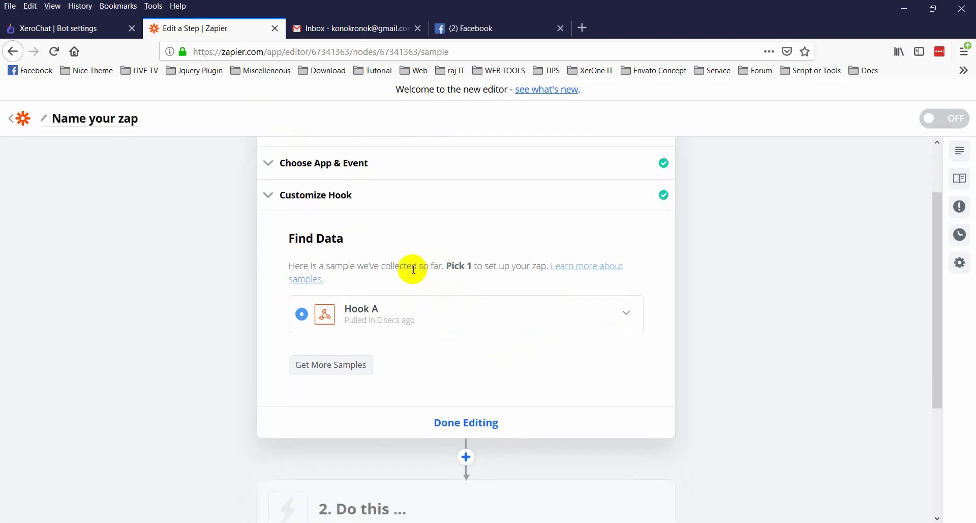
click(466, 313)
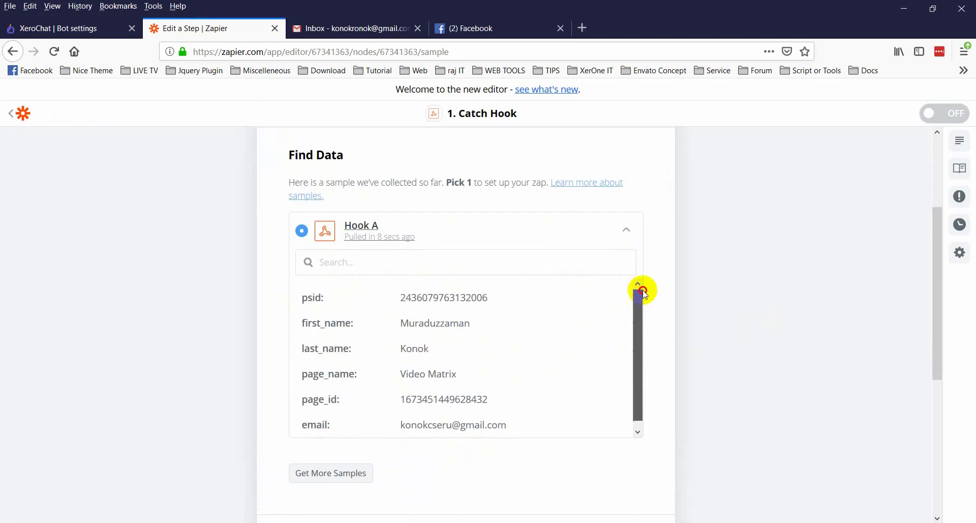
scroll(down, 3)
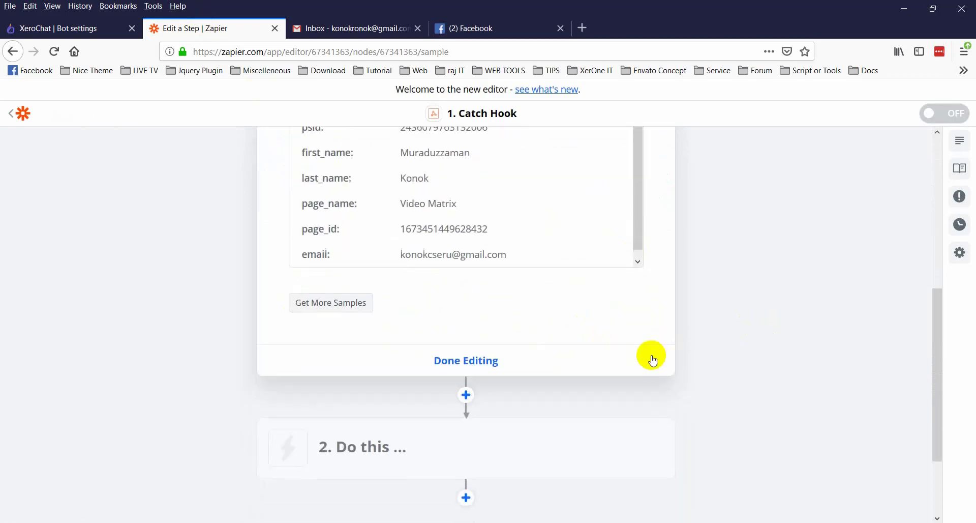
click(465, 360)
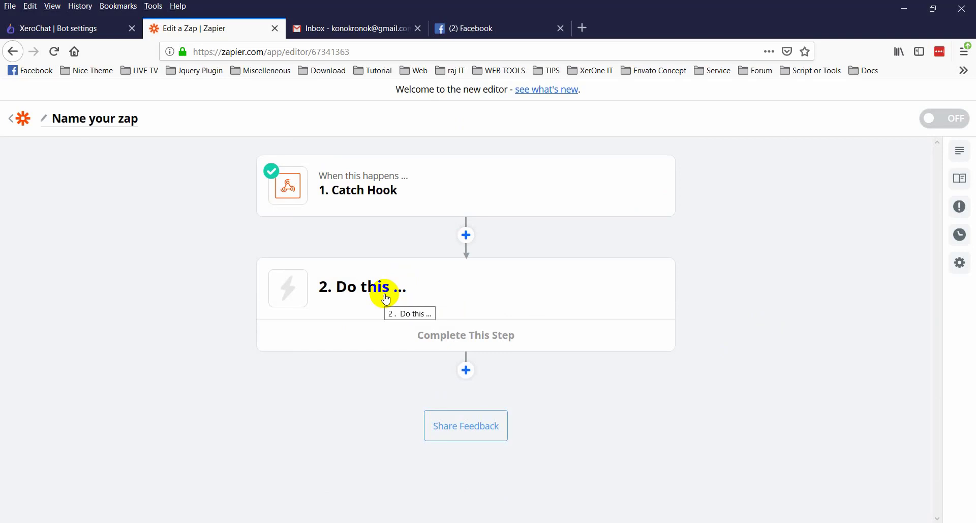
Step: Search the action apps for Zapi and choose Email by Zapier for step 2
click(367, 273)
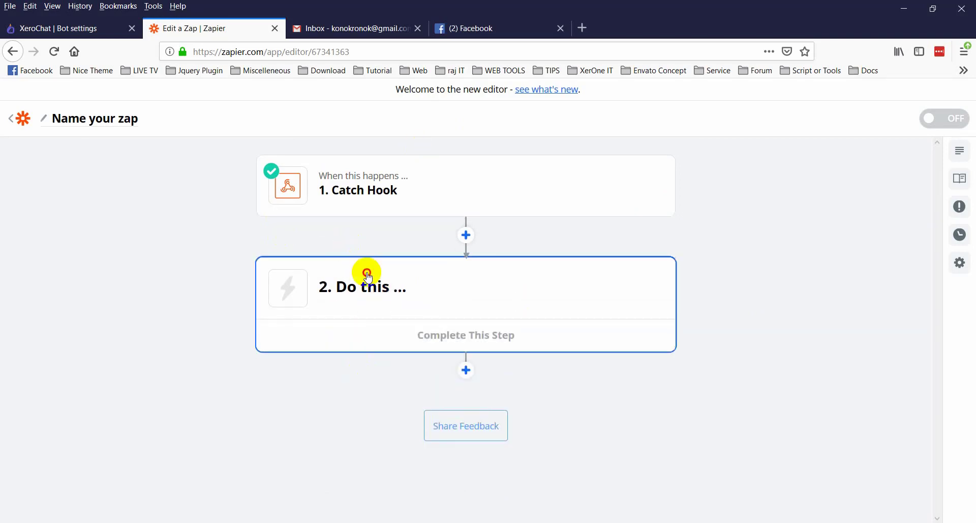
click(367, 274)
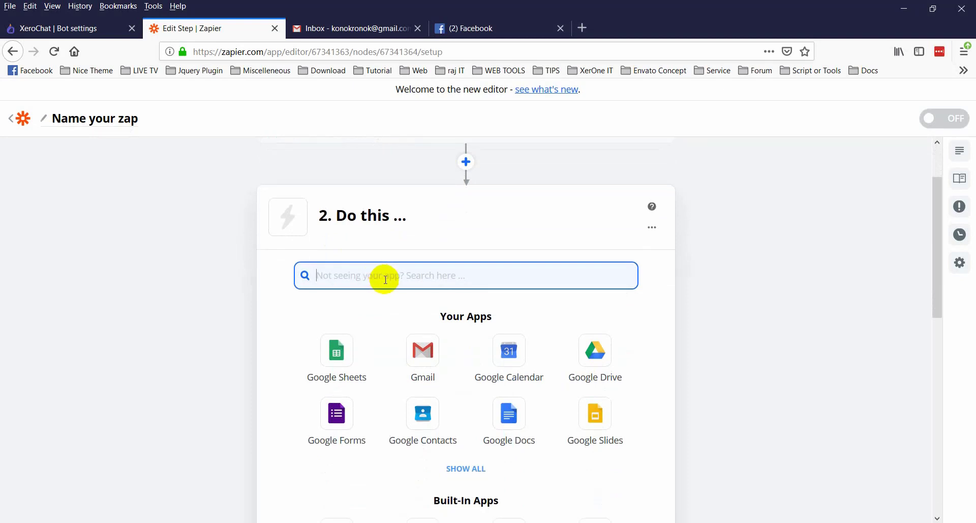
text(email with za)
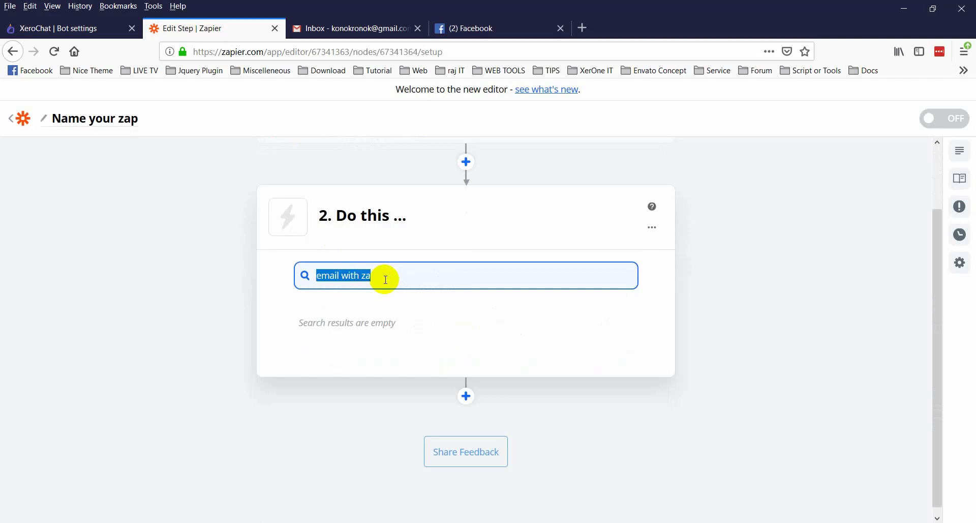
text(Zapi)
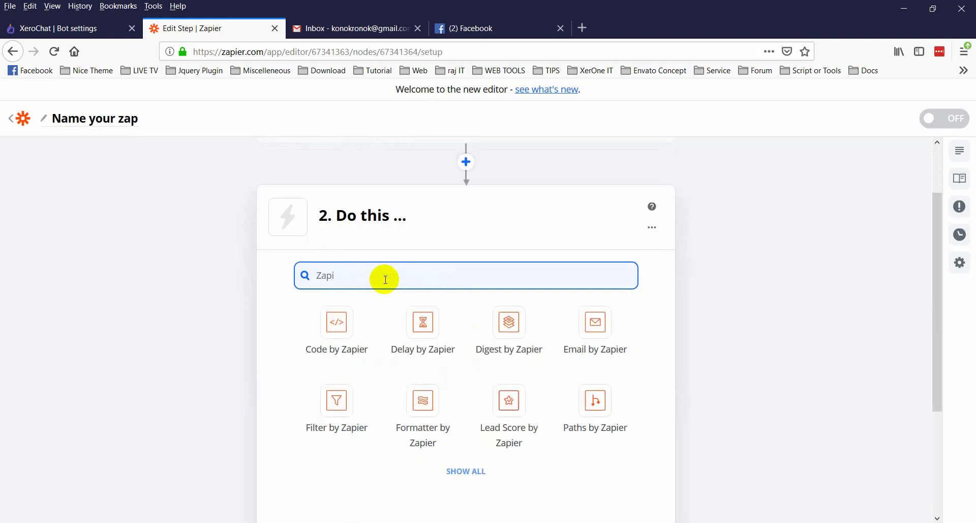
click(594, 324)
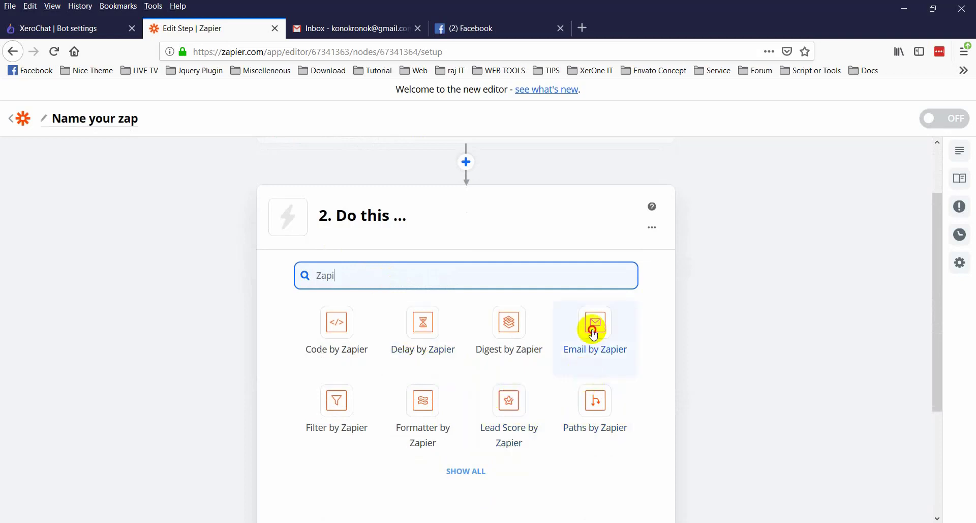
Step: Make step two Email by Zapier's Send Outbound Email and continue to its settings
click(594, 326)
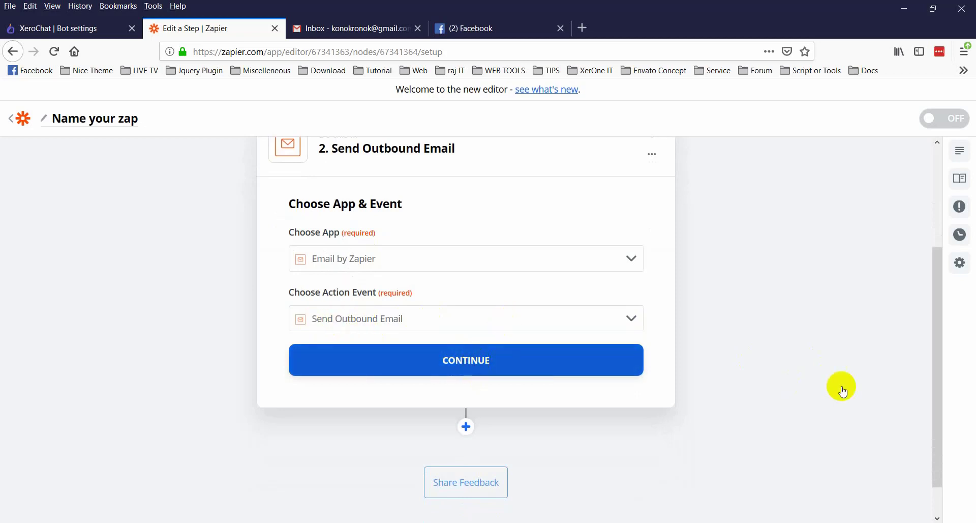
click(466, 360)
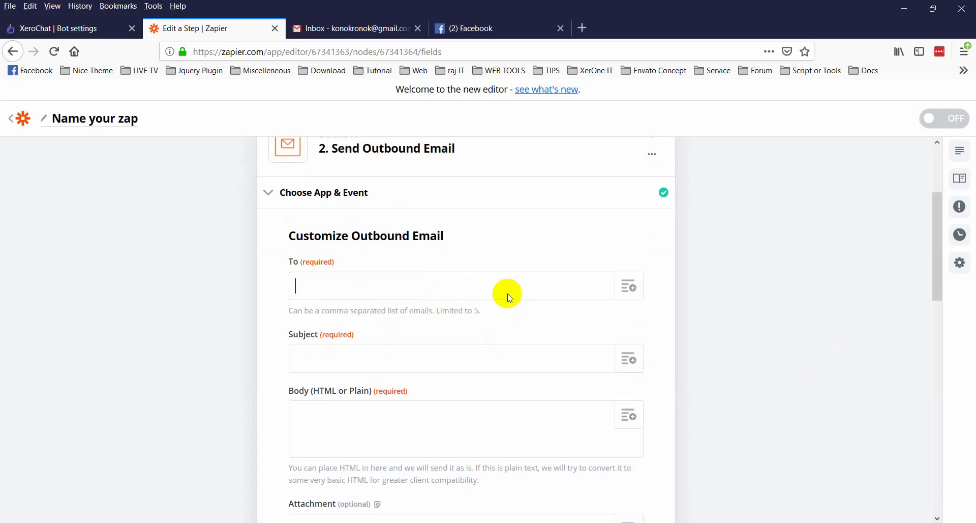
Step: Address the email to the hook's Email with subject 'This is test Email From Zapier'
click(451, 286)
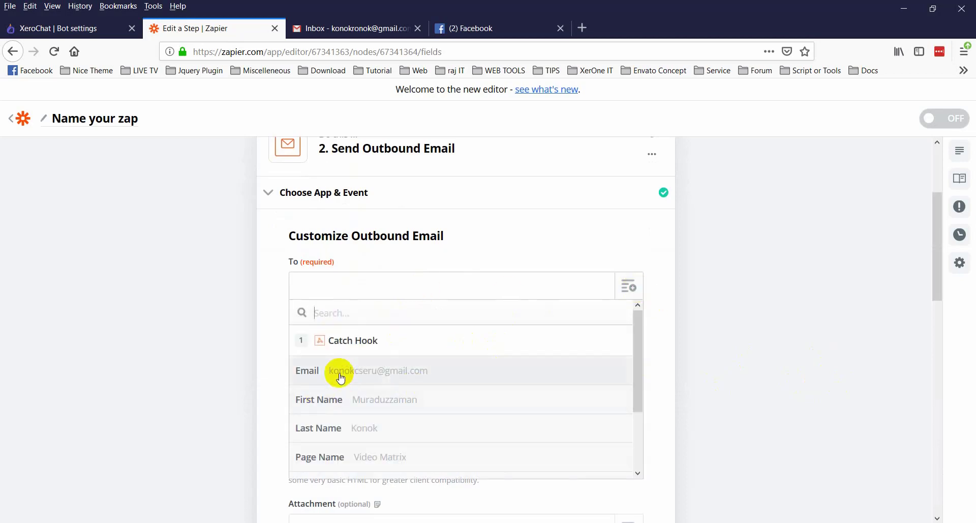
click(340, 370)
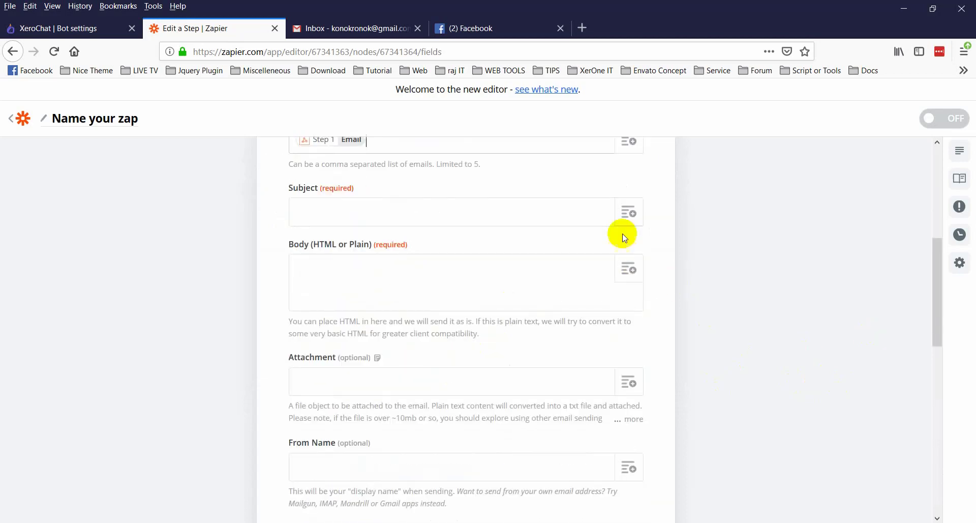
text(T)
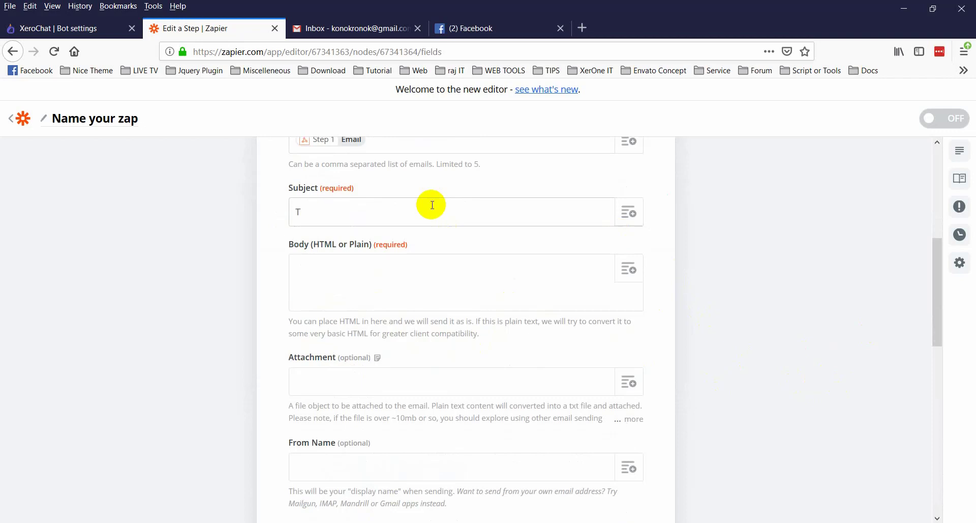
text(his)
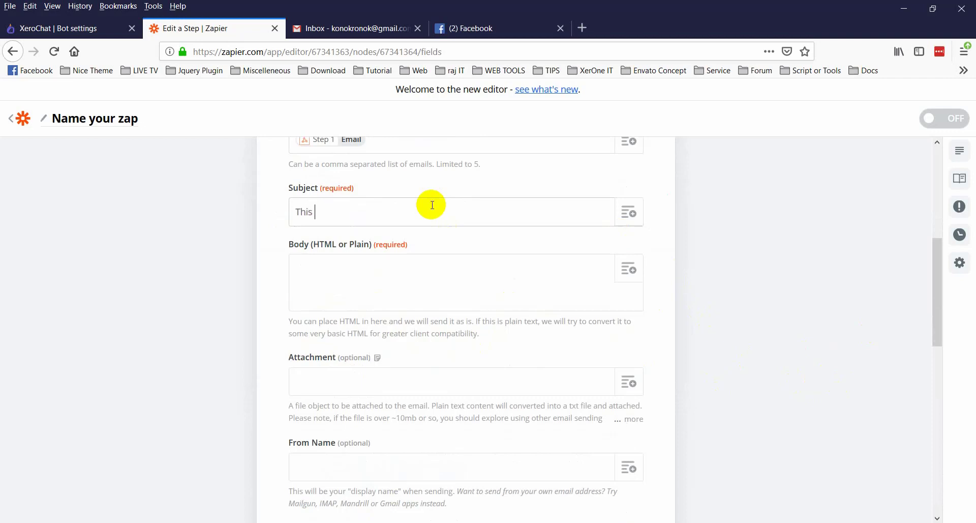
text(is test)
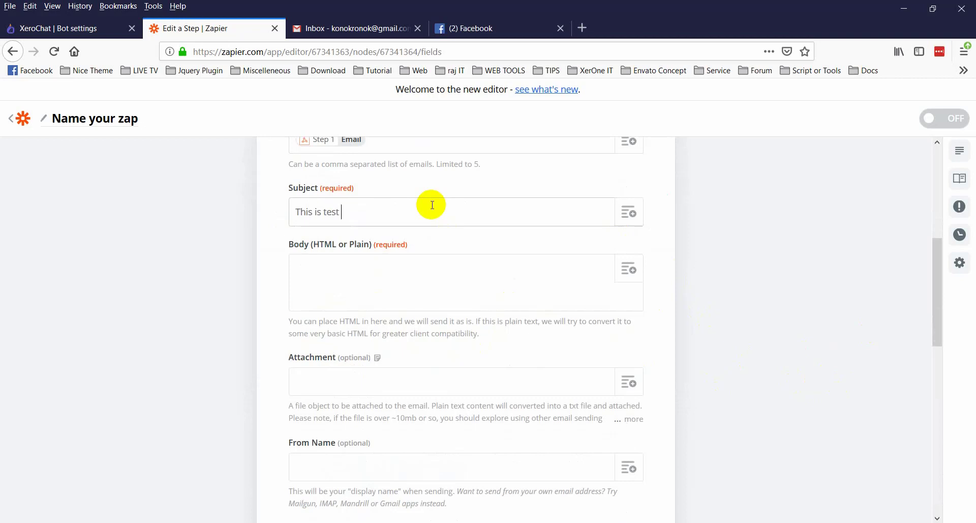
text(Email From Zapier)
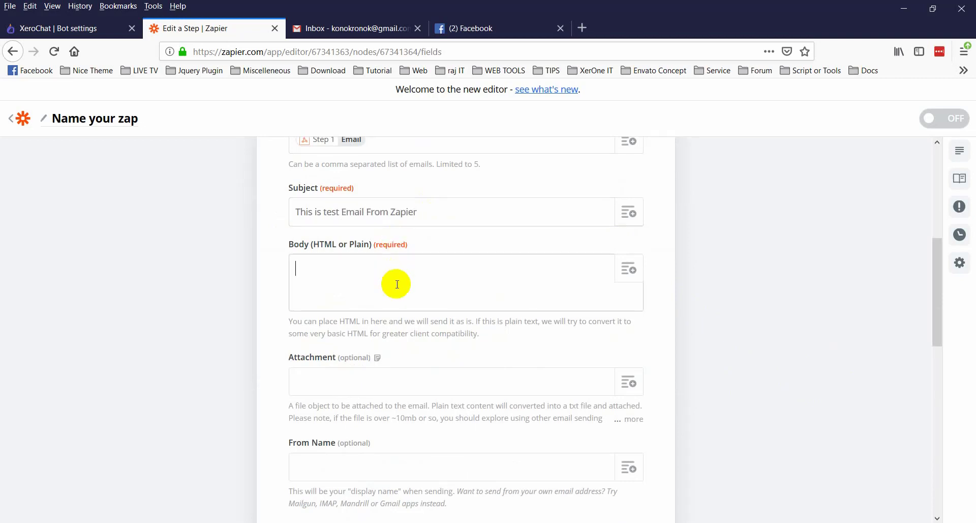
Step: Write the body greeting the hook's First Name, citing Page Name and promising daily updates, then continue
text(Hi)
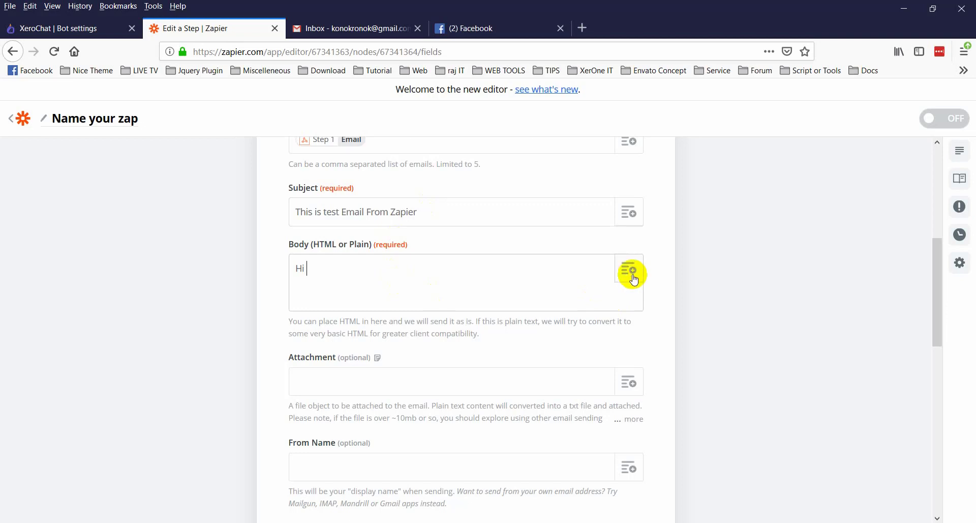
click(629, 268)
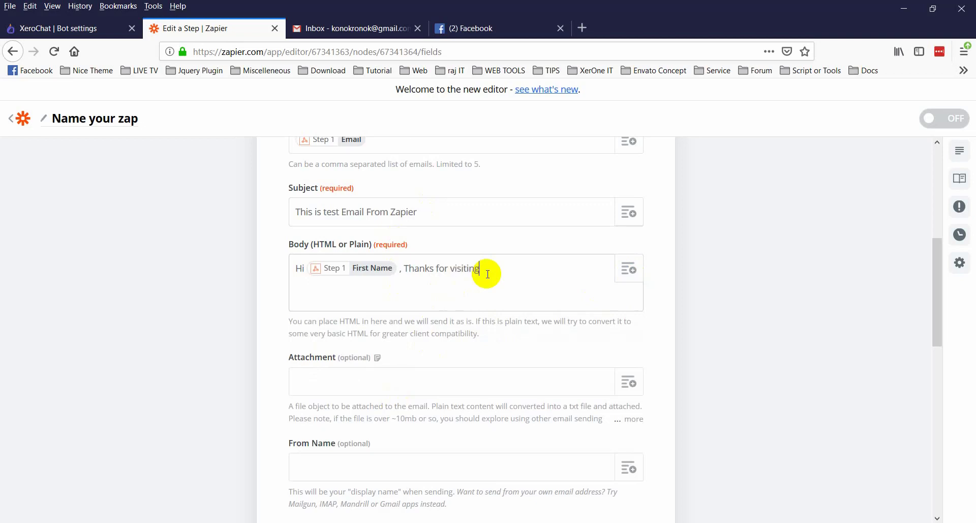
text(our)
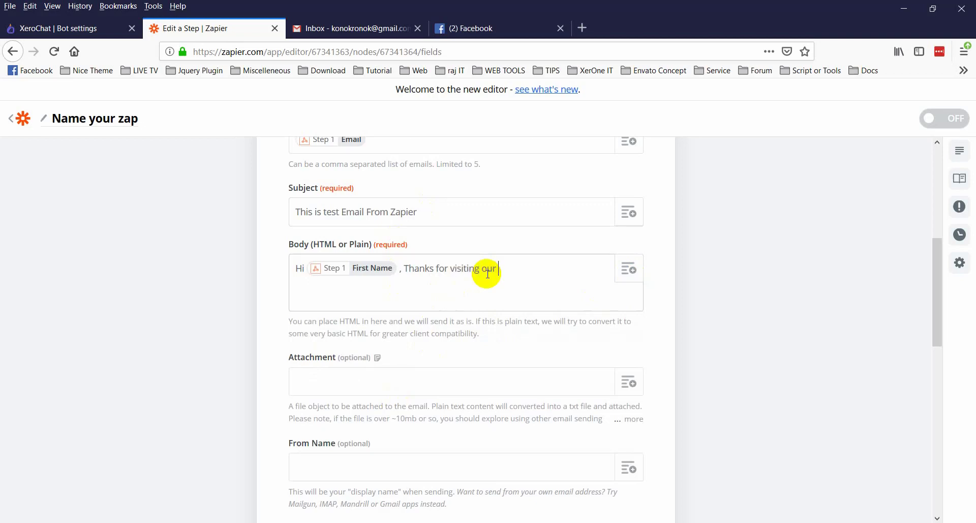
text(page)
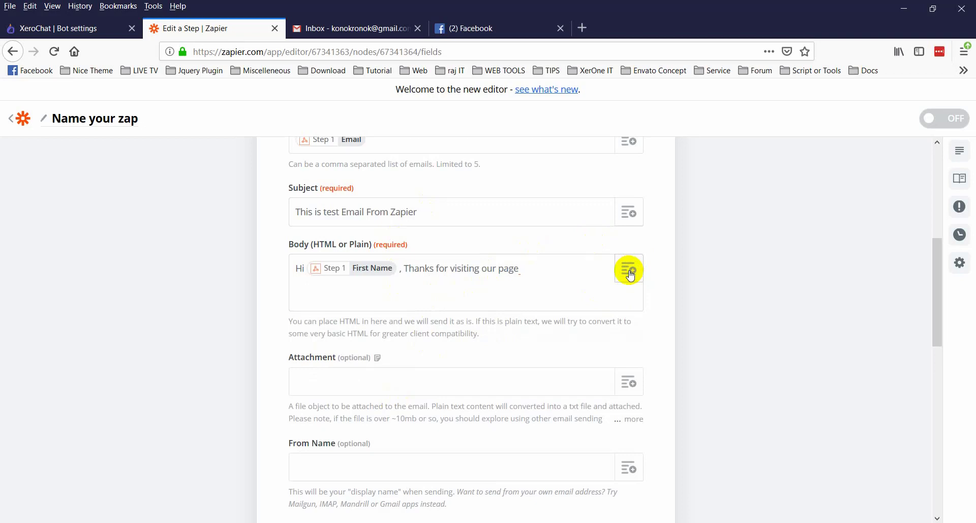
click(628, 268)
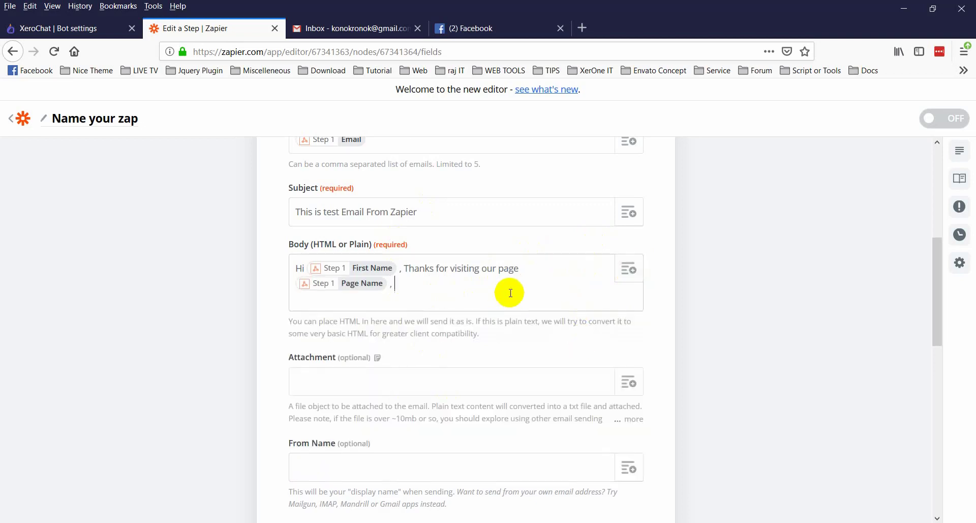
text(You will)
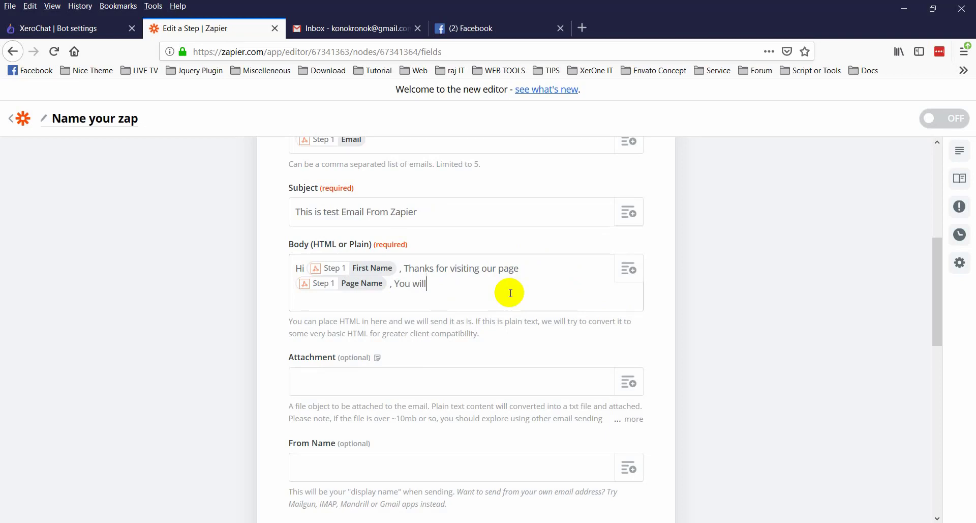
text(get our)
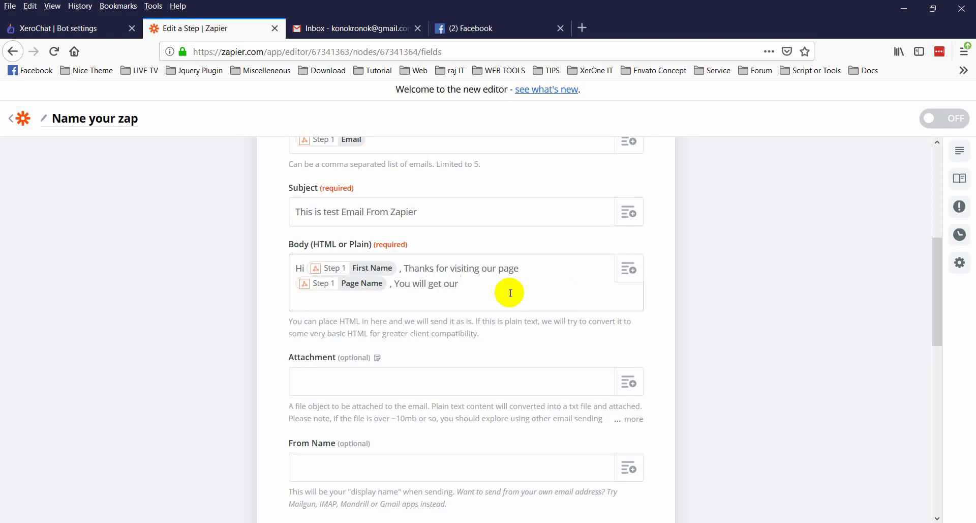
text(latest)
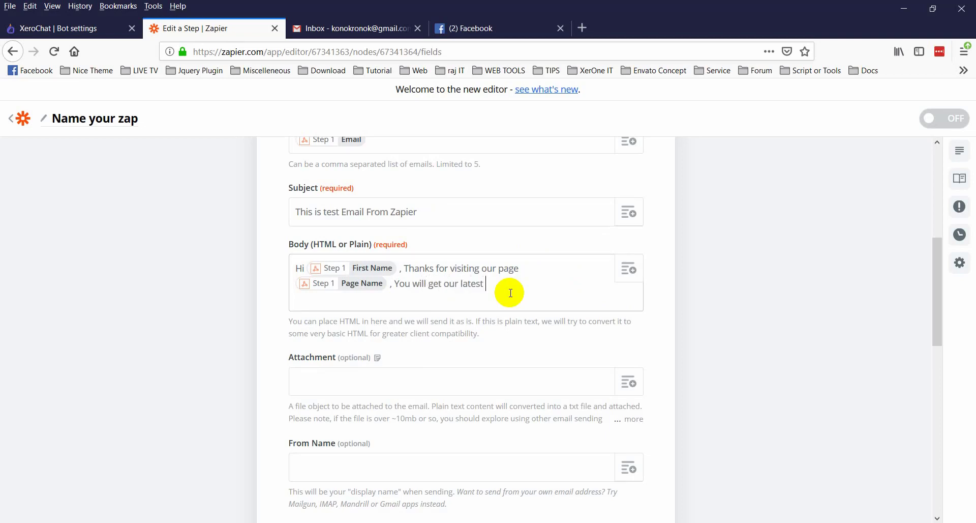
text(update in your email e)
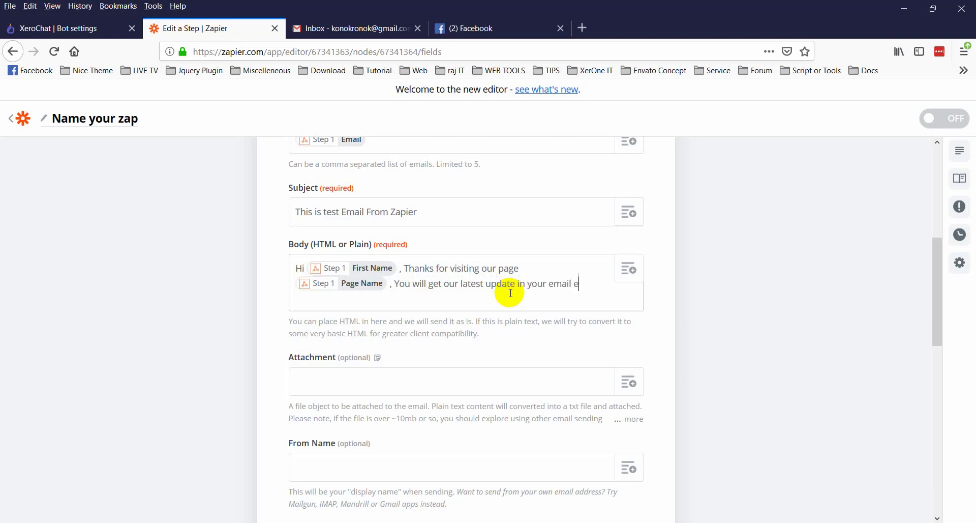
text(veryday.)
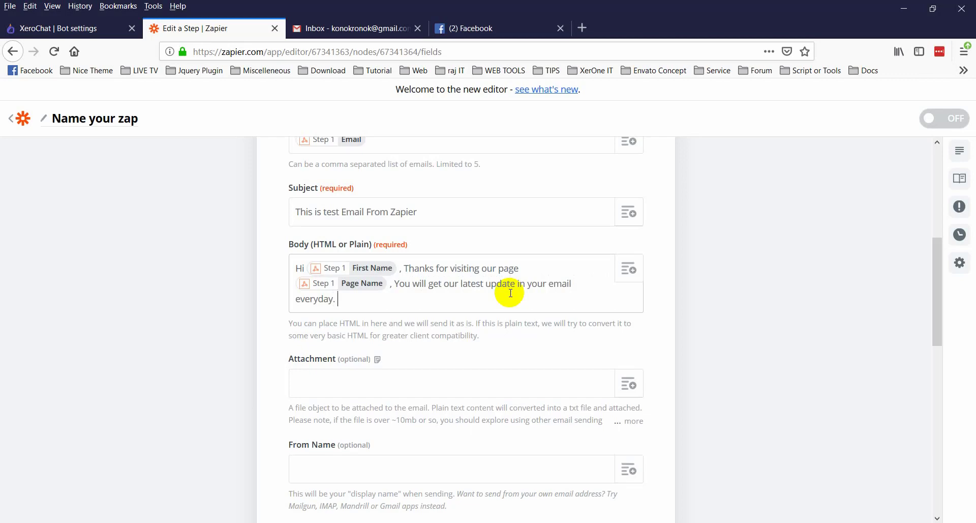
scroll(down, 3)
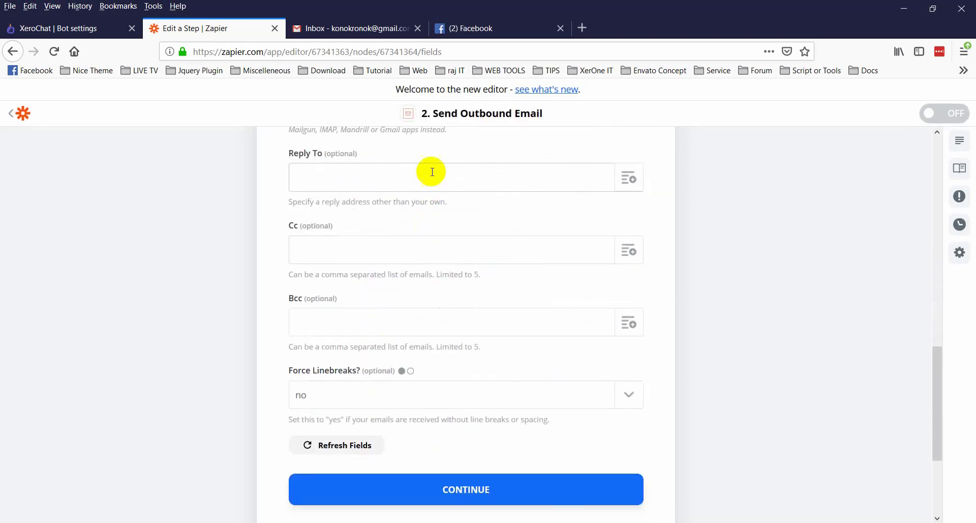
mouse_move(731, 316)
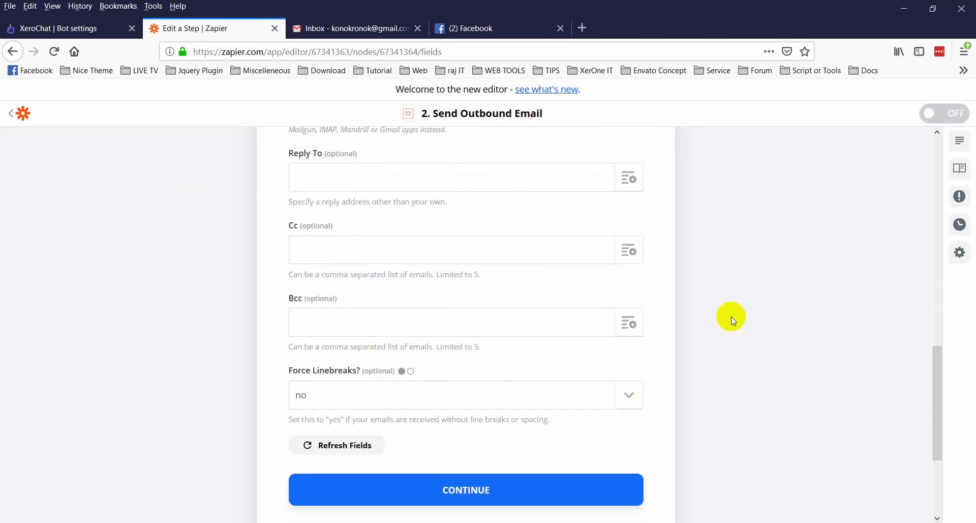
click(466, 489)
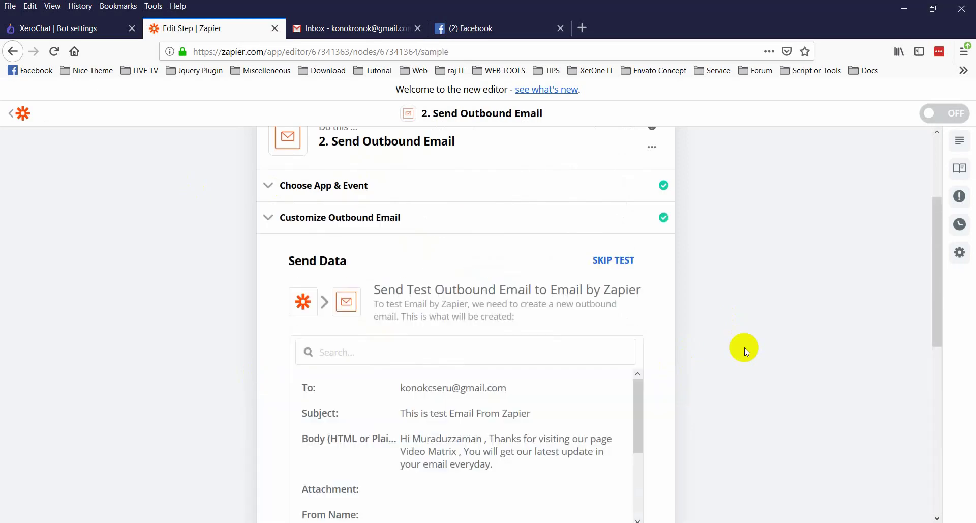
Step: Run Test & Review on the outbound email, then switch to the Gmail inbox
scroll(down, 3)
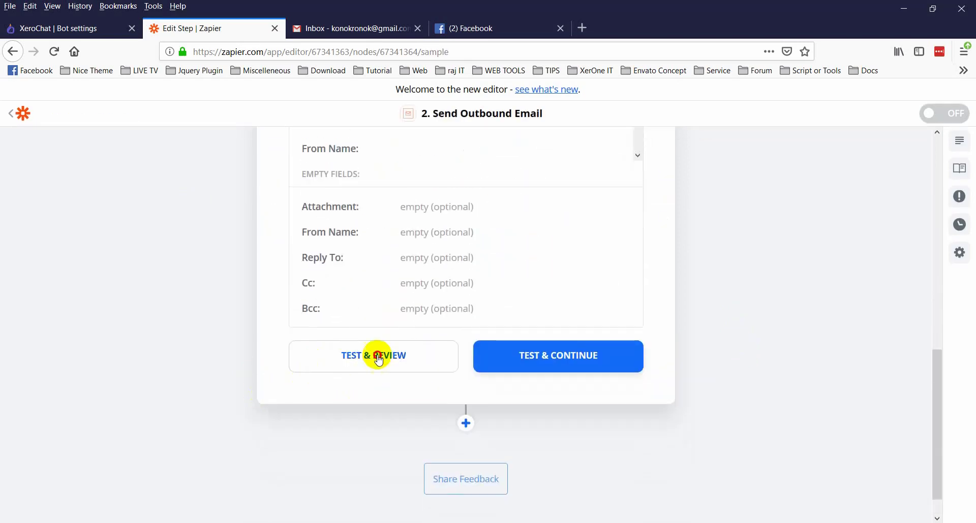
click(374, 355)
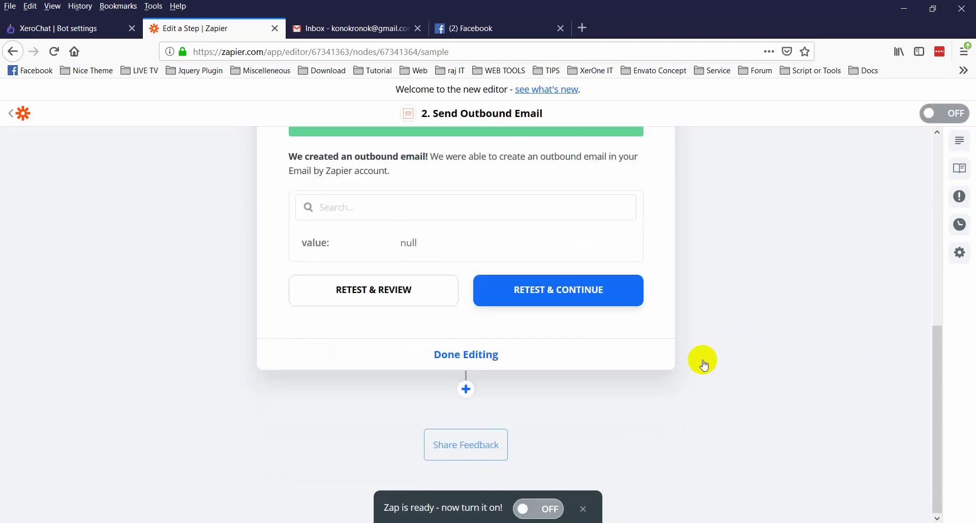
mouse_move(604, 369)
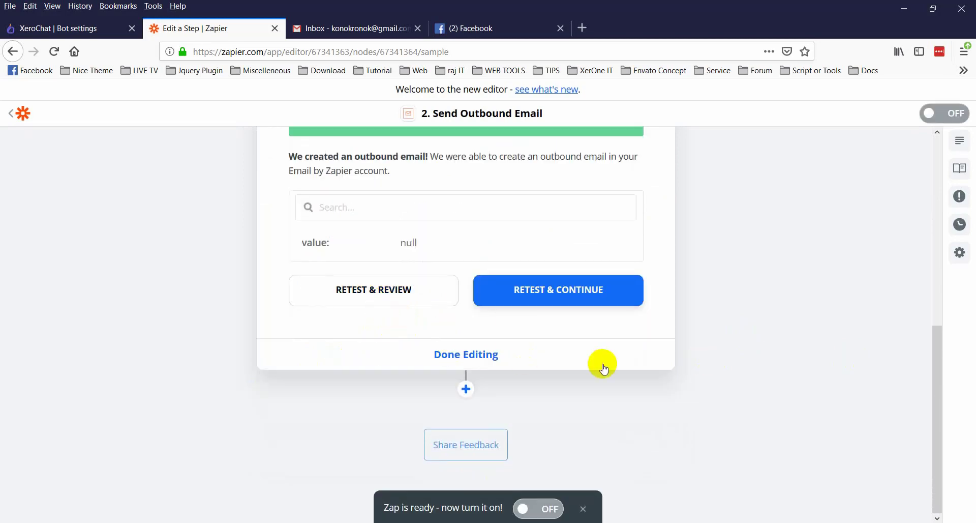
click(352, 28)
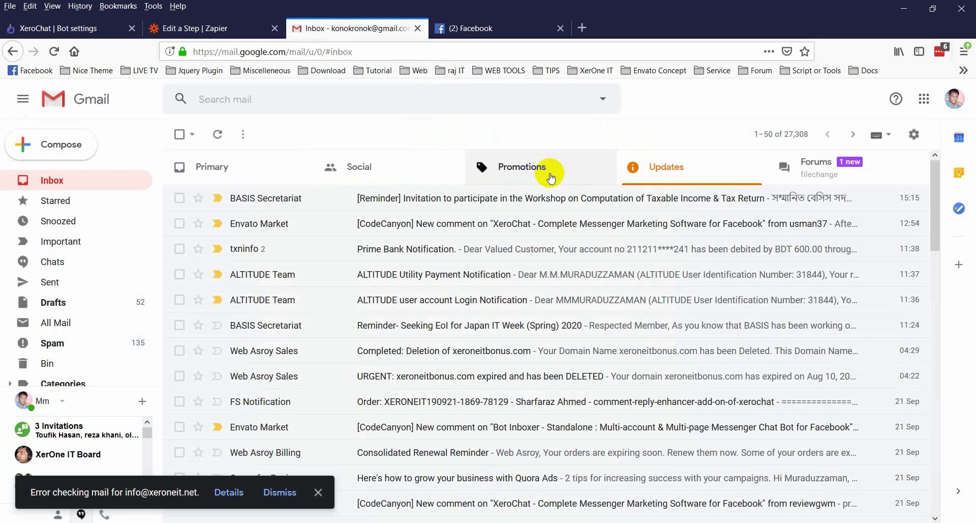
Step: Reload Gmail and show the Updates inbox category
click(358, 167)
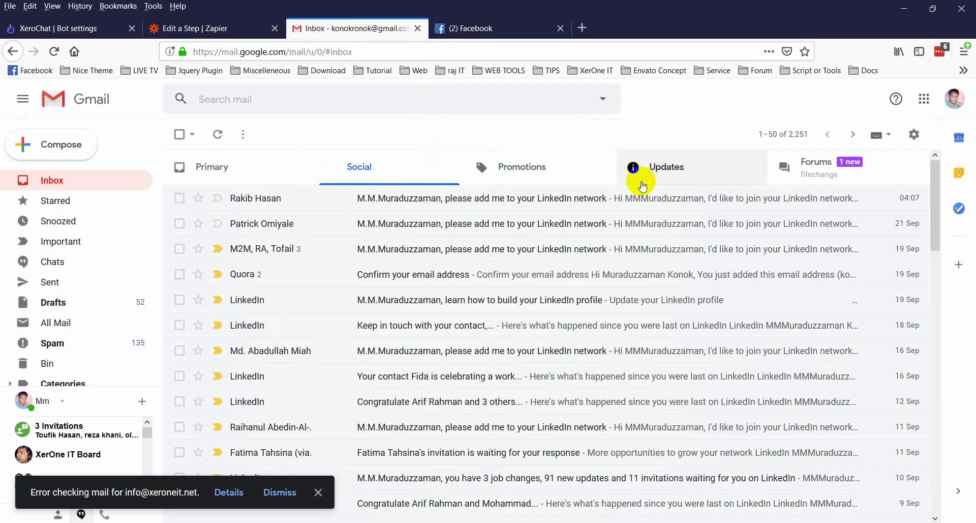
click(666, 166)
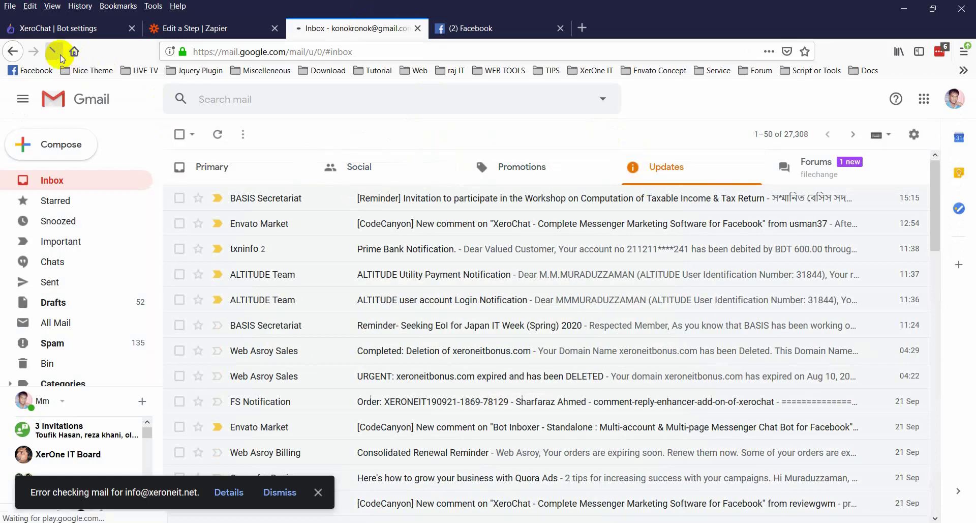
click(195, 28)
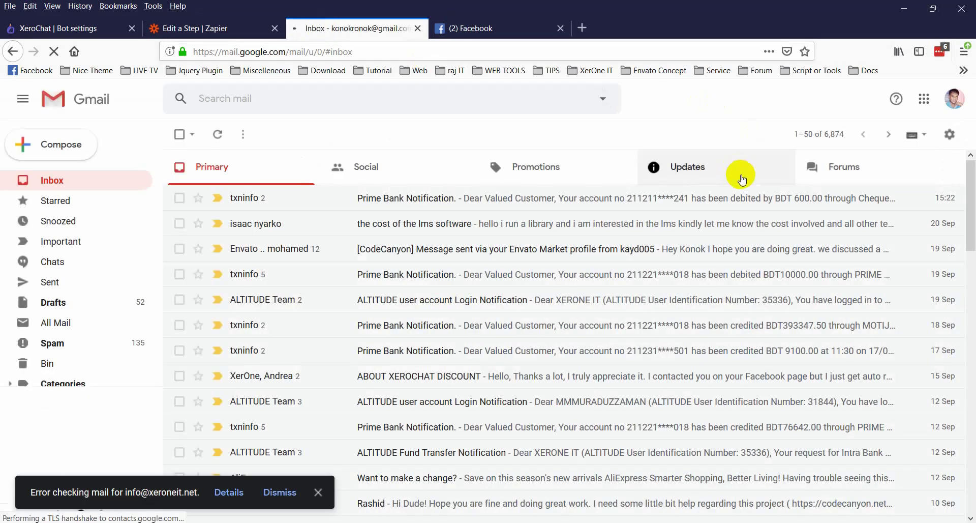
click(687, 167)
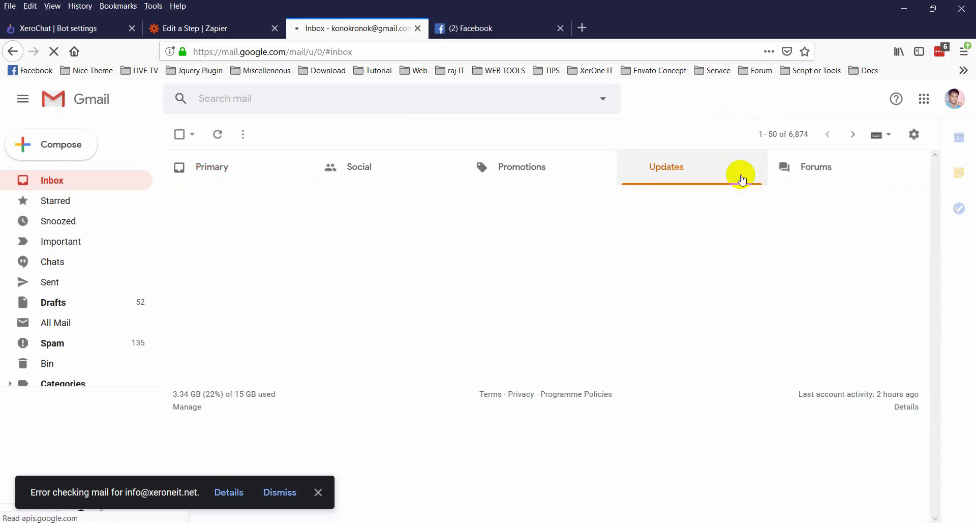
click(666, 166)
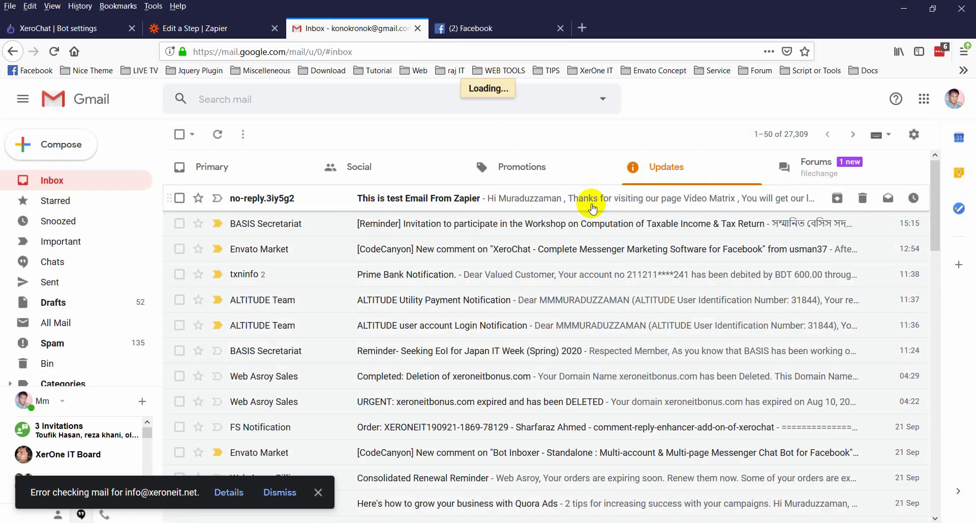
Step: Read the 'This is test Email From Zapier' message with name and page filled in
click(437, 198)
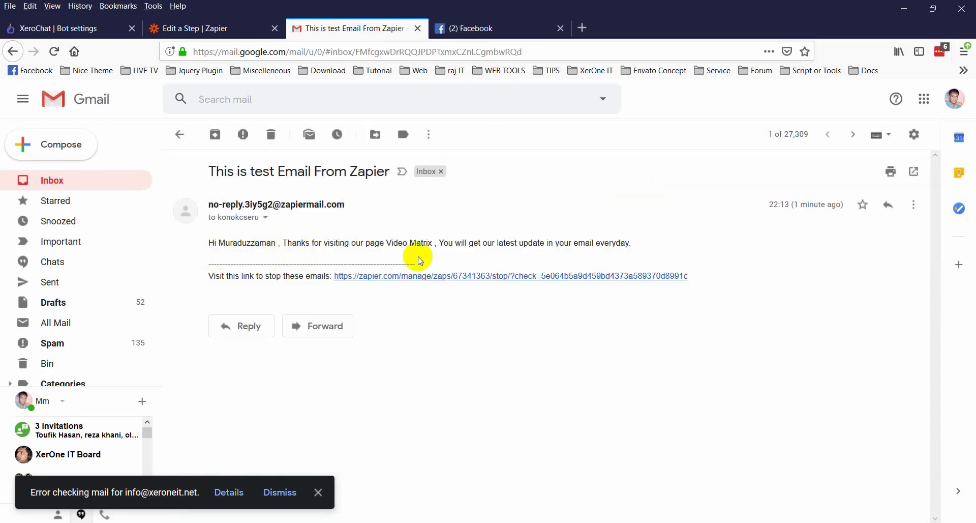
mouse_move(617, 252)
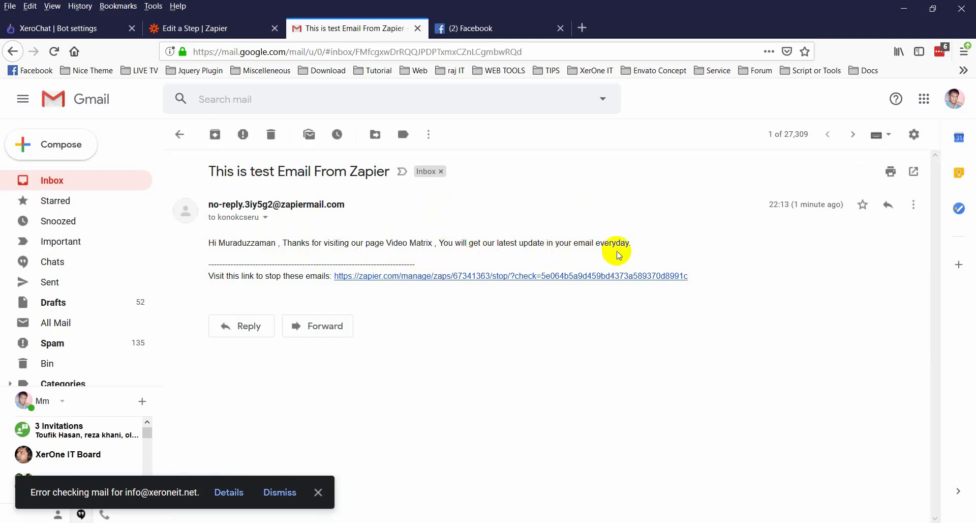
click(216, 28)
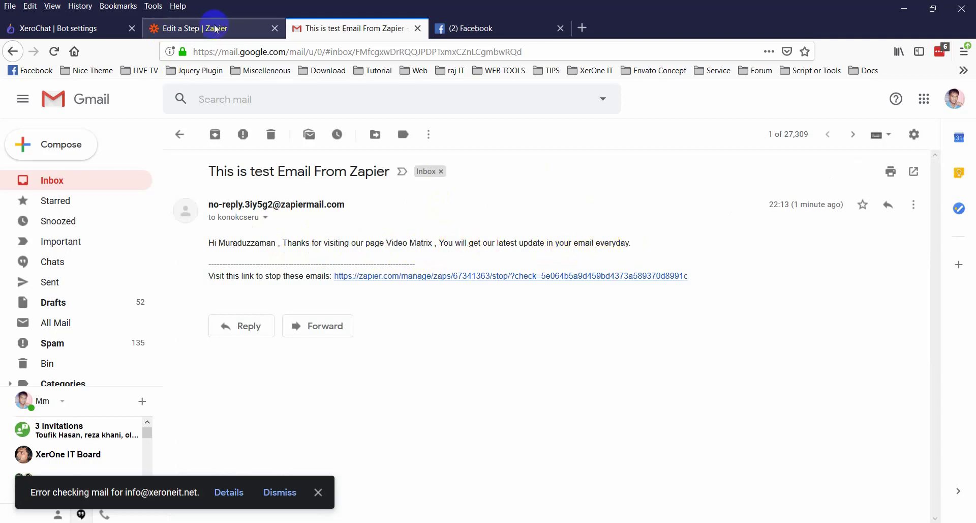
Step: Finish editing and rename the zap 'Demo JSON API'
click(211, 29)
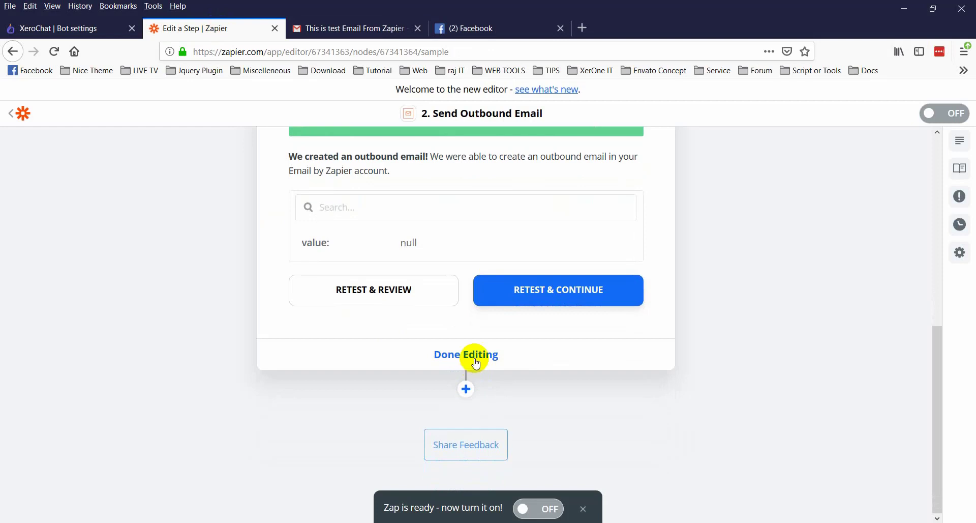
click(465, 354)
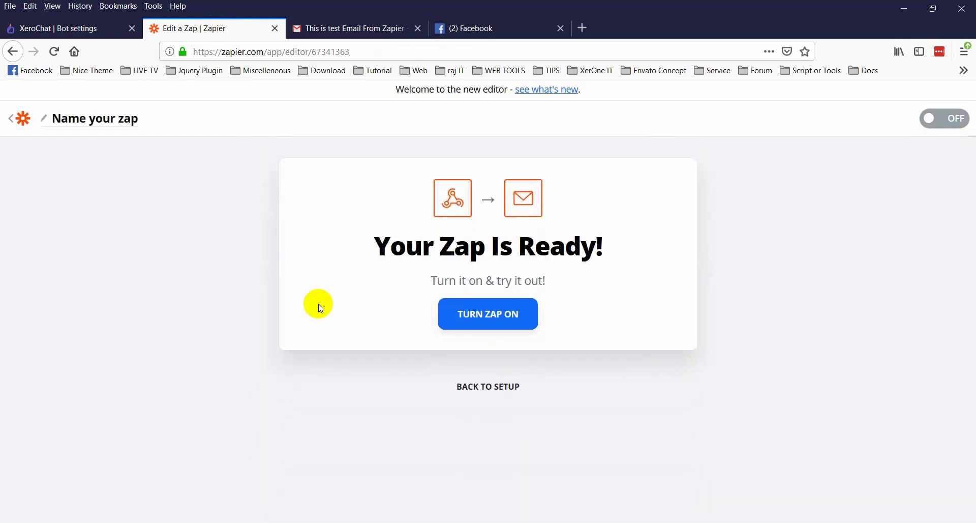
click(100, 122)
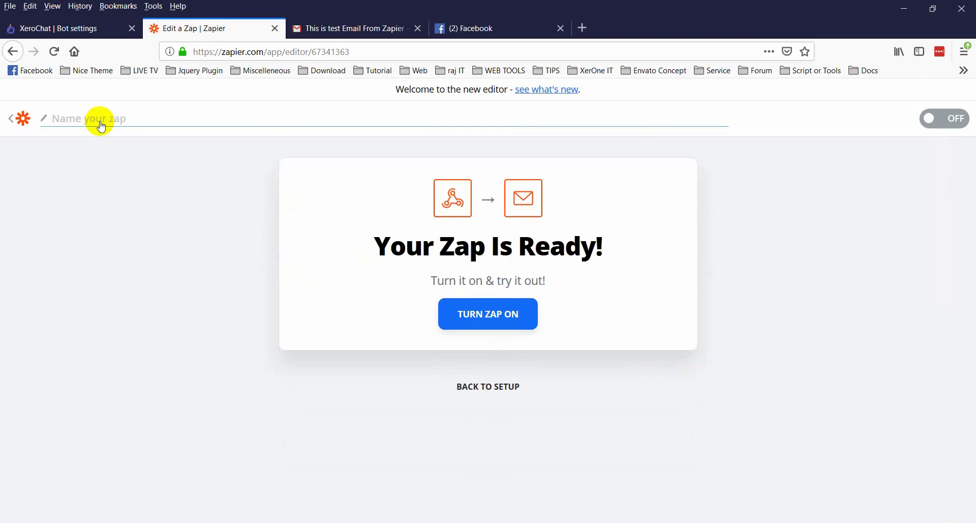
text(Demo JSON API)
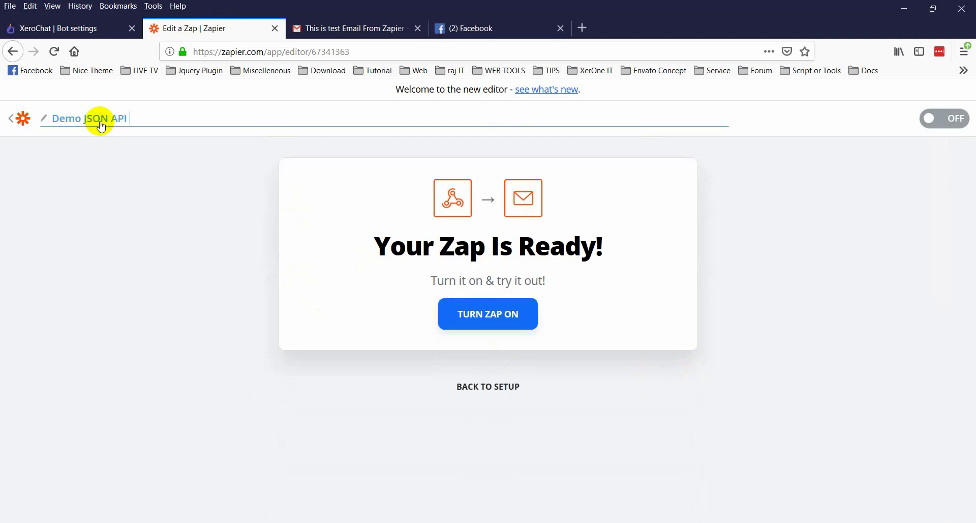
mouse_move(202, 257)
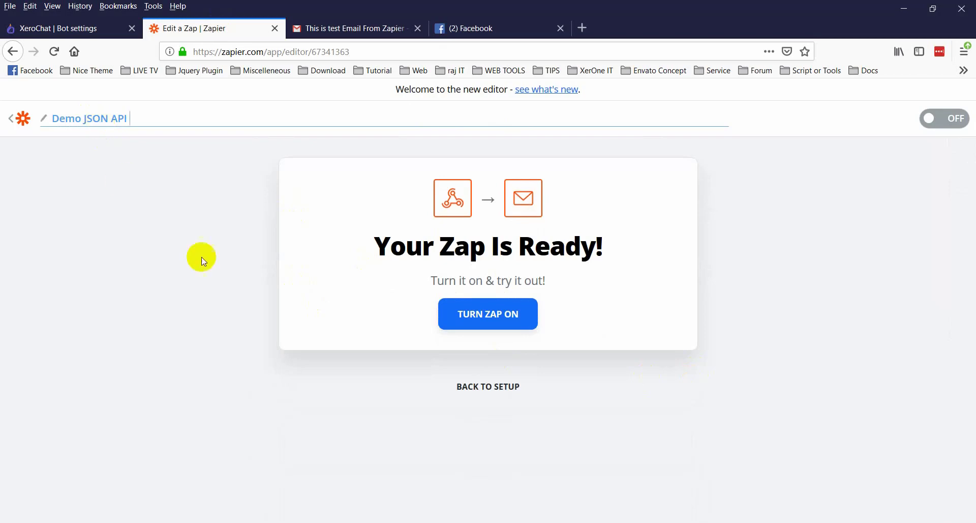
Step: Turn the zap on and go to the My Zaps list
click(488, 314)
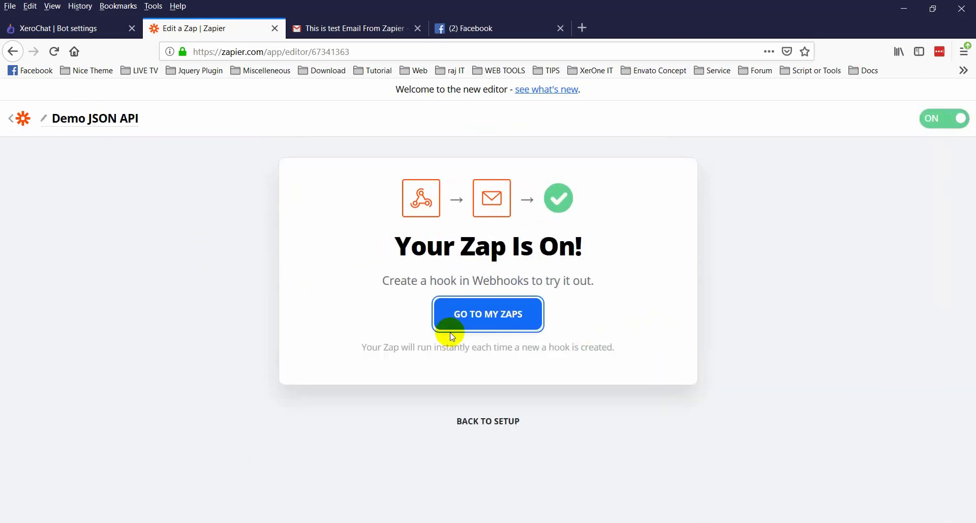
click(488, 314)
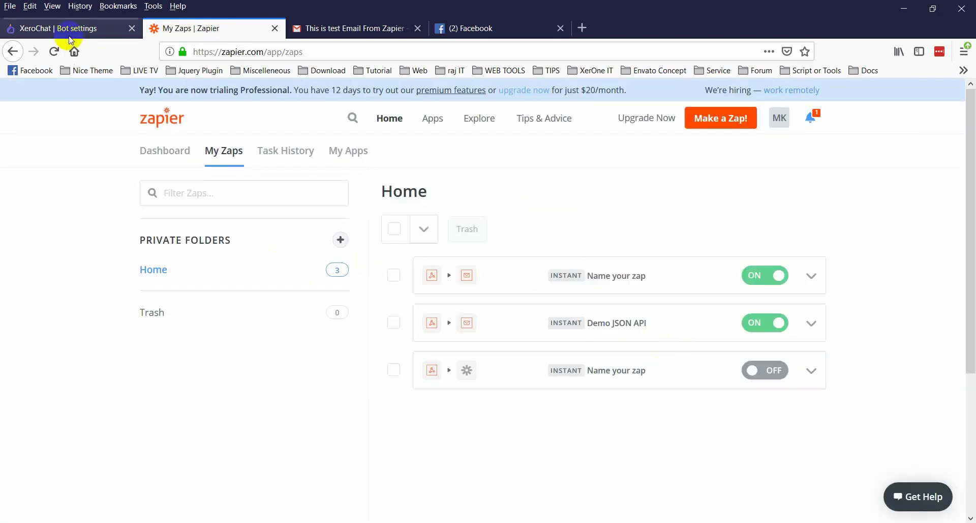
Step: From XeroChat's Messenger Bot tools, open the JSON API Connector connection list
click(67, 28)
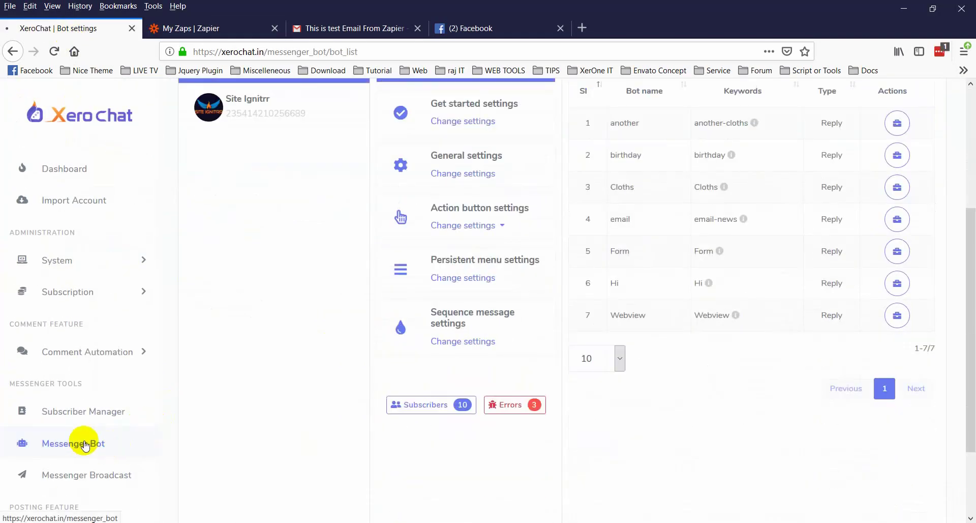
click(73, 443)
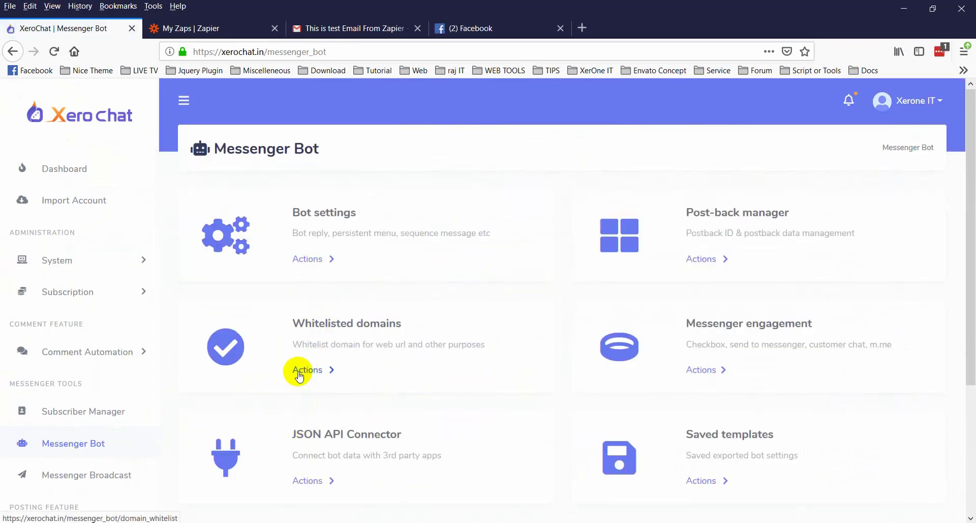
scroll(down, 3)
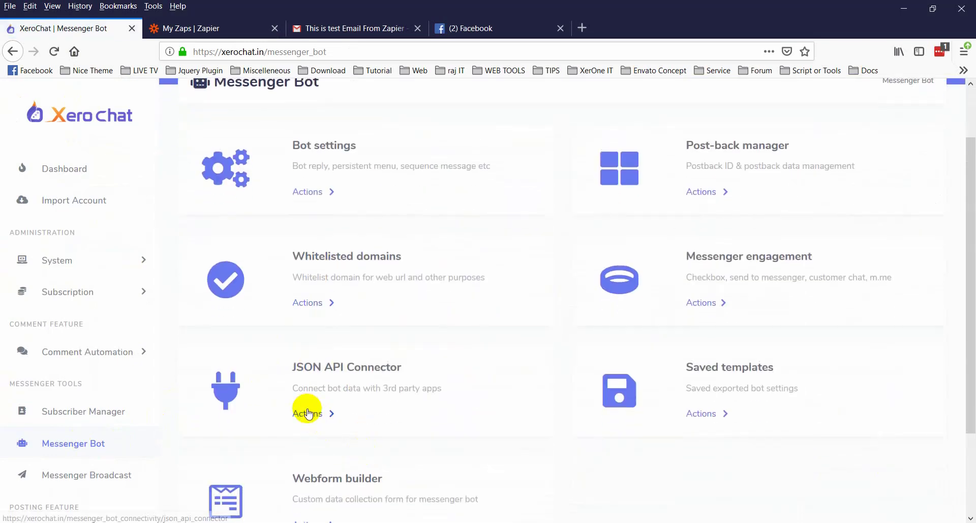
click(307, 414)
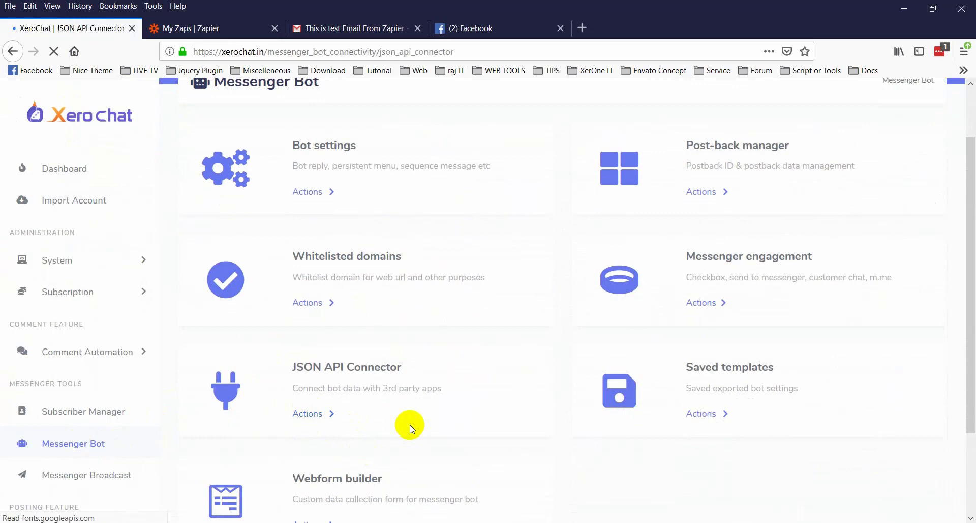
click(307, 414)
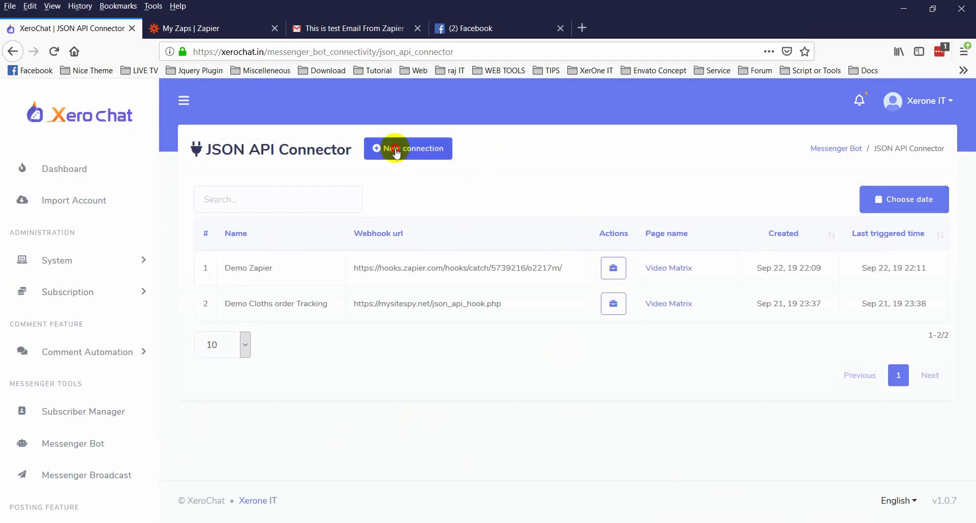
Step: Add a new connection and name it 'Demo Custom Webhook Call'
click(408, 148)
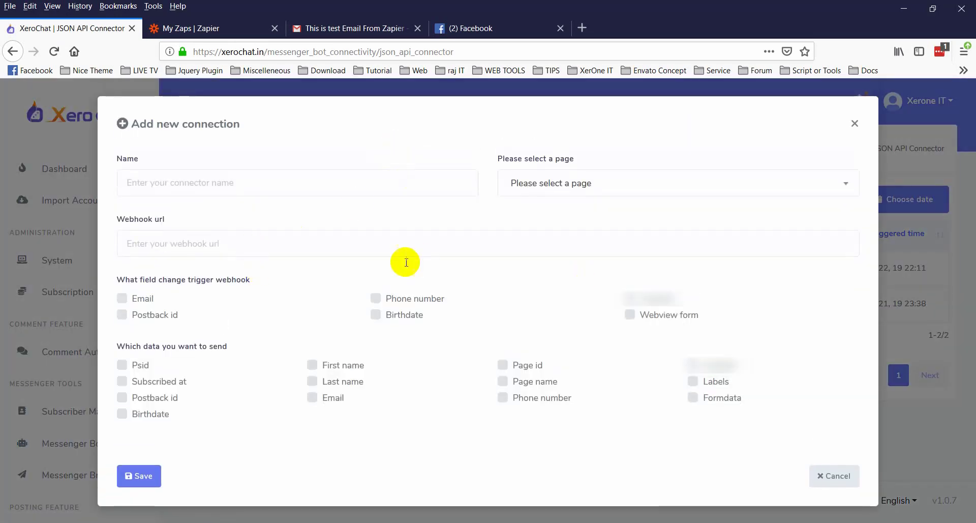
click(301, 183)
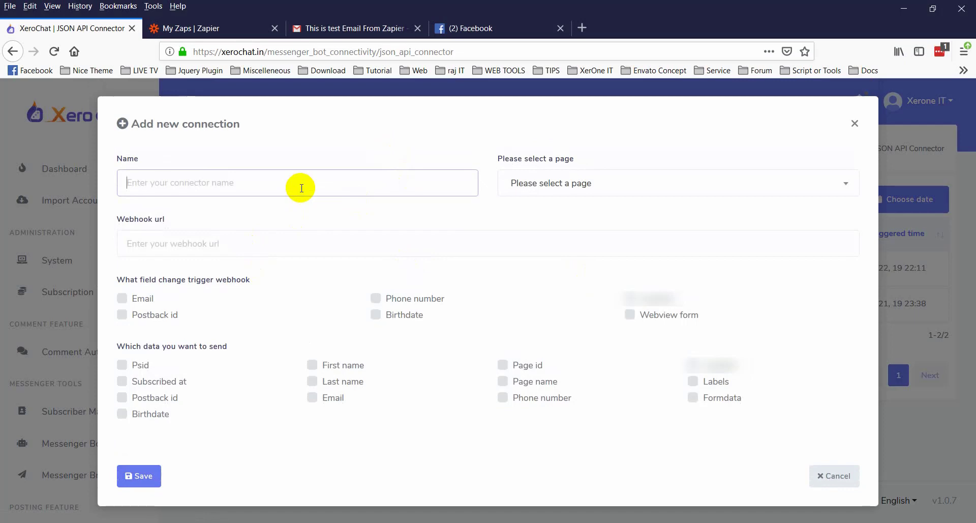
text(D)
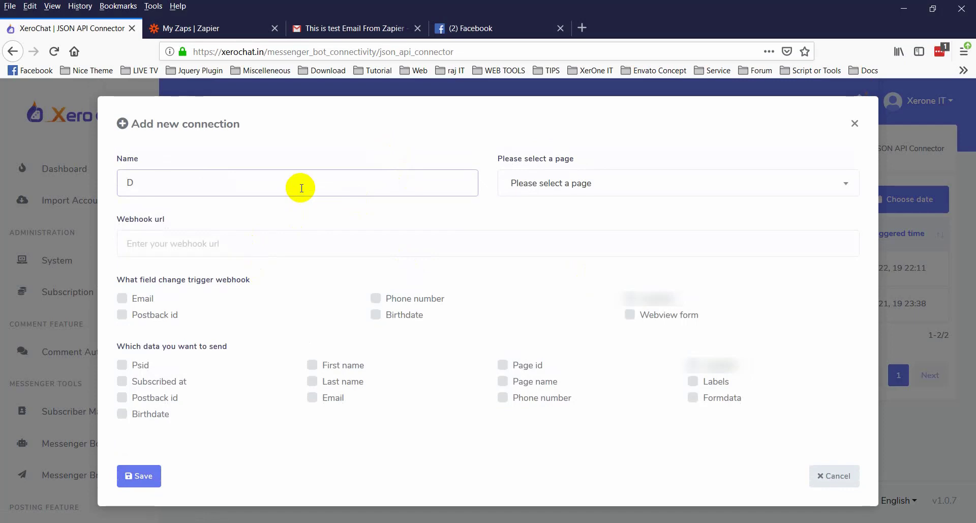
text(emo Custom Web)
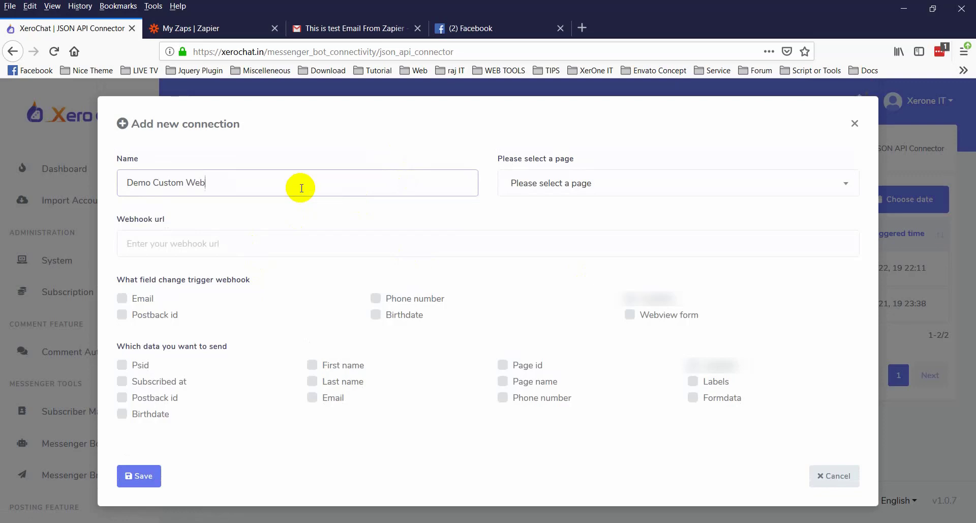
text(hook)
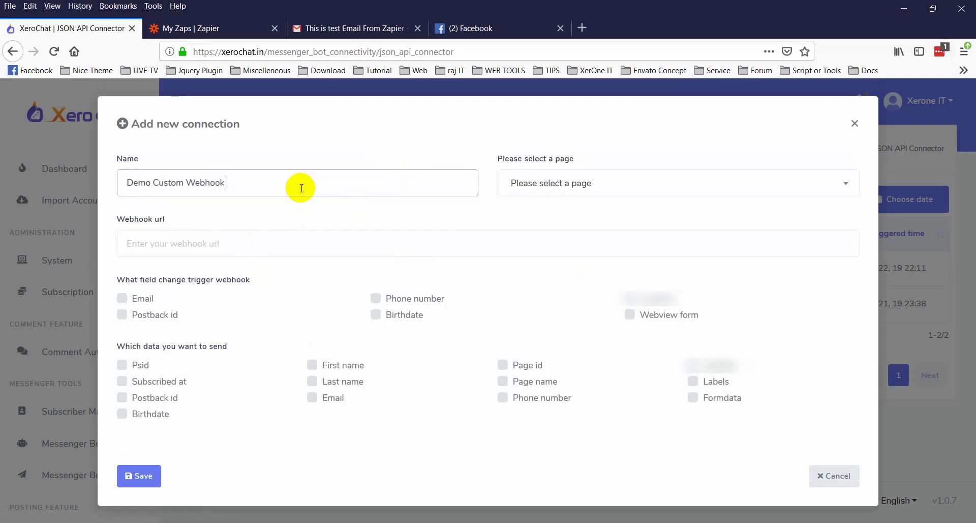
text(Call)
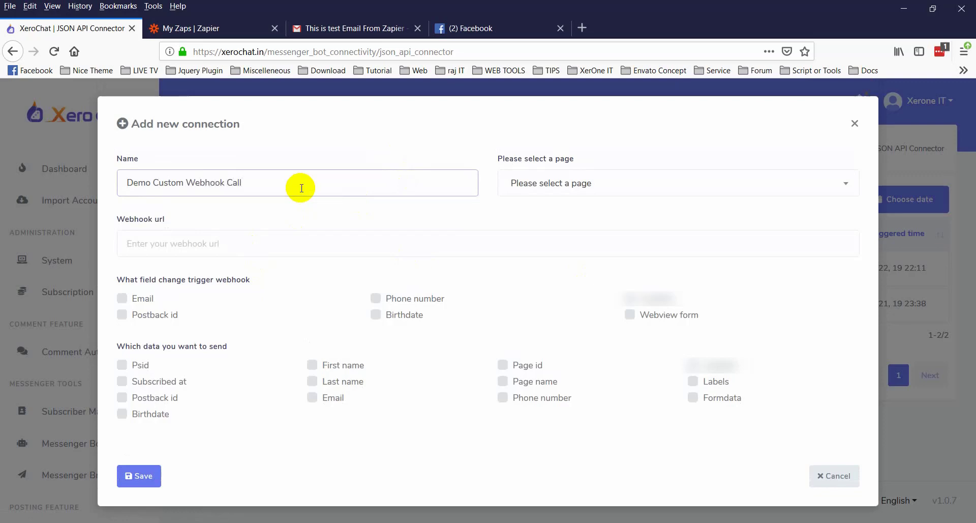
click(677, 183)
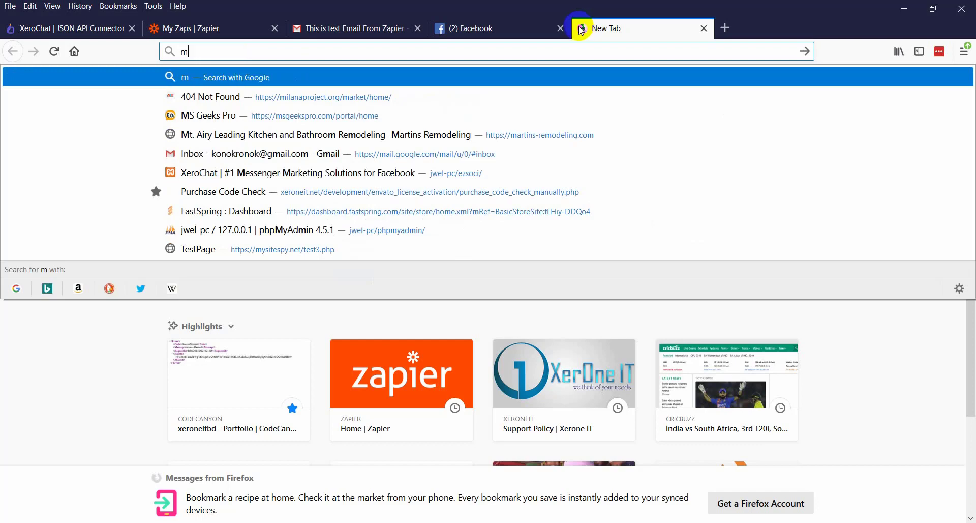
text(https://mysitespy.net/)
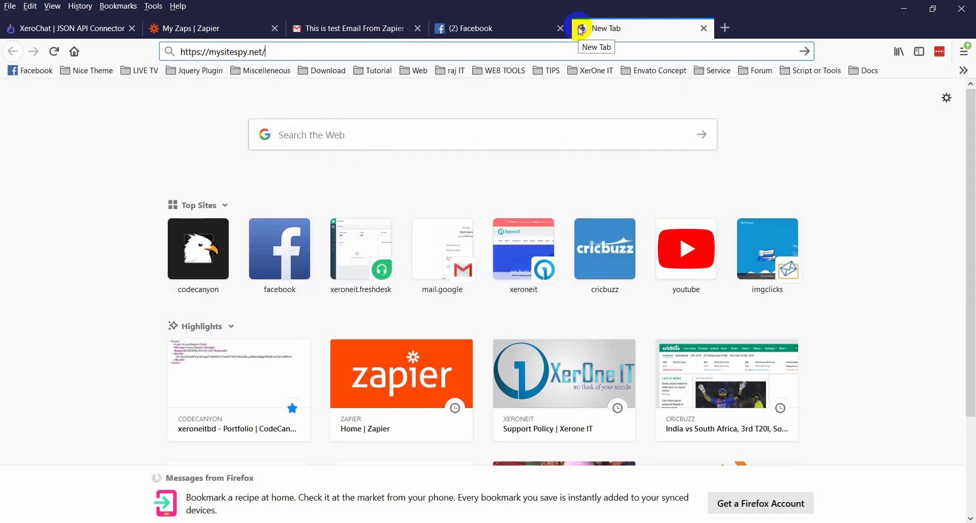
text(j)
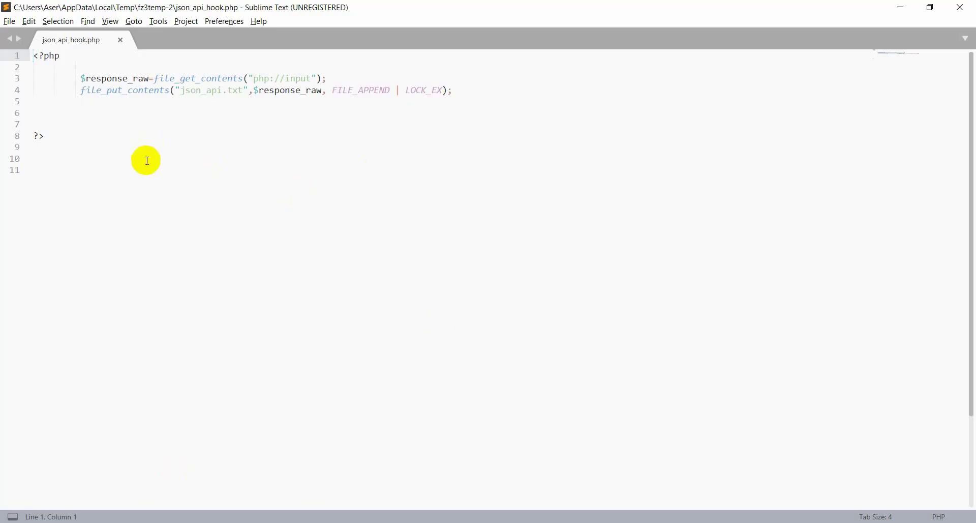
mouse_move(81, 79)
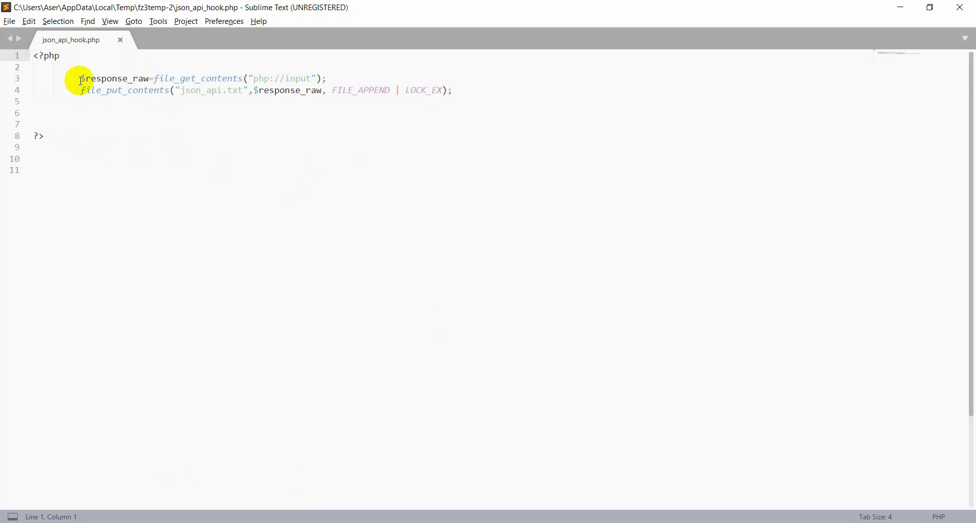
drag(80, 78, 325, 77)
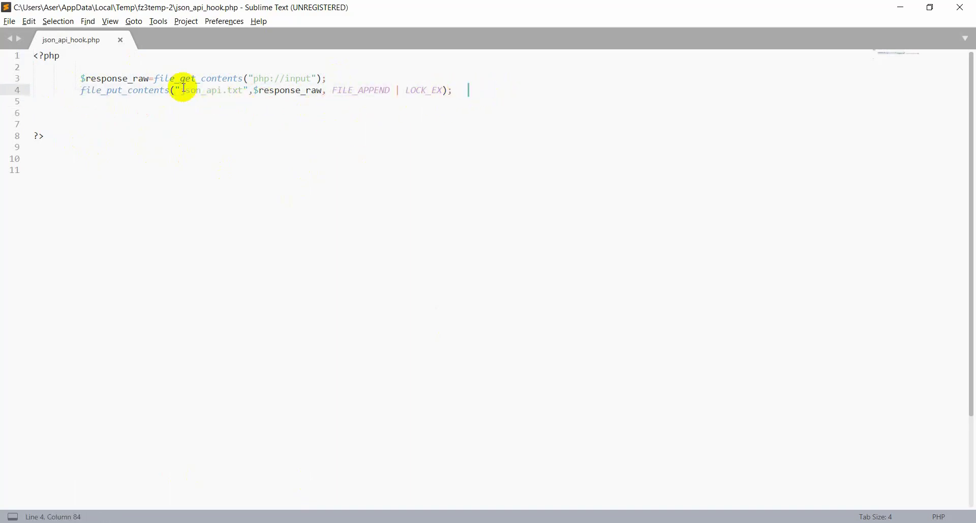
mouse_move(197, 118)
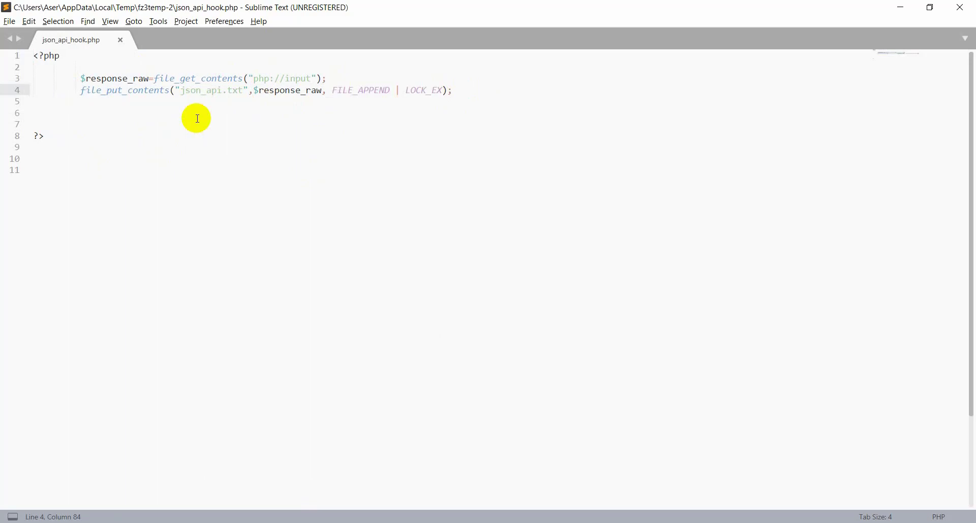
mouse_move(153, 290)
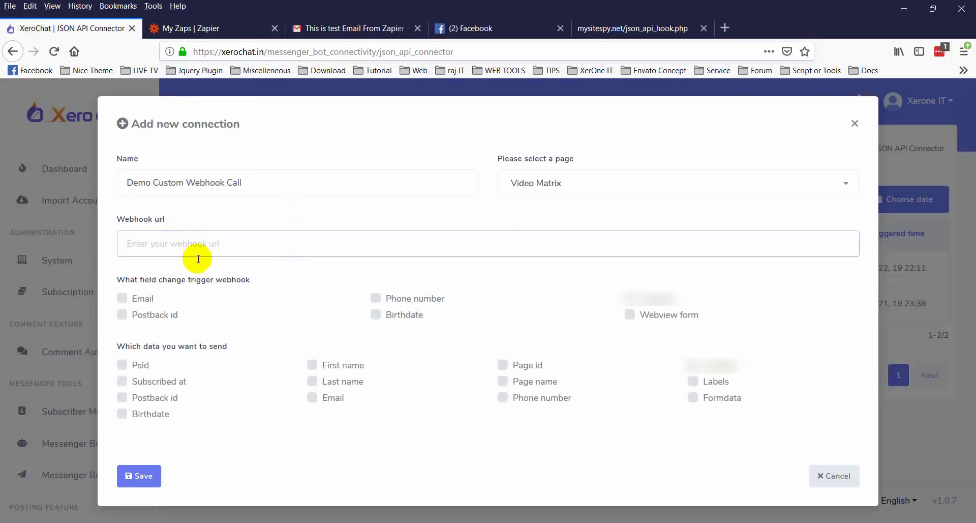
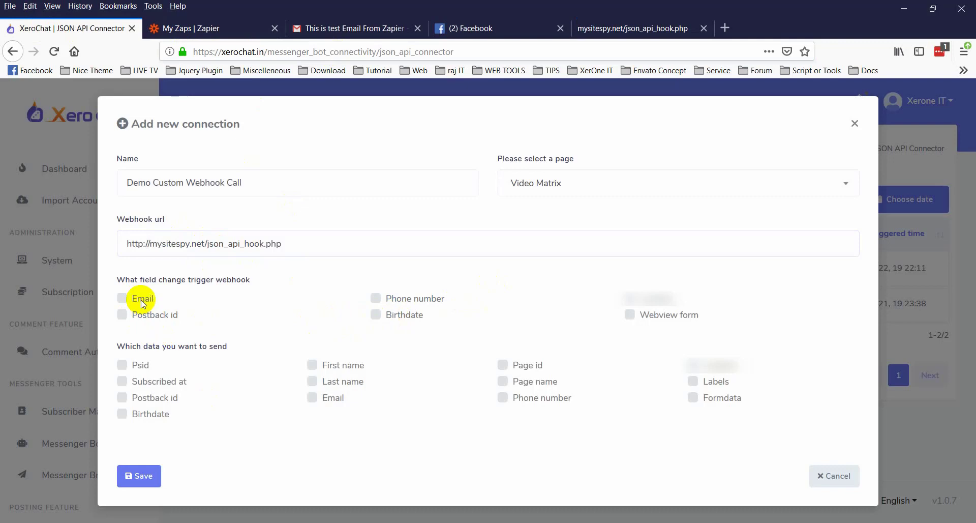
click(122, 298)
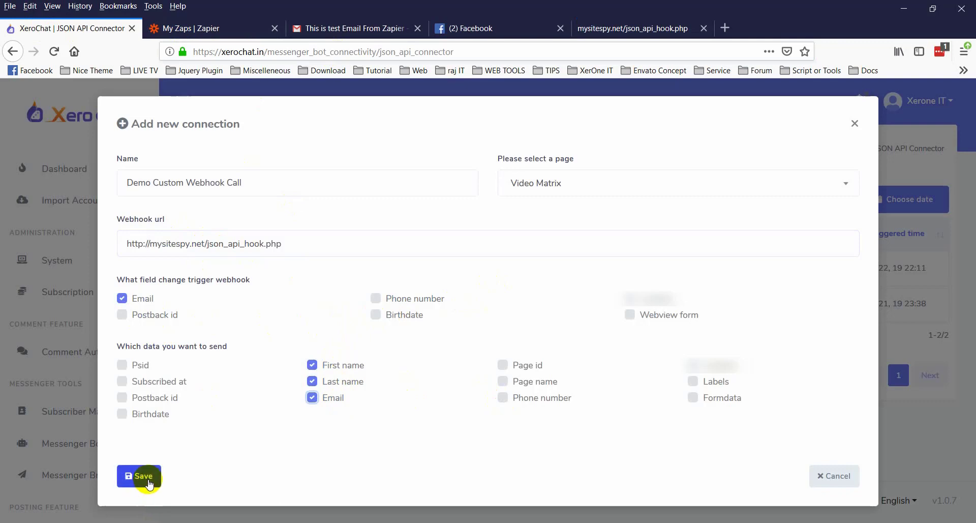
click(138, 476)
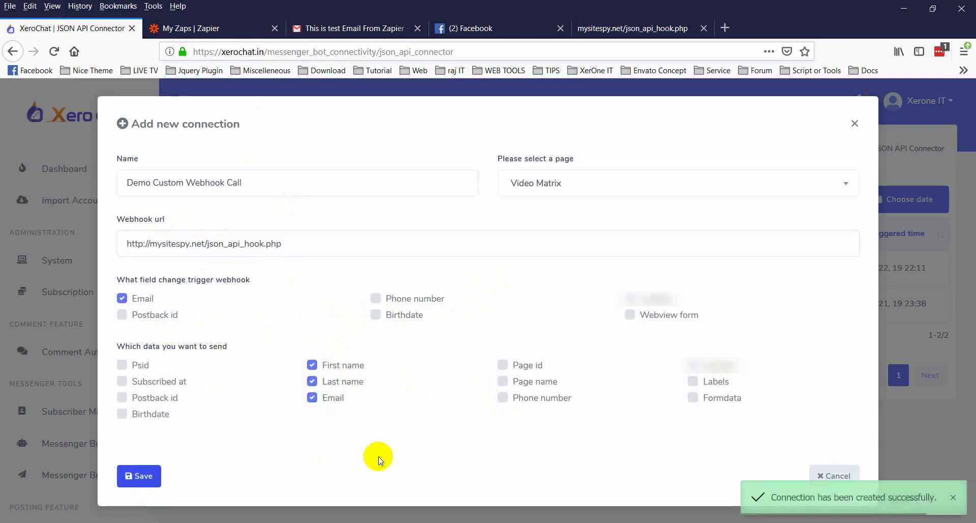
click(138, 475)
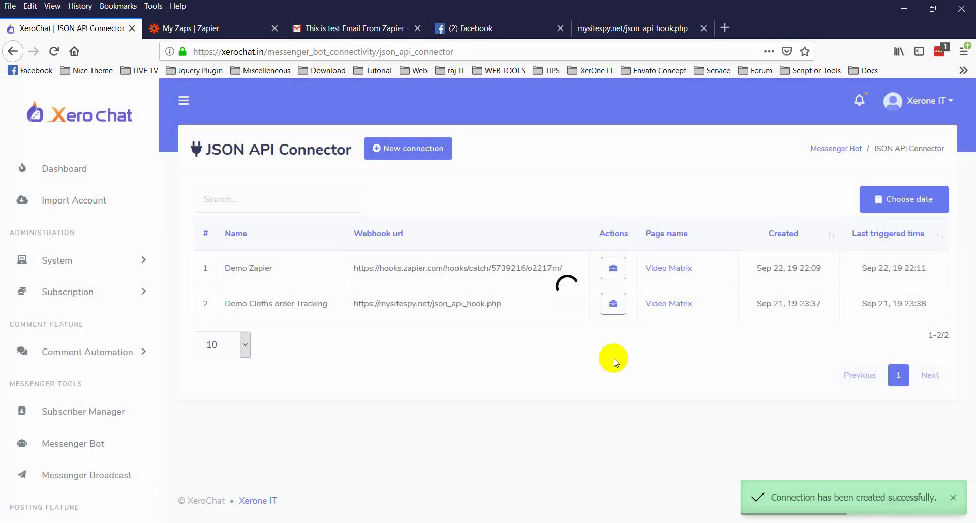
click(483, 28)
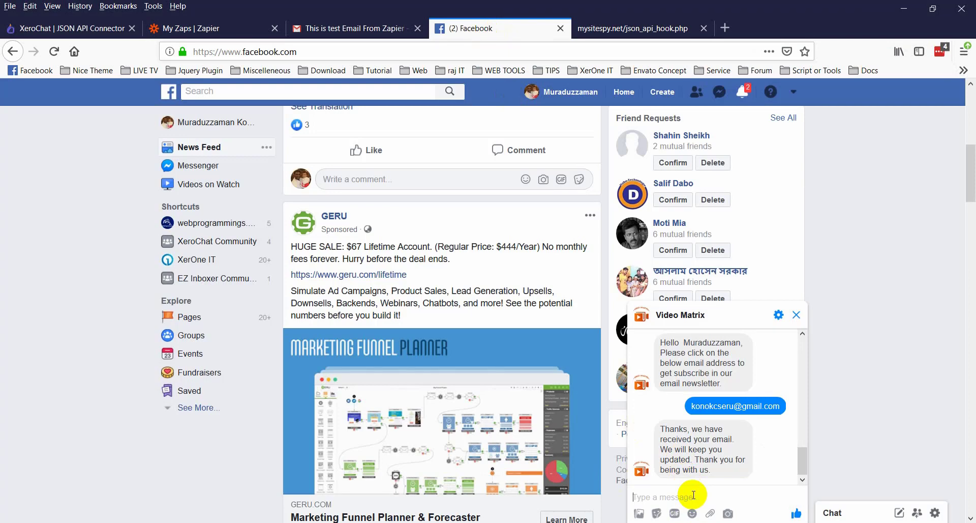
Step: Send 'email-news' to Video Matrix and submit the suggested email quick reply
text(email-n)
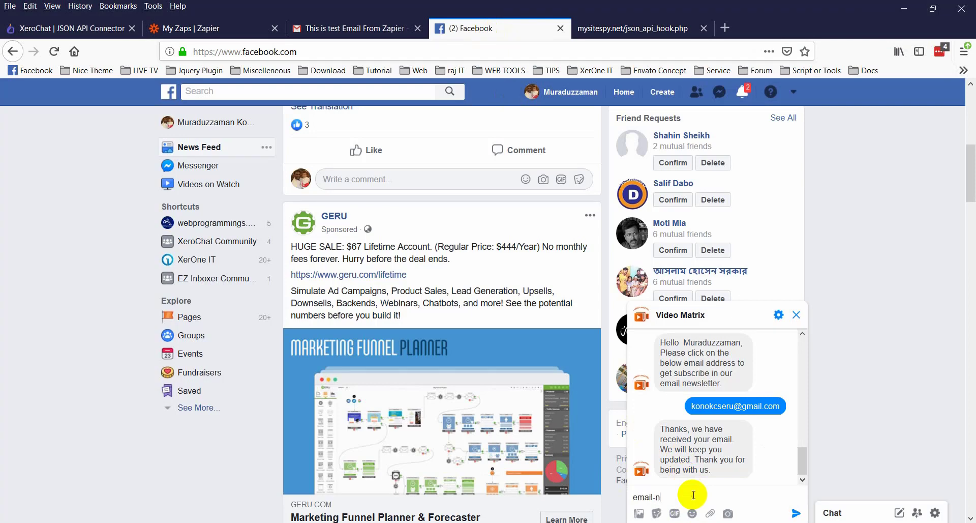
text(ew)
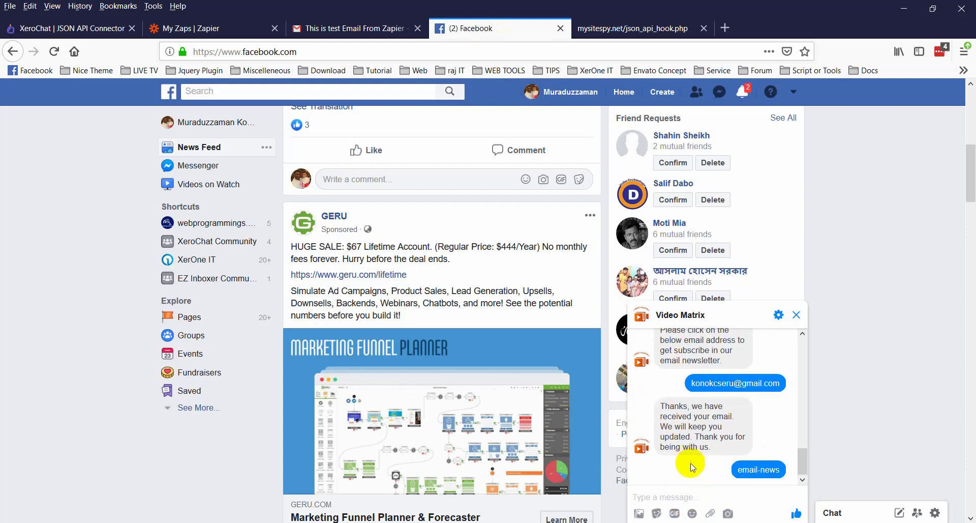
click(758, 468)
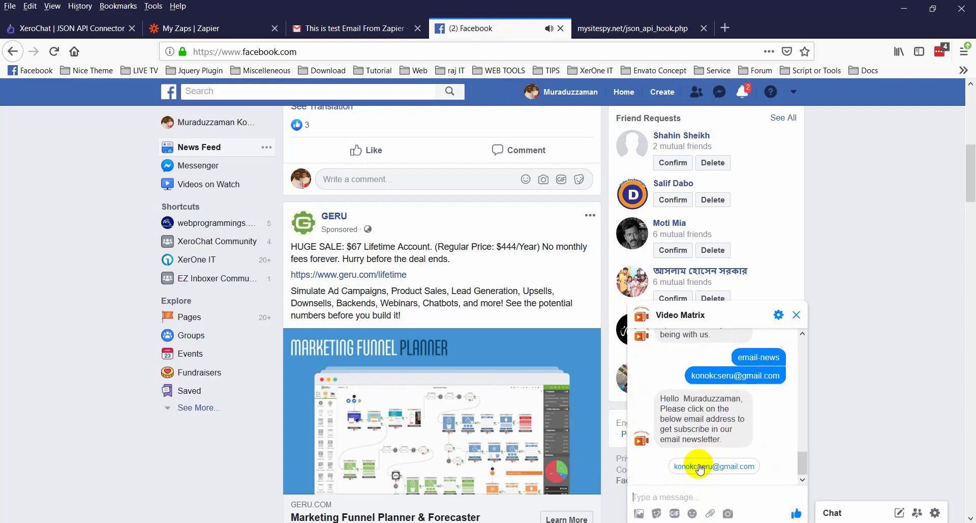
click(714, 465)
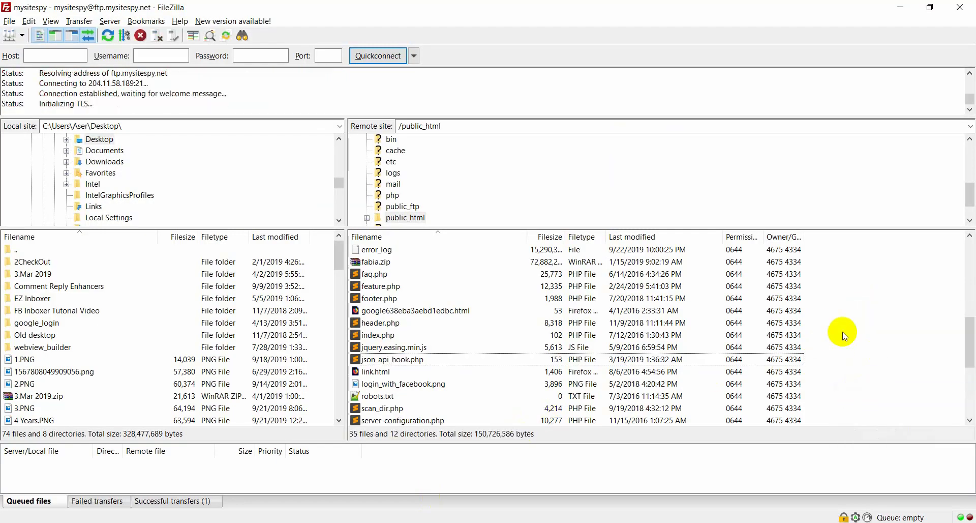
mouse_move(449, 374)
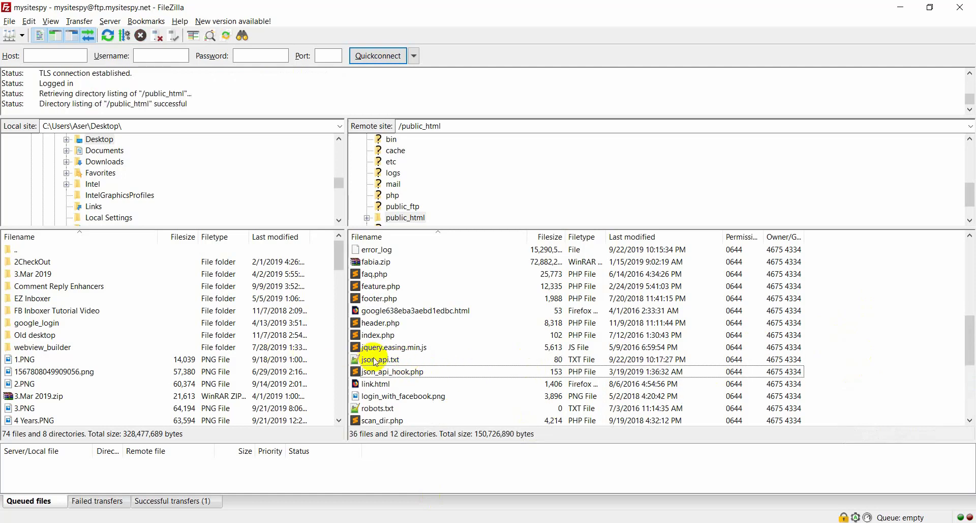
Step: Download json_api.txt from the remote public_html folder to the local machine
double_click(377, 360)
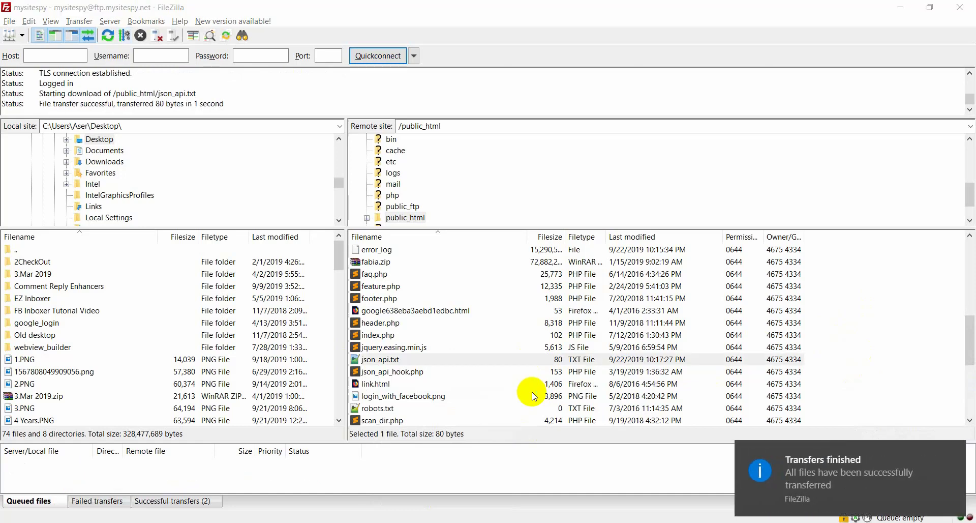
double_click(389, 359)
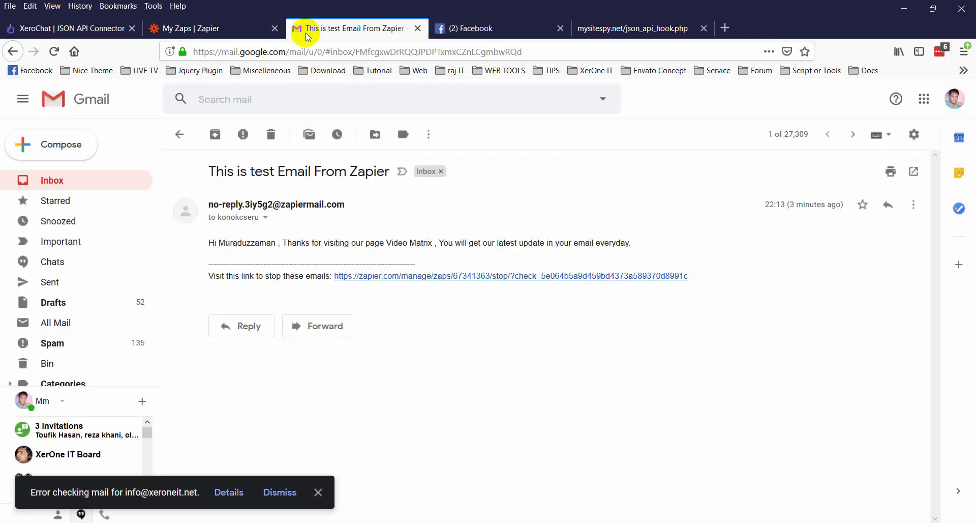
Step: Return to the JSON API Connector list with Demo Custom Webhook Call not yet triggered
click(72, 29)
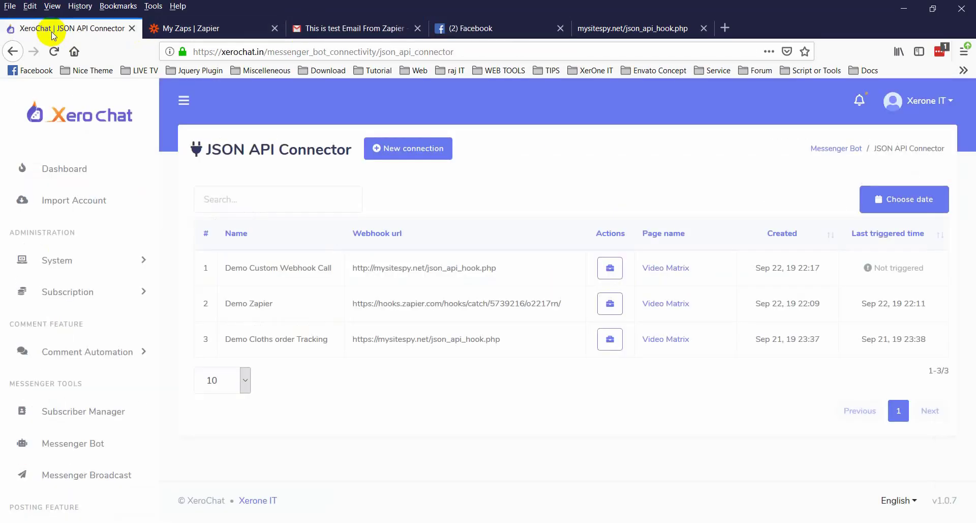